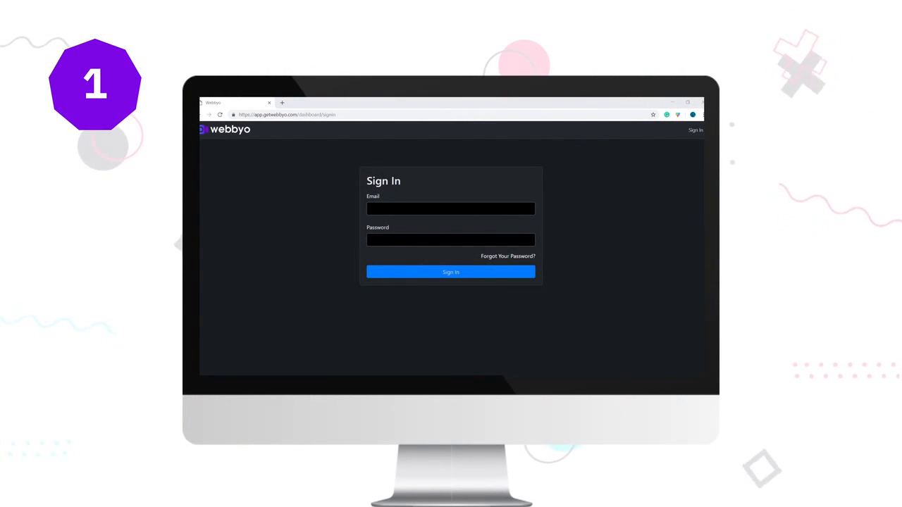
- Sign in, enter 'AffWebinars' as intro text, and keep the existing Facebook link
{"action": "left_click", "coordinate": [450, 272]}
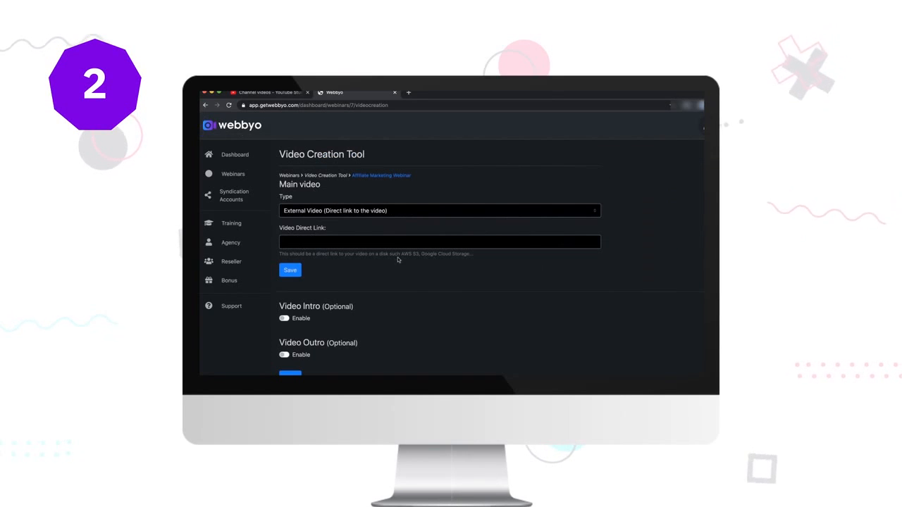
{"action": "mouse_move", "coordinate": [562, 189]}
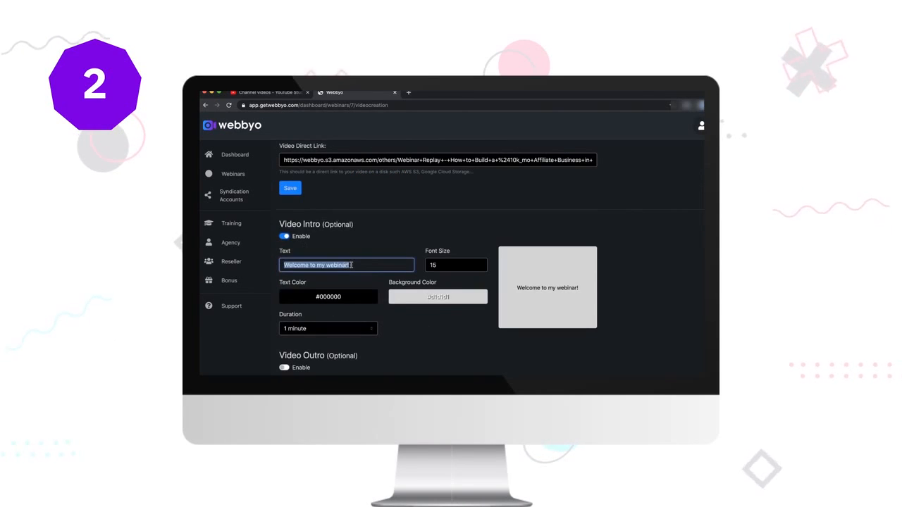
{"action": "type", "text": "AffWebinars"}
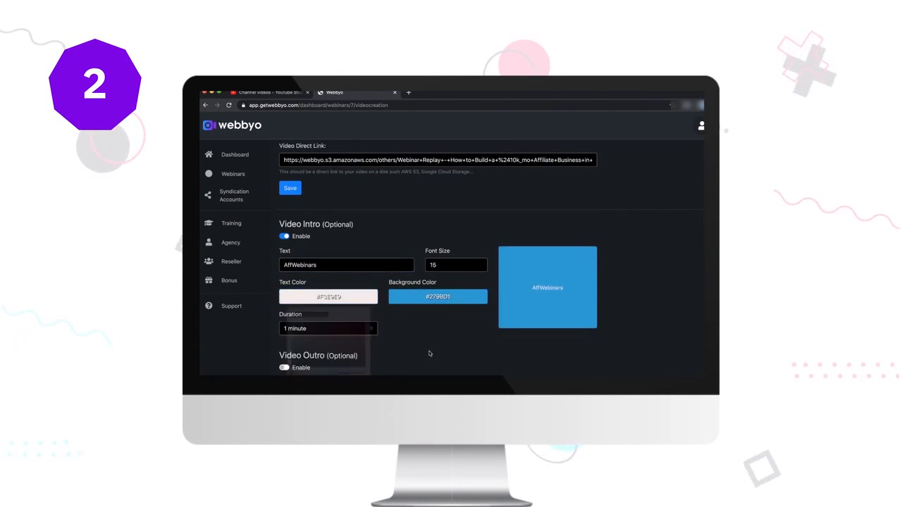
{"action": "left_click", "coordinate": [290, 187]}
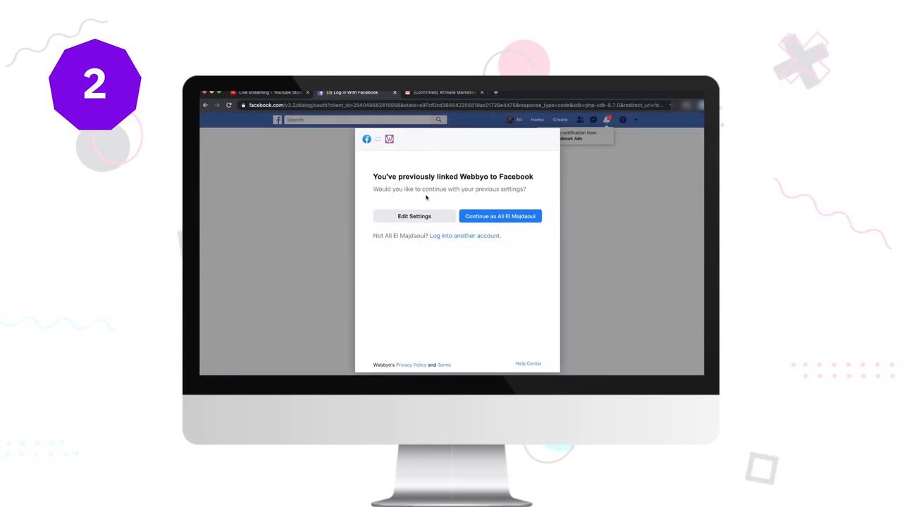
{"action": "left_click", "coordinate": [500, 216]}
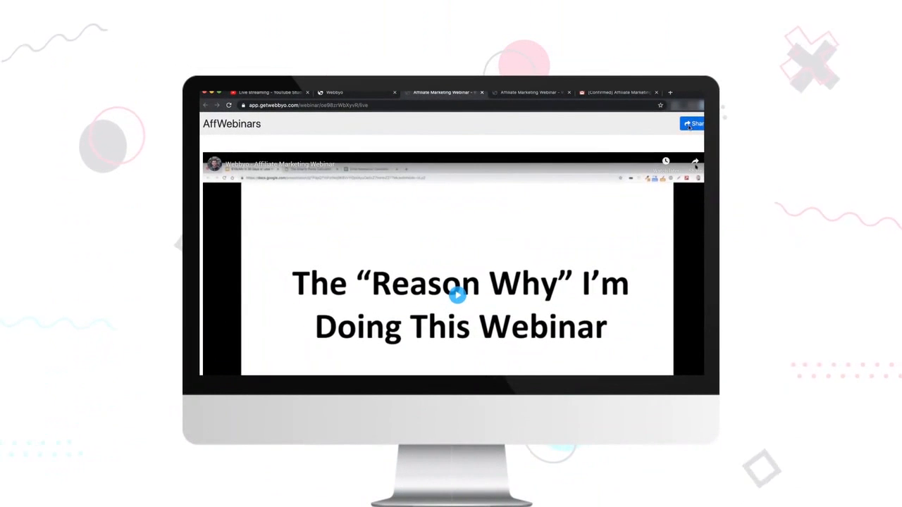
- Open the AffWebinars webinar's sharing options
{"action": "left_click", "coordinate": [693, 123]}
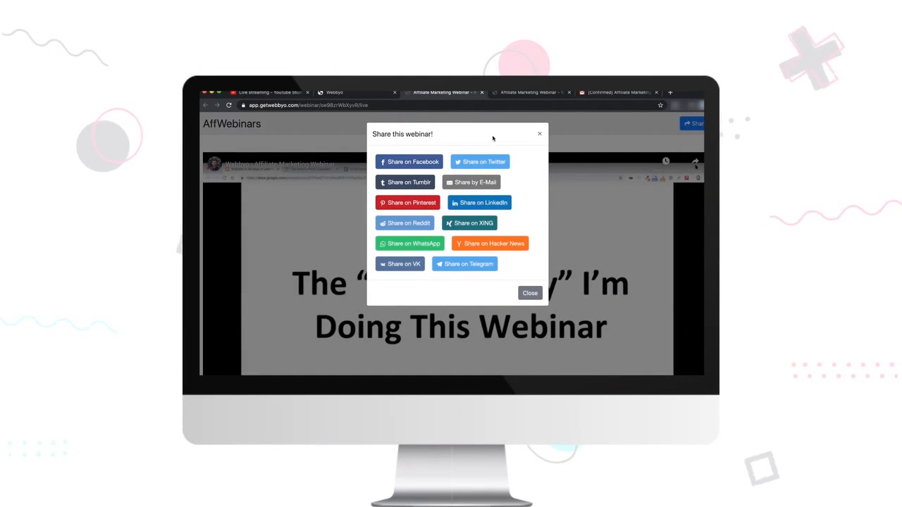
{"action": "mouse_move", "coordinate": [447, 144]}
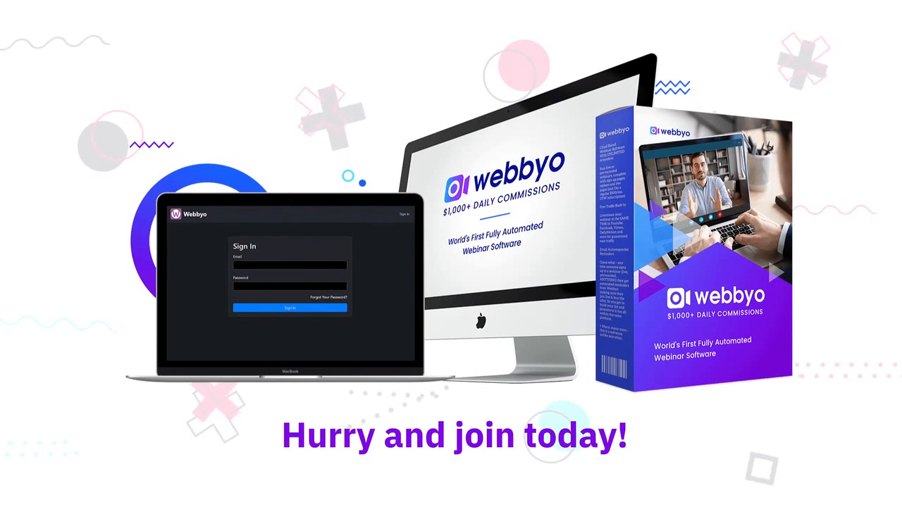
- Go to the Webinars list and start a new webinar
{"action": "left_click", "coordinate": [290, 308]}
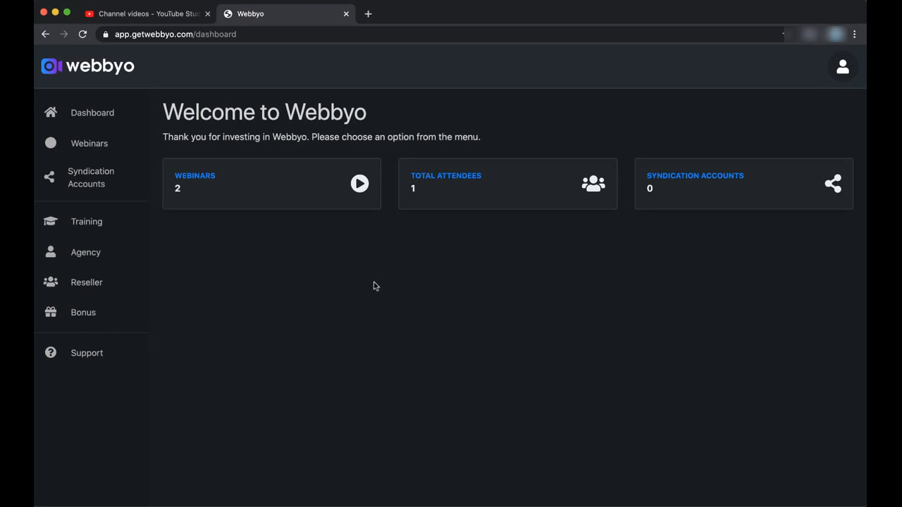
{"action": "mouse_move", "coordinate": [50, 143]}
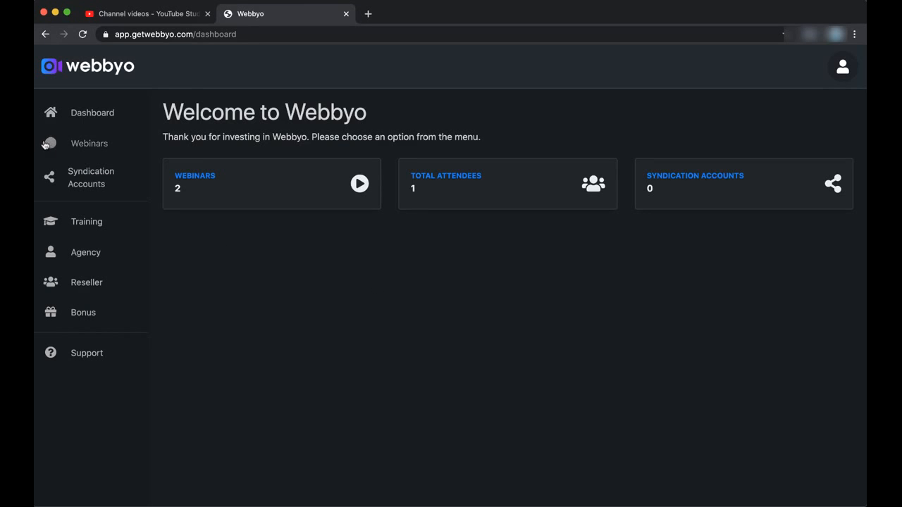
{"action": "left_click", "coordinate": [89, 143]}
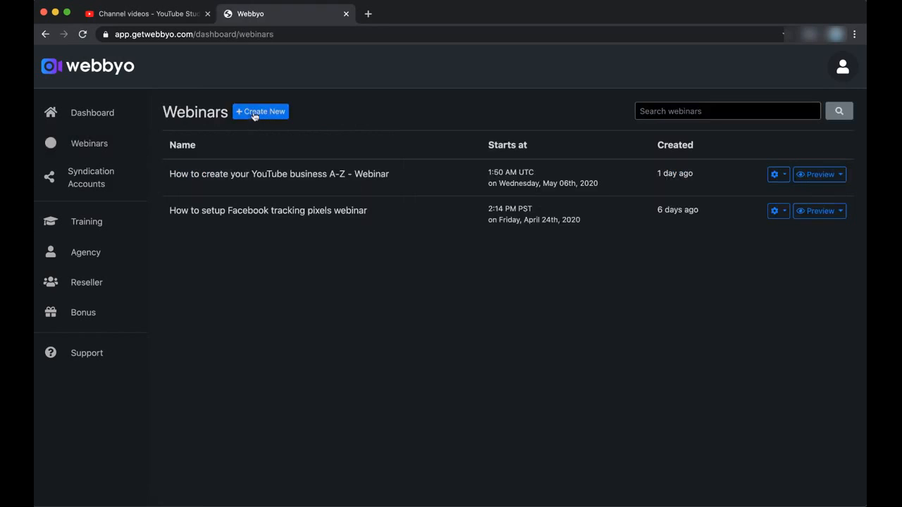
{"action": "left_click", "coordinate": [260, 111]}
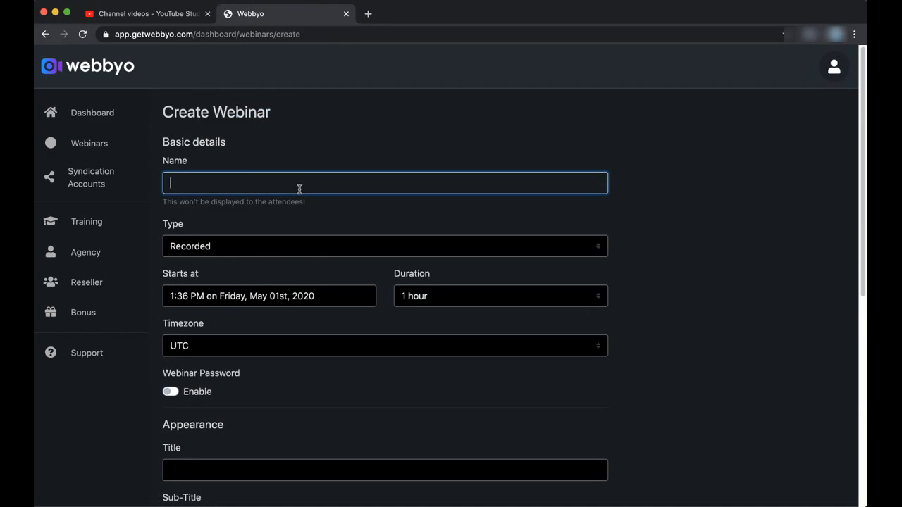
- Name the webinar 'Affiliate Marketing Webinar' and scroll down the form
{"action": "type", "text": "Affiliate Marketing Webinar"}
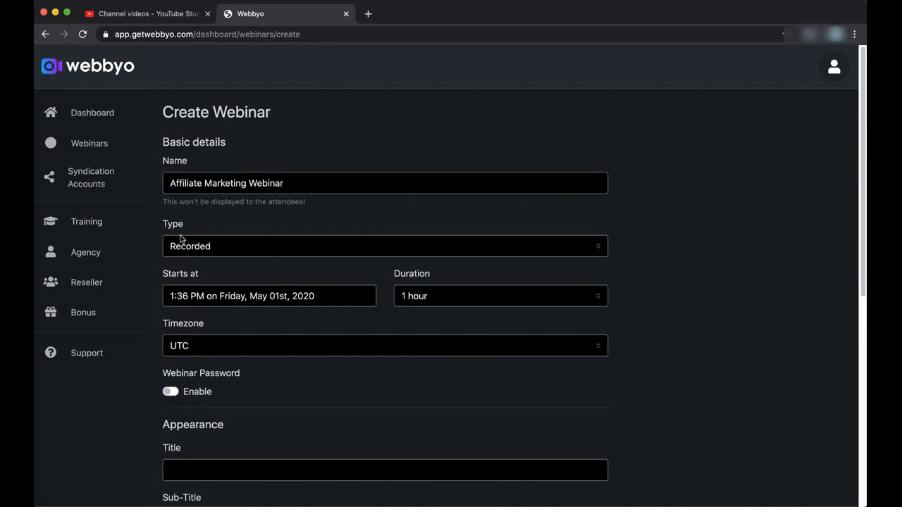
{"action": "scroll", "scroll_direction": "down", "scroll_amount": 3}
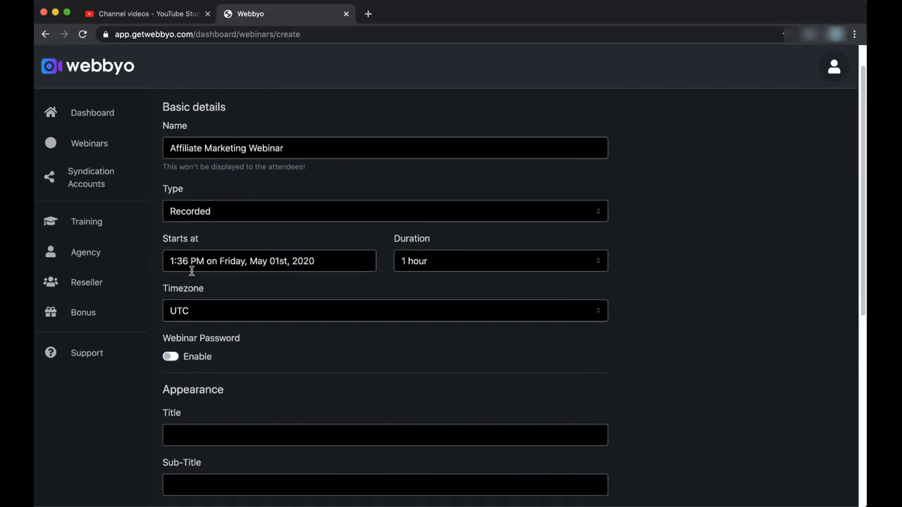
{"action": "mouse_move", "coordinate": [356, 294]}
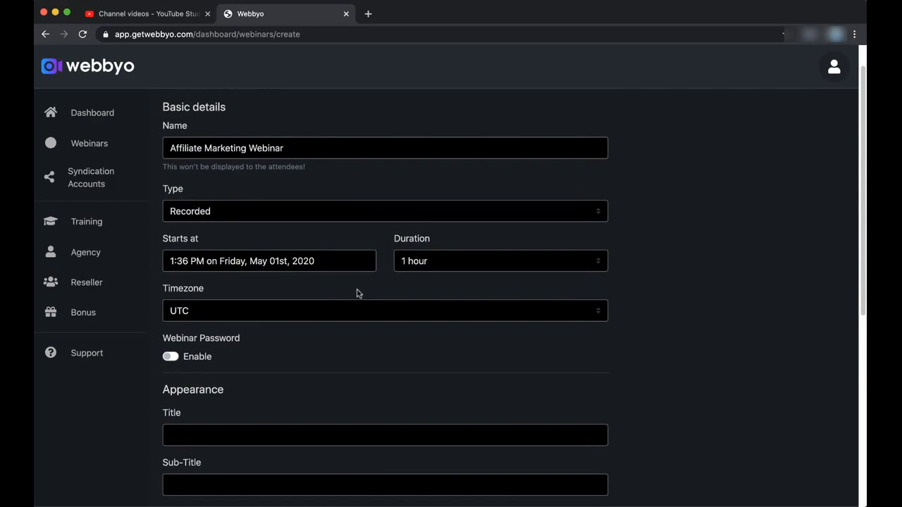
{"action": "scroll", "scroll_direction": "down", "scroll_amount": 3}
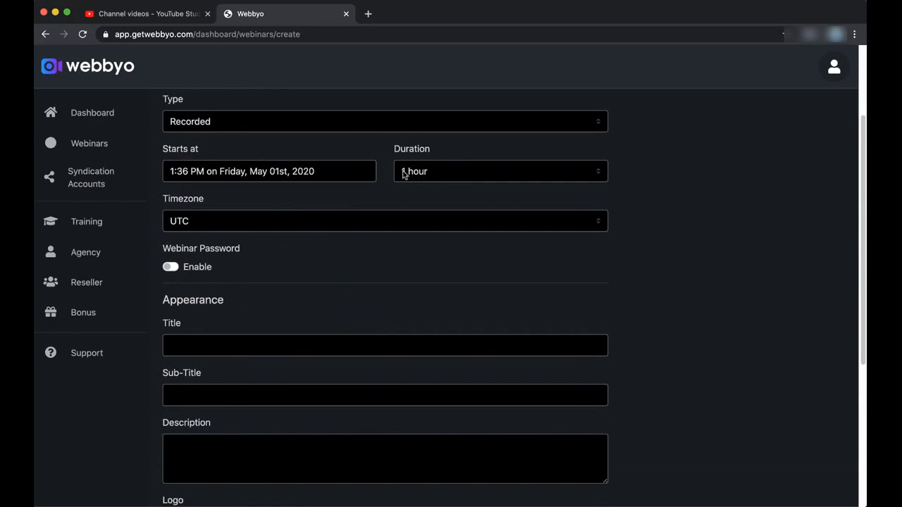
{"action": "scroll", "scroll_direction": "down", "scroll_amount": 3}
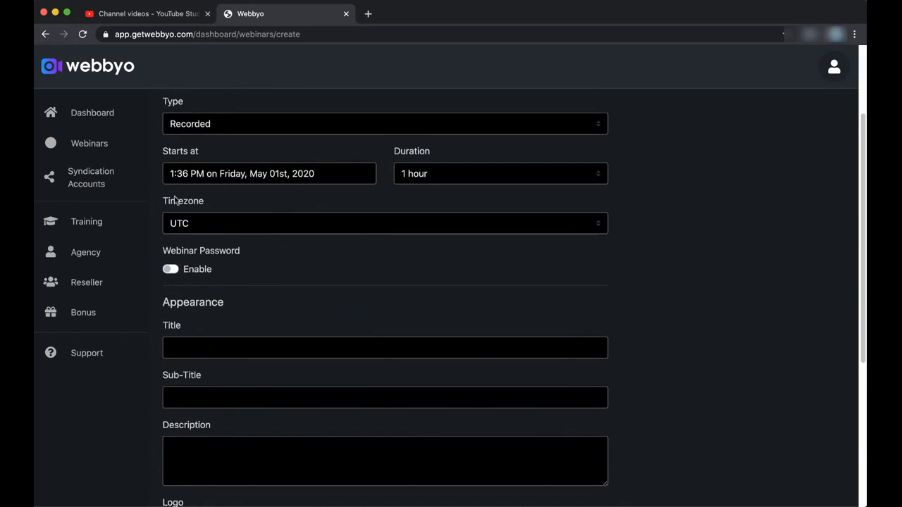
{"action": "mouse_move", "coordinate": [169, 248]}
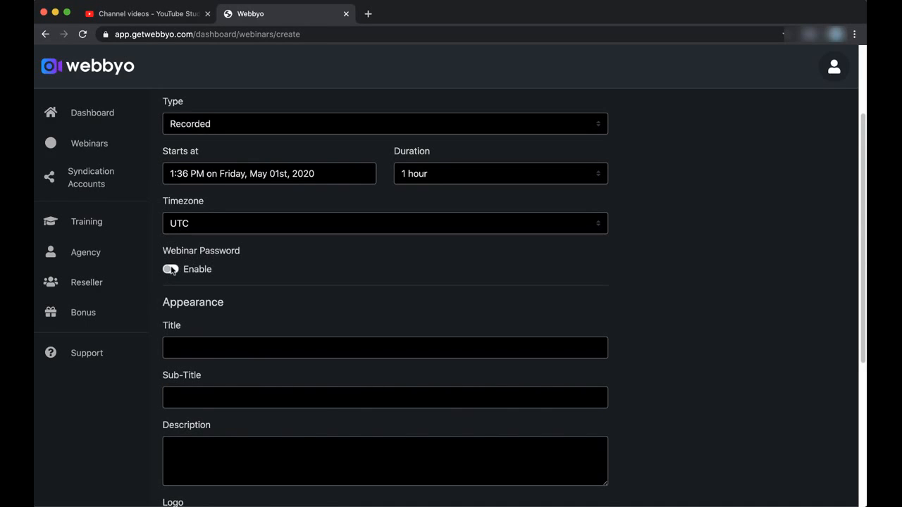
{"action": "left_click", "coordinate": [171, 269]}
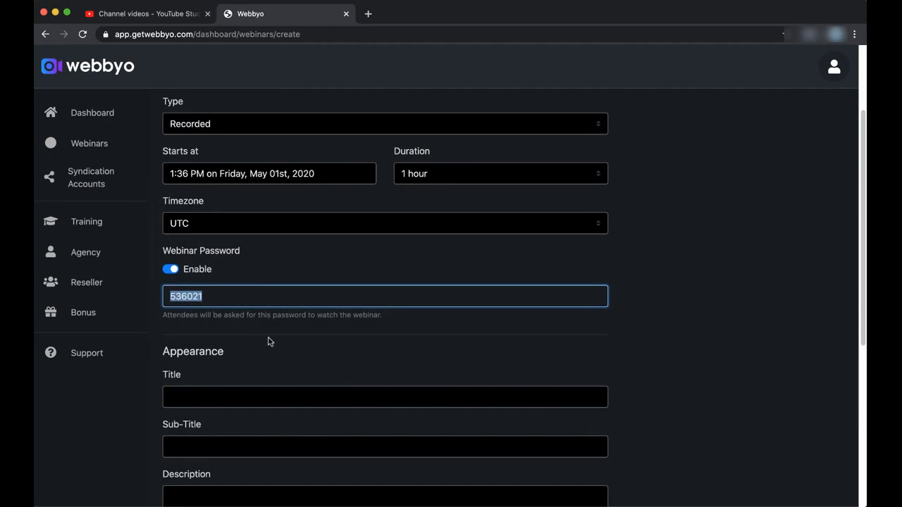
{"action": "mouse_move", "coordinate": [266, 342]}
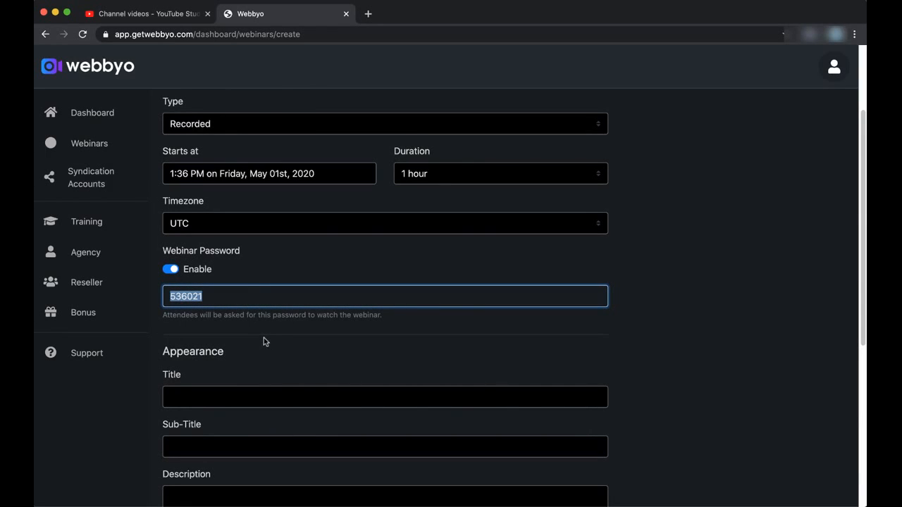
{"action": "mouse_move", "coordinate": [213, 324]}
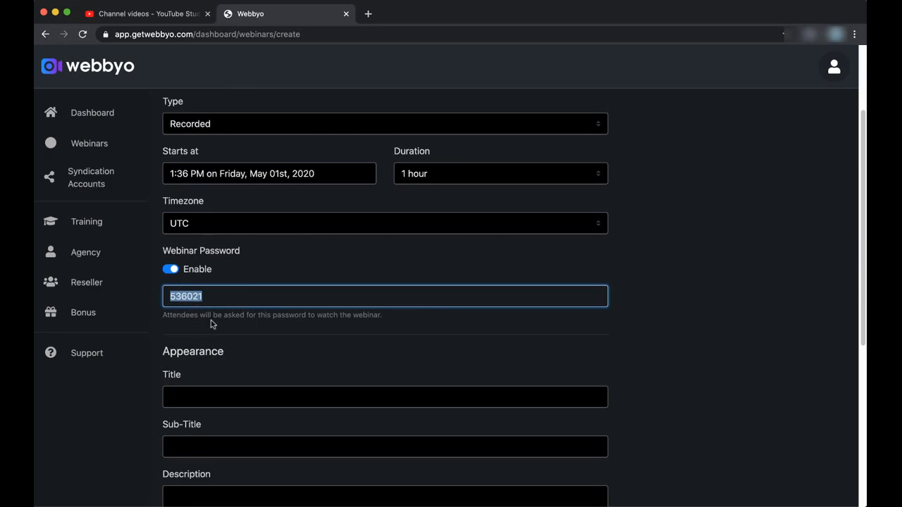
{"action": "left_click", "coordinate": [170, 269]}
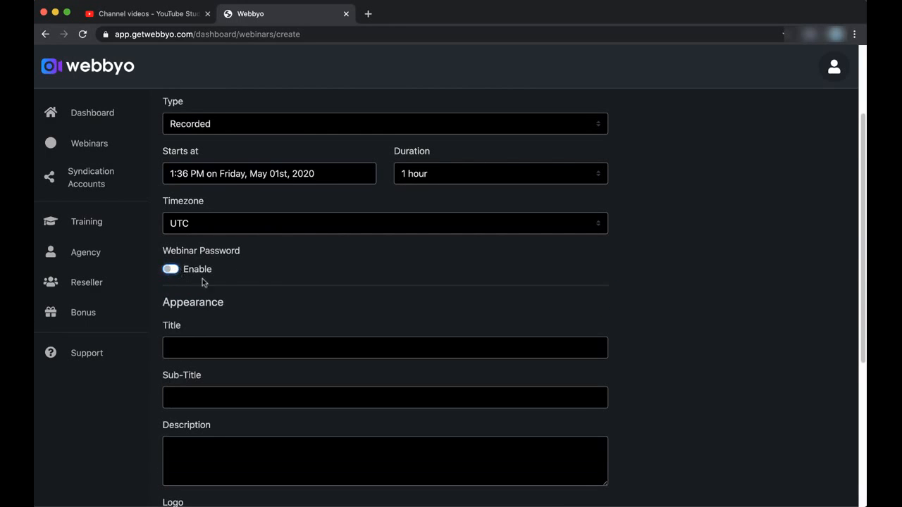
{"action": "scroll", "scroll_direction": "down", "scroll_amount": 3}
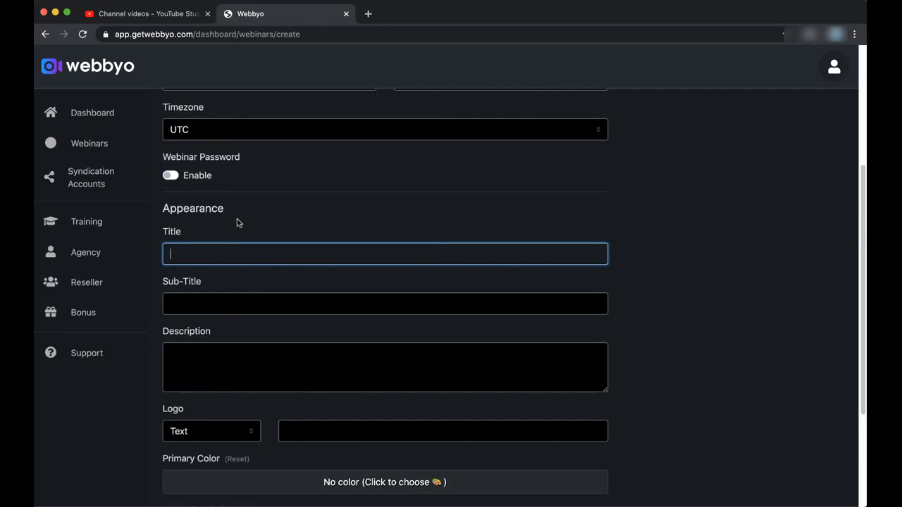
{"action": "mouse_move", "coordinate": [304, 227]}
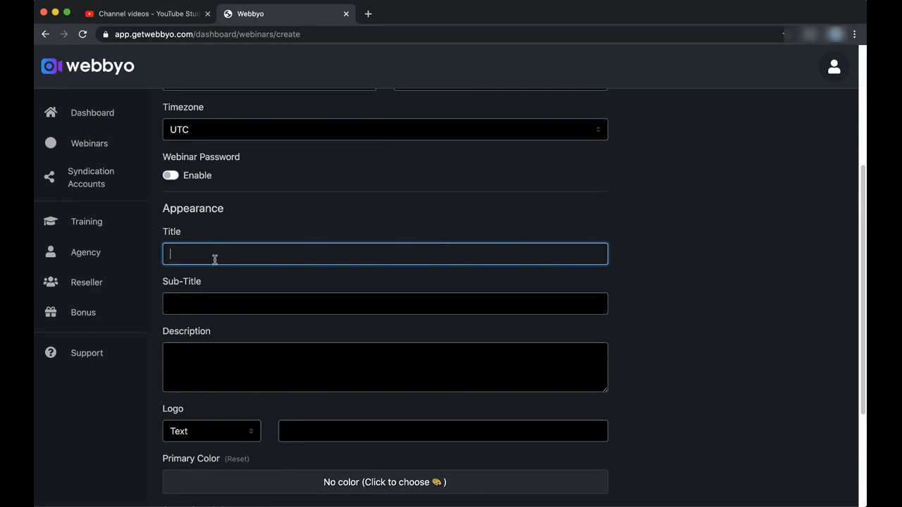
- Set the title 'Affiliate Marketing Webinar' and description 'Learn how to run your Affiliate Marketing business!'
{"action": "type", "text": "Affiliate Marketing Webinar"}
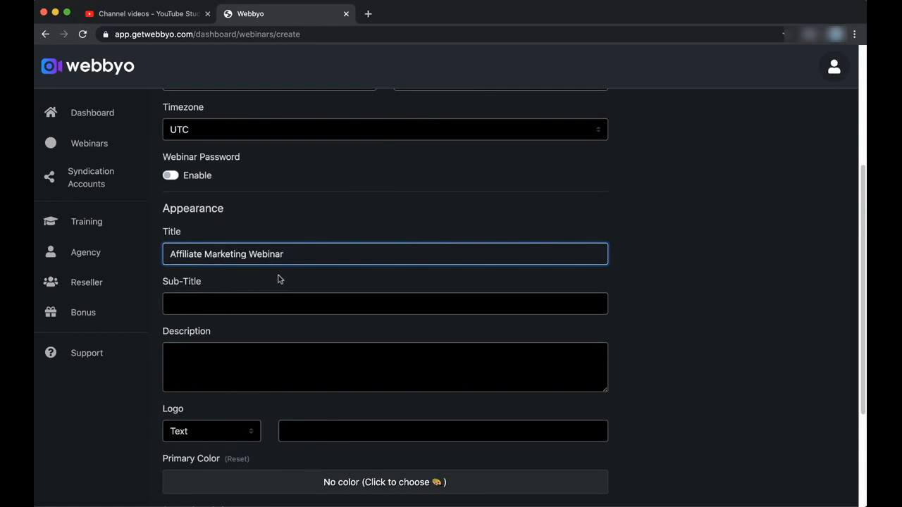
{"action": "scroll", "scroll_direction": "down", "scroll_amount": 3}
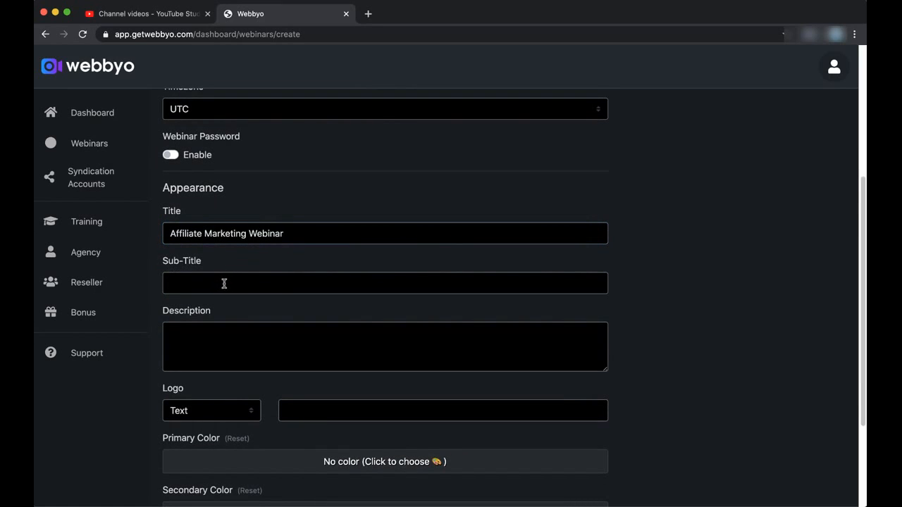
{"action": "left_click", "coordinate": [385, 346]}
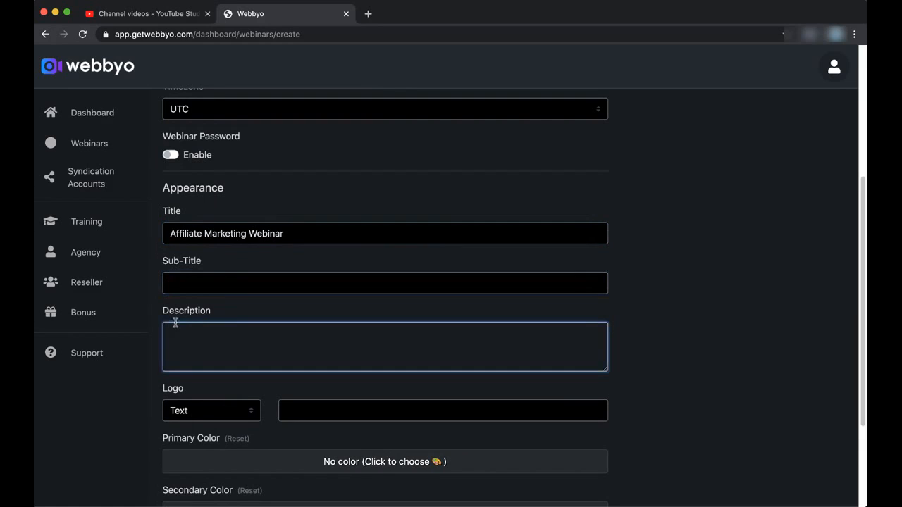
{"action": "mouse_move", "coordinate": [221, 363]}
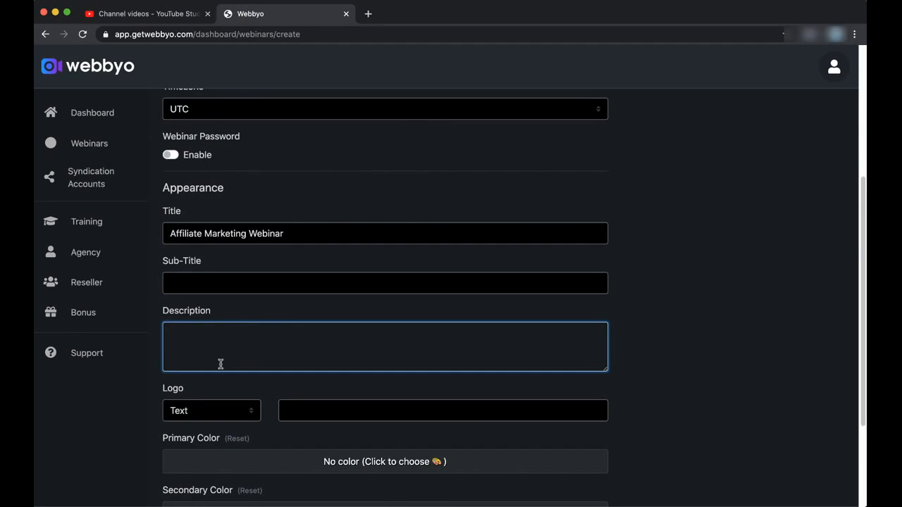
{"action": "type", "text": "Learn h"}
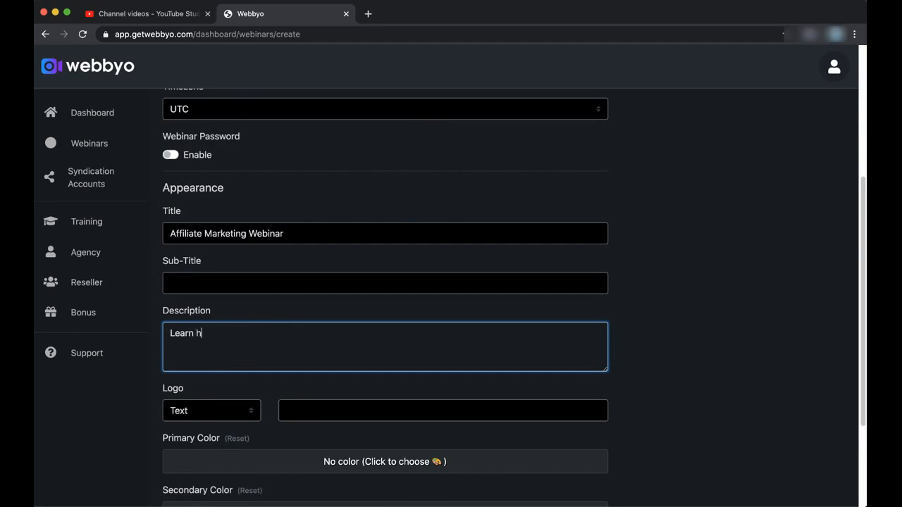
{"action": "type", "text": "ow to tu"}
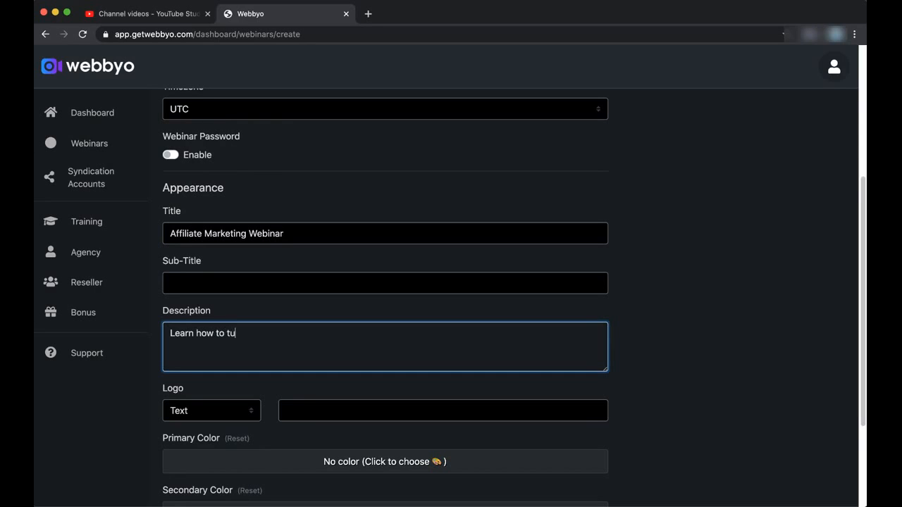
{"action": "type", "text": "run your"}
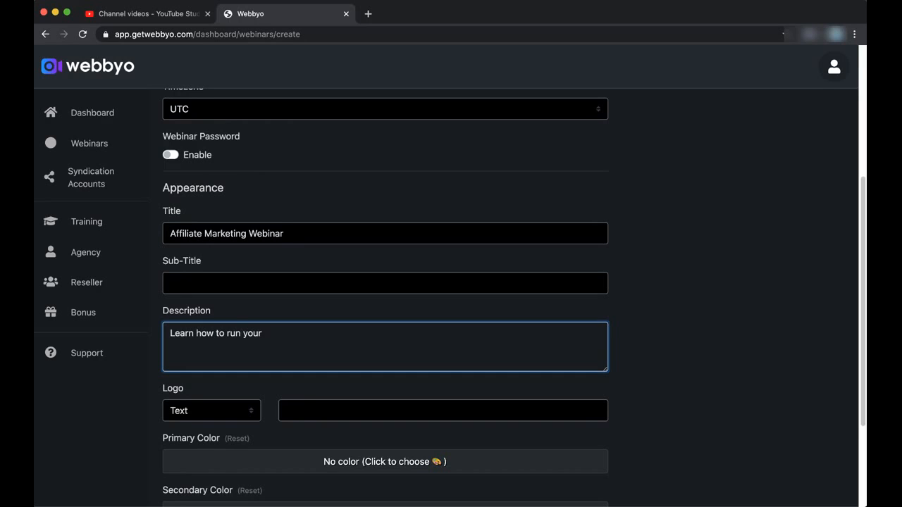
{"action": "type", "text": "Affiliate Marketing"}
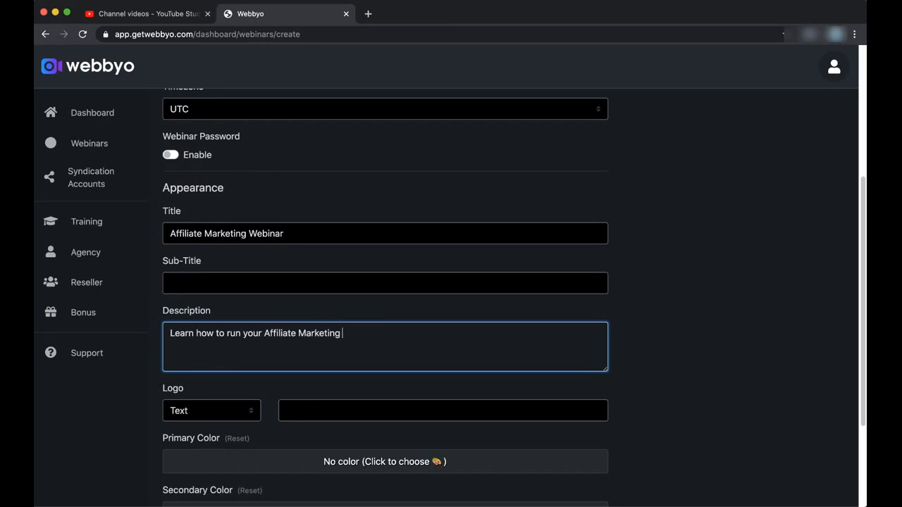
{"action": "type", "text": "business!"}
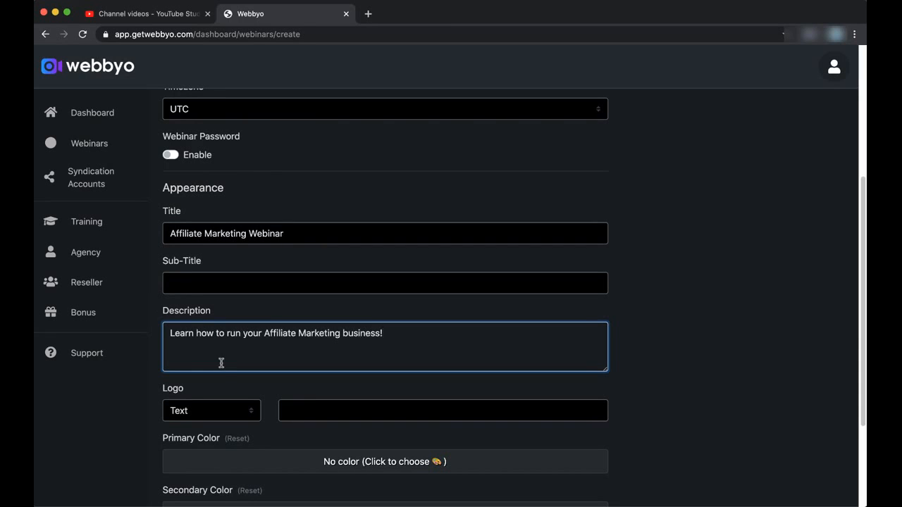
- Set the logo to Text reading 'AffWebinars'
{"action": "left_click", "coordinate": [211, 411]}
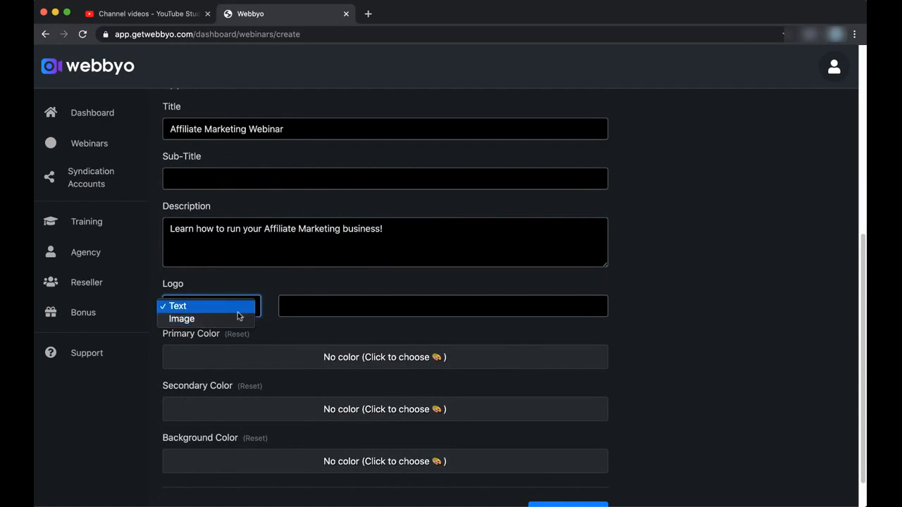
{"action": "left_click", "coordinate": [177, 306]}
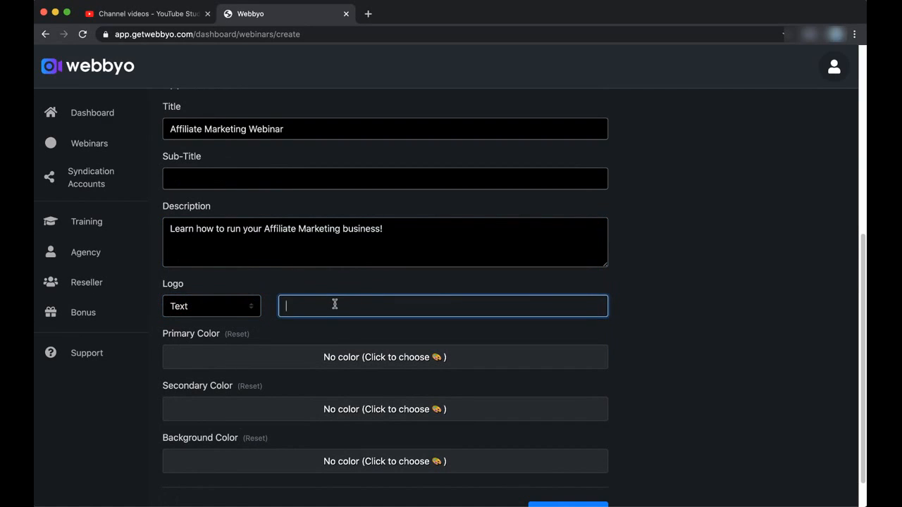
{"action": "type", "text": "Aff"}
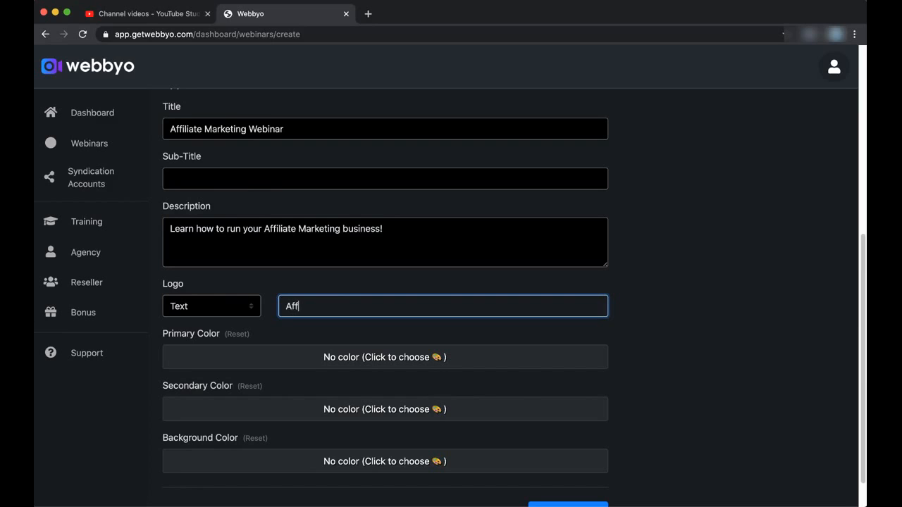
{"action": "type", "text": "Webinars"}
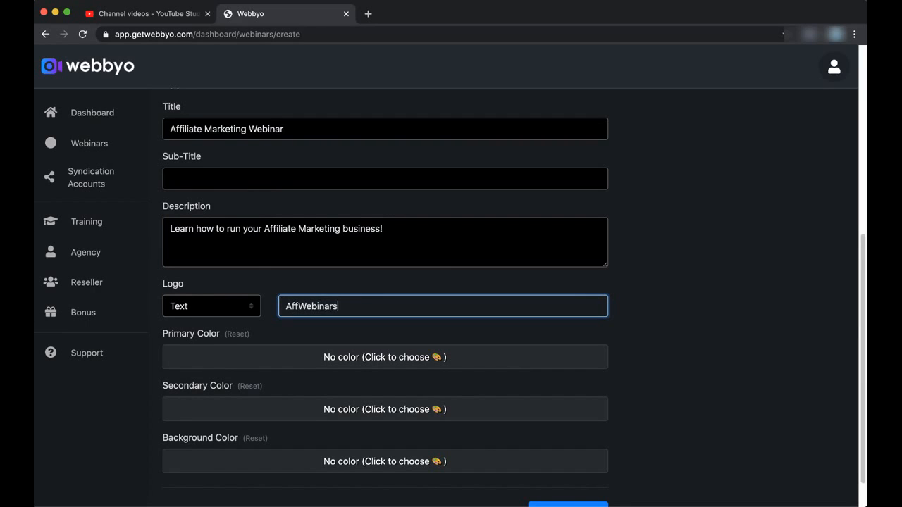
{"action": "scroll", "scroll_direction": "down", "scroll_amount": 3}
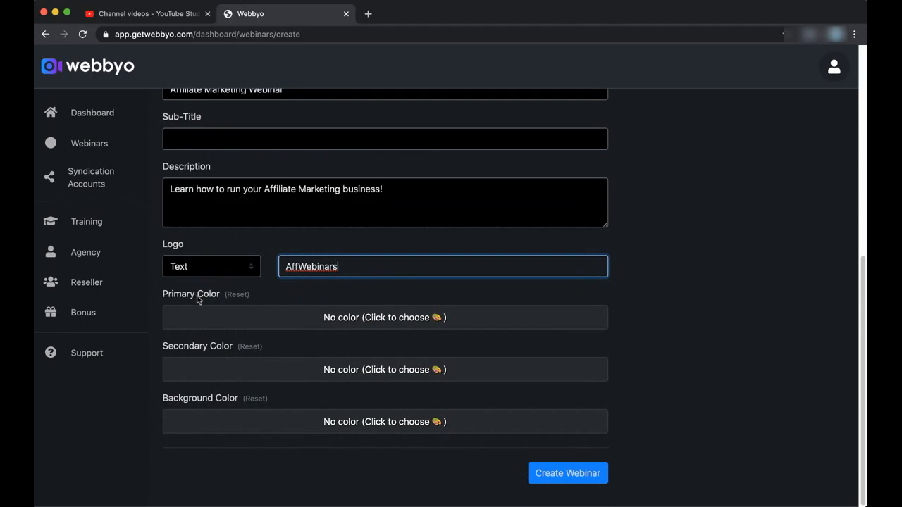
{"action": "mouse_move", "coordinate": [243, 312]}
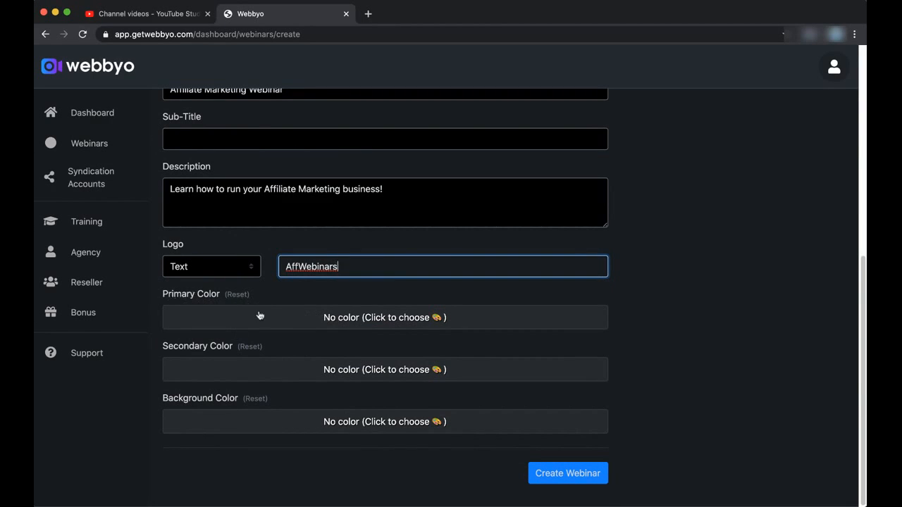
{"action": "mouse_move", "coordinate": [299, 300]}
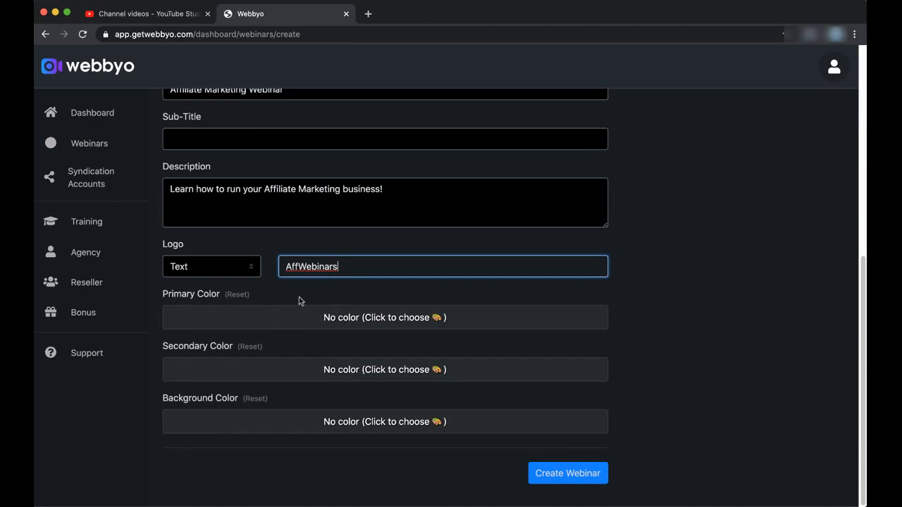
{"action": "mouse_move", "coordinate": [310, 340]}
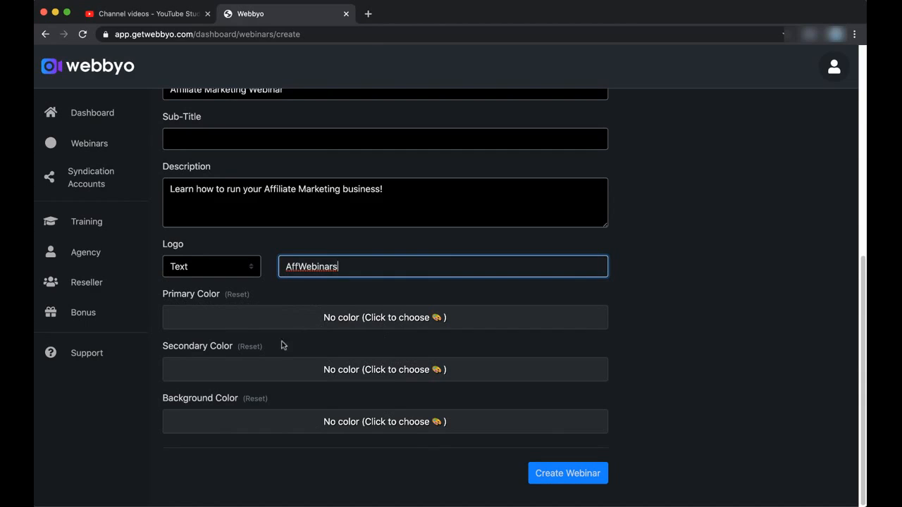
{"action": "mouse_move", "coordinate": [335, 298]}
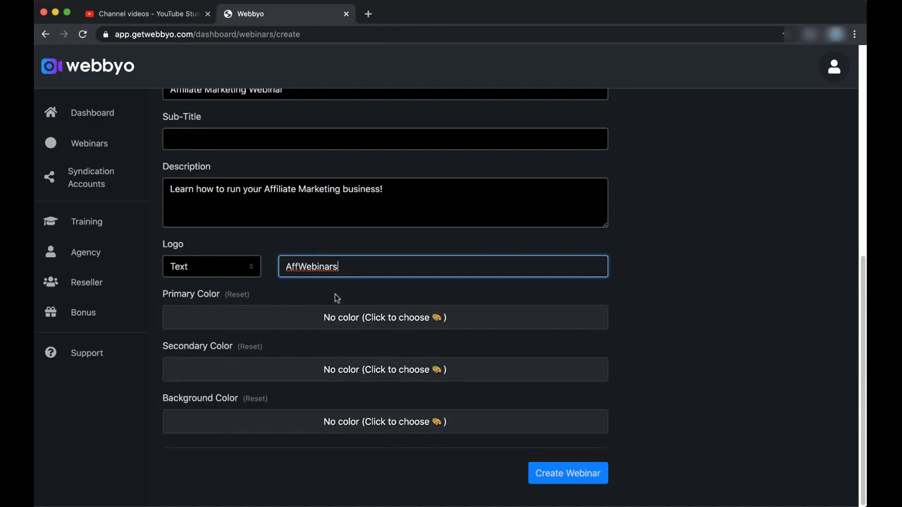
{"action": "mouse_move", "coordinate": [190, 296]}
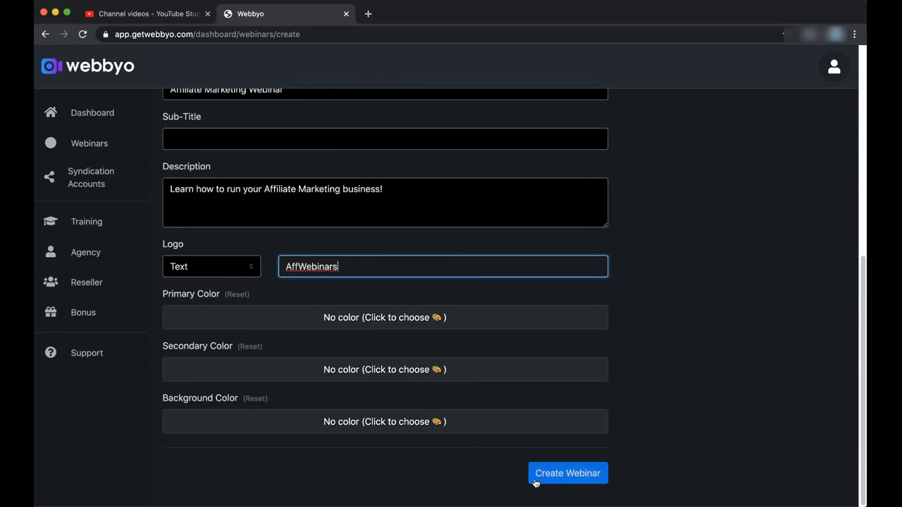
- Create the Affiliate Marketing Webinar and open its gear actions menu
{"action": "left_click", "coordinate": [567, 473]}
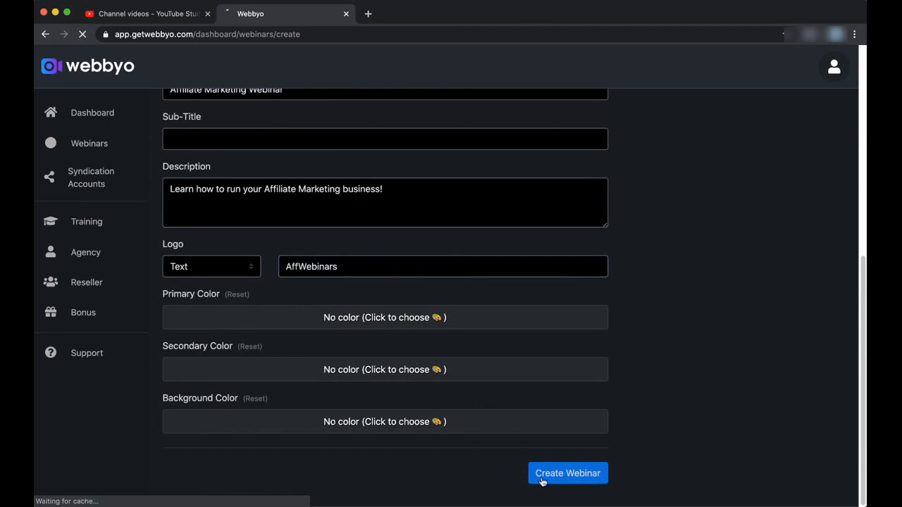
{"action": "left_click", "coordinate": [567, 473]}
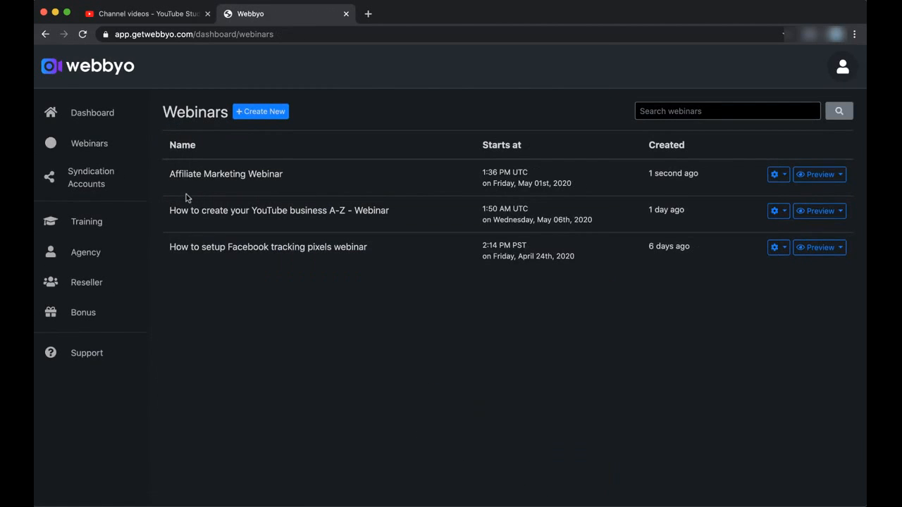
{"action": "mouse_move", "coordinate": [346, 182]}
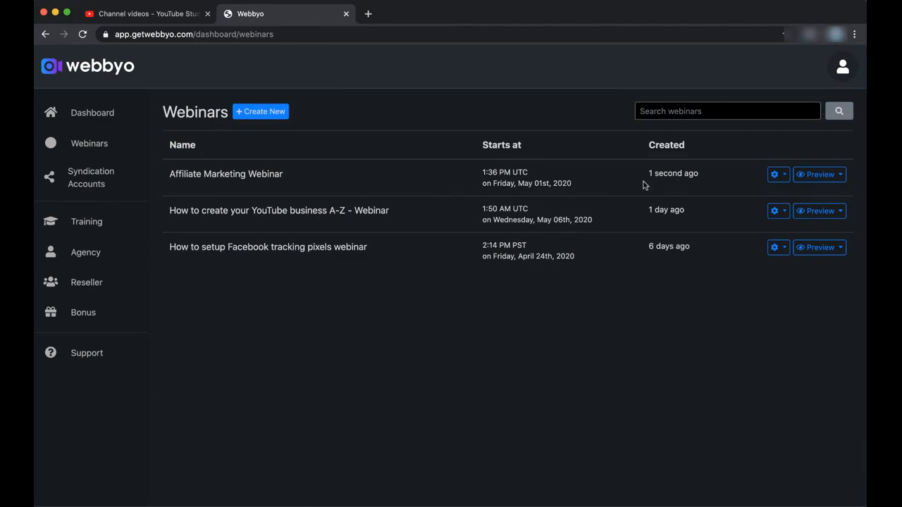
{"action": "mouse_move", "coordinate": [690, 175]}
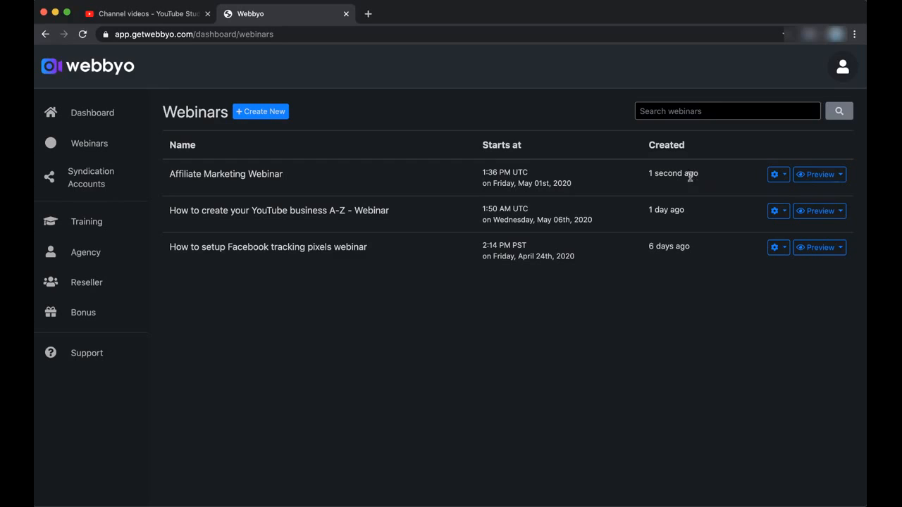
{"action": "mouse_move", "coordinate": [718, 186]}
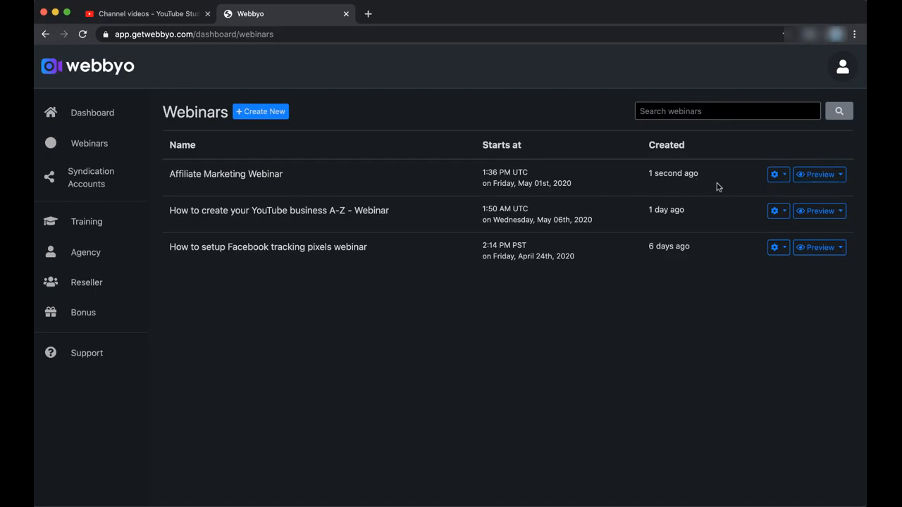
{"action": "left_click", "coordinate": [774, 174]}
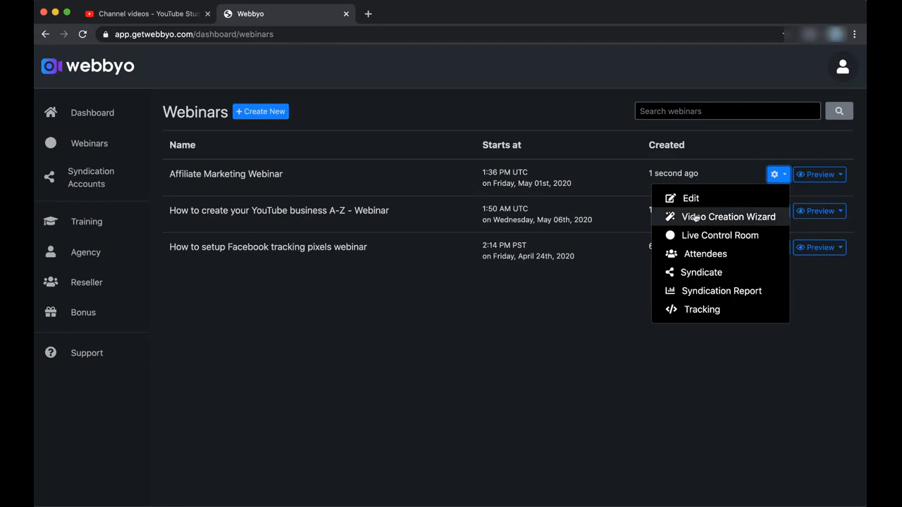
- Launch the Video Creation Wizard for the Affiliate Marketing Webinar
{"action": "left_click", "coordinate": [727, 216]}
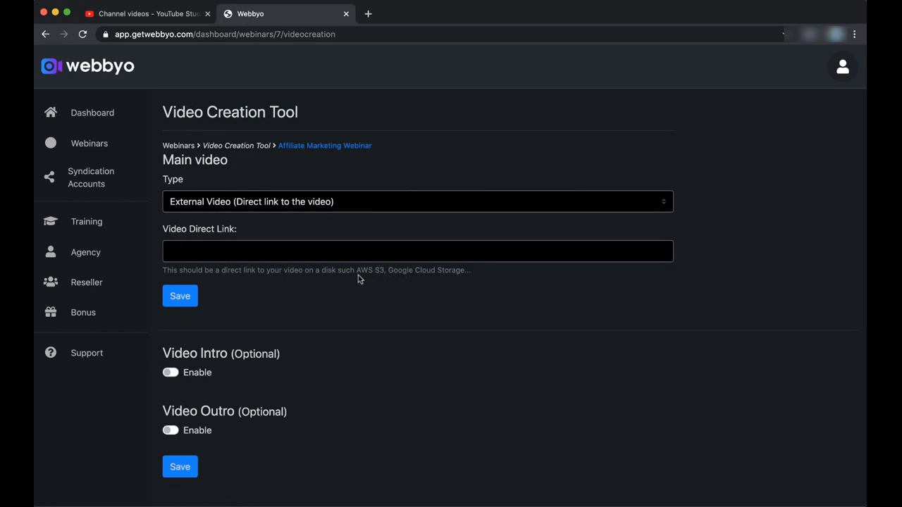
{"action": "mouse_move", "coordinate": [346, 279]}
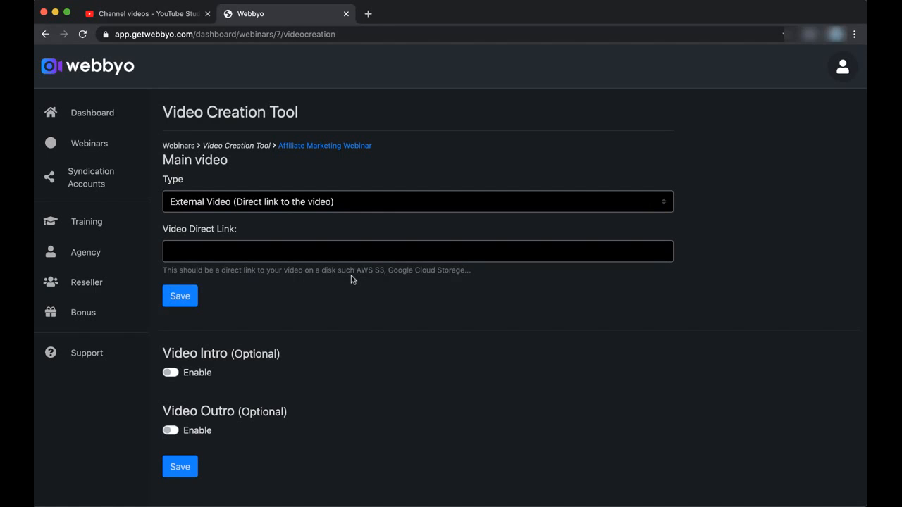
{"action": "mouse_move", "coordinate": [393, 279]}
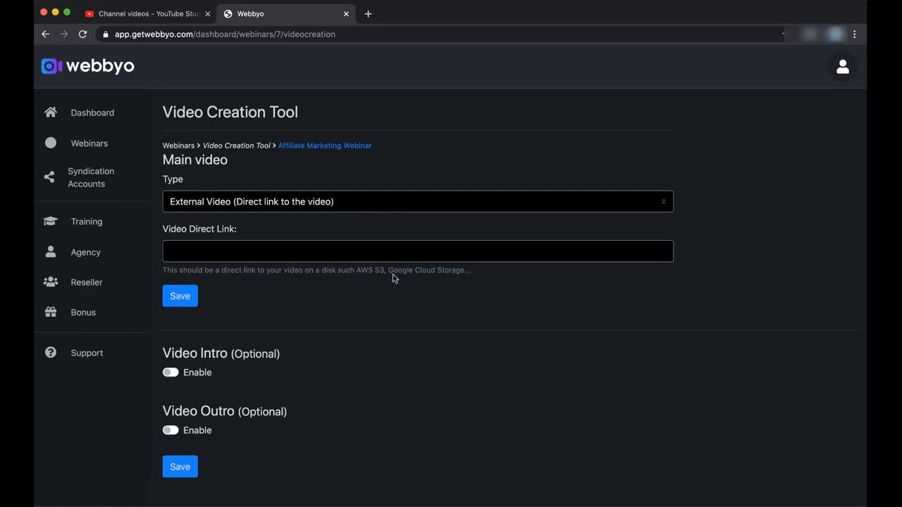
{"action": "mouse_move", "coordinate": [461, 273]}
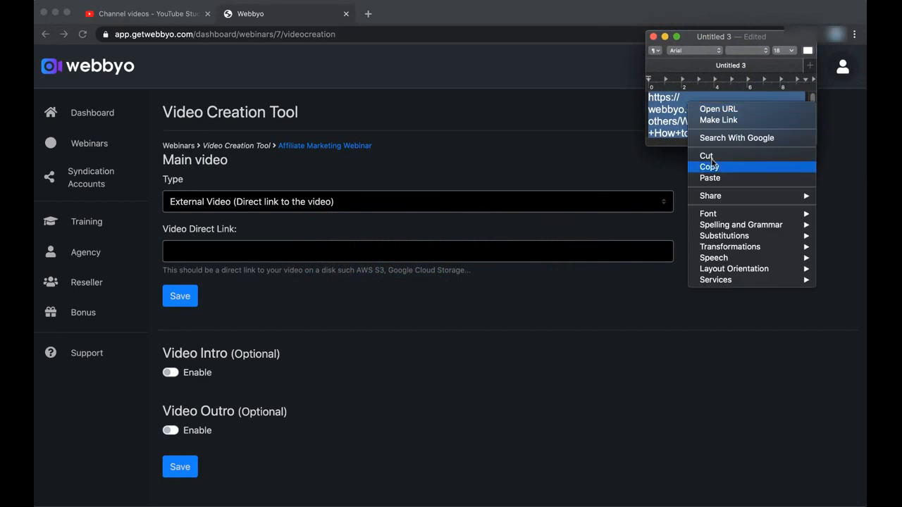
- Paste the S3 webinar replay URL into the Video Direct Link field
{"action": "left_click", "coordinate": [418, 251]}
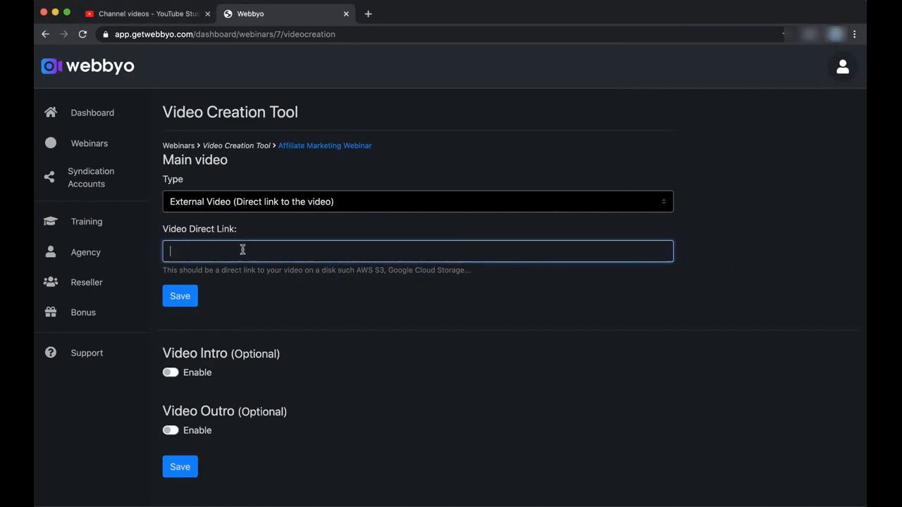
{"action": "type", "text": "https://webbyo.s3.amazonaws.com/others/Webinar+Replay+-+How+to+Build+a+%2410k_mo+Affiliate+Business+in+3"}
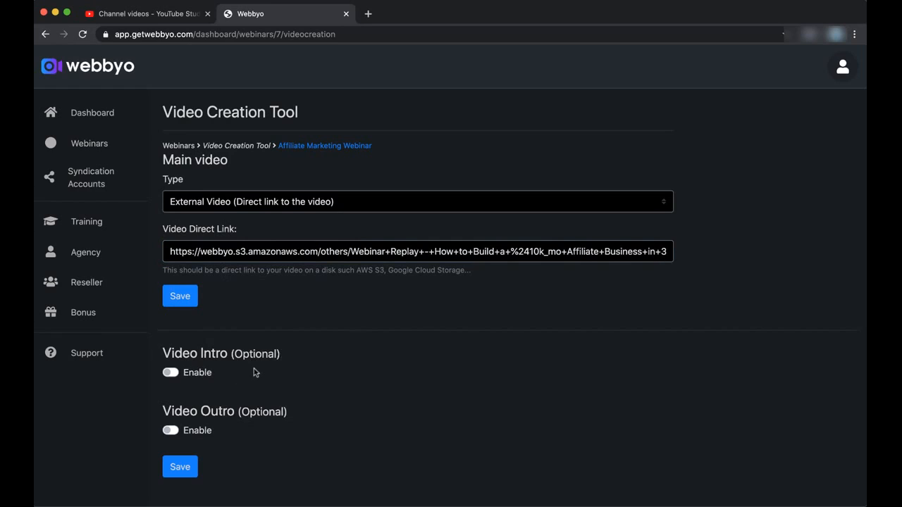
{"action": "mouse_move", "coordinate": [207, 374]}
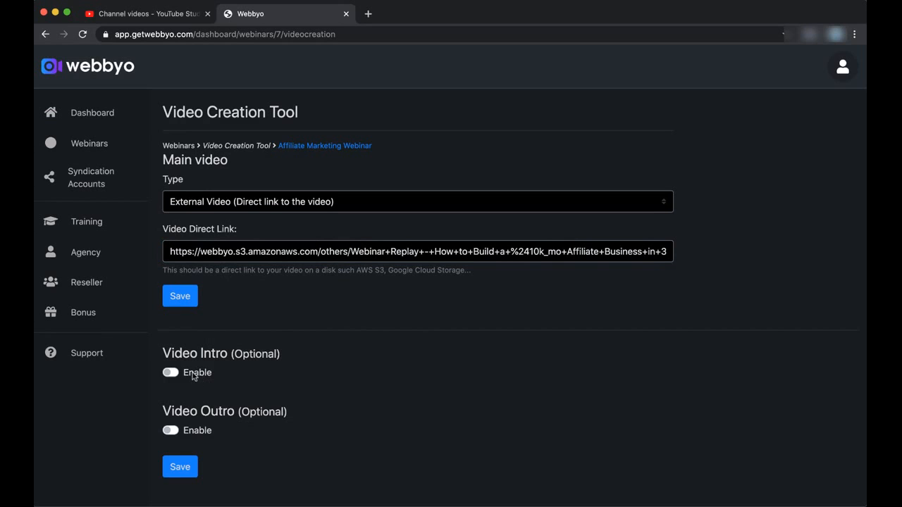
- Enable the video intro with the text 'AffWebinars'
{"action": "left_click", "coordinate": [170, 372]}
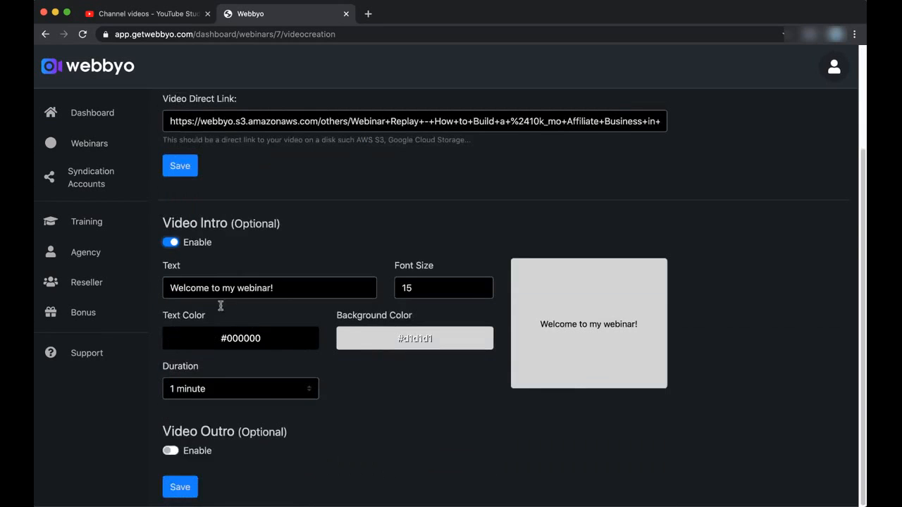
{"action": "left_click", "coordinate": [270, 287]}
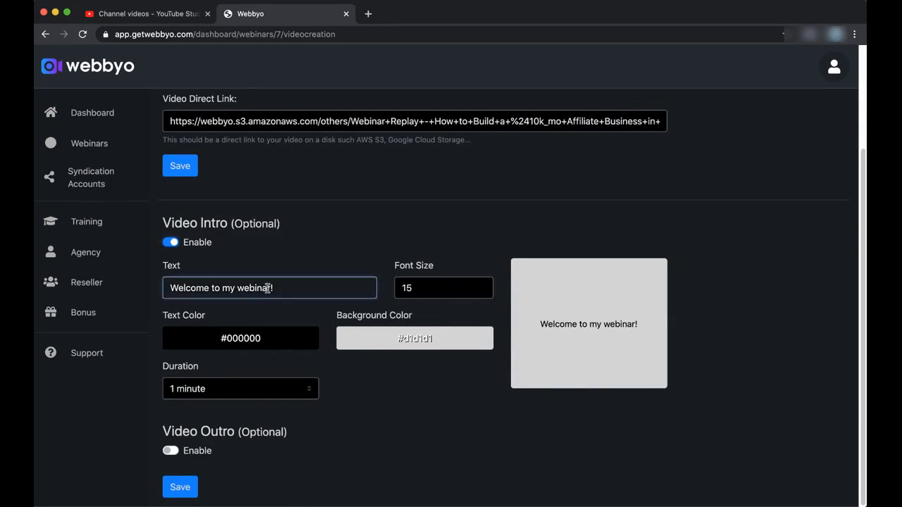
{"action": "triple_click", "coordinate": [221, 288]}
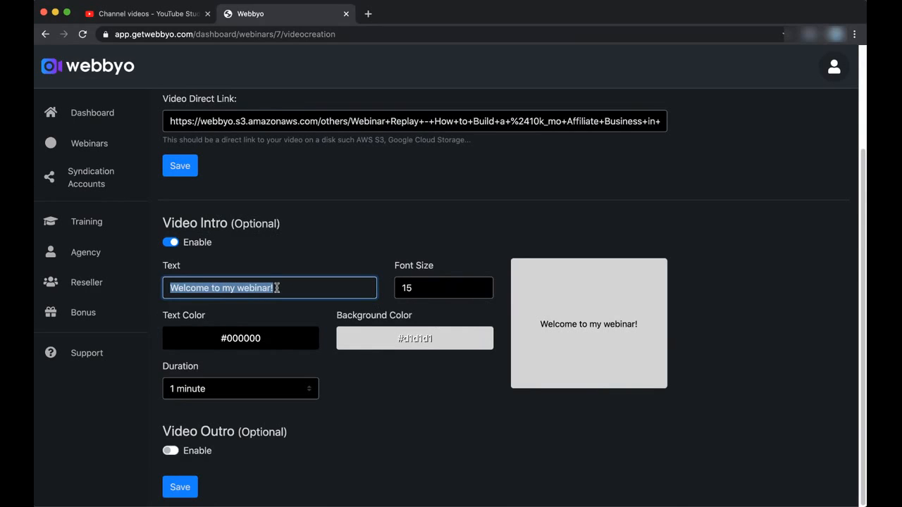
{"action": "type", "text": "Aff"}
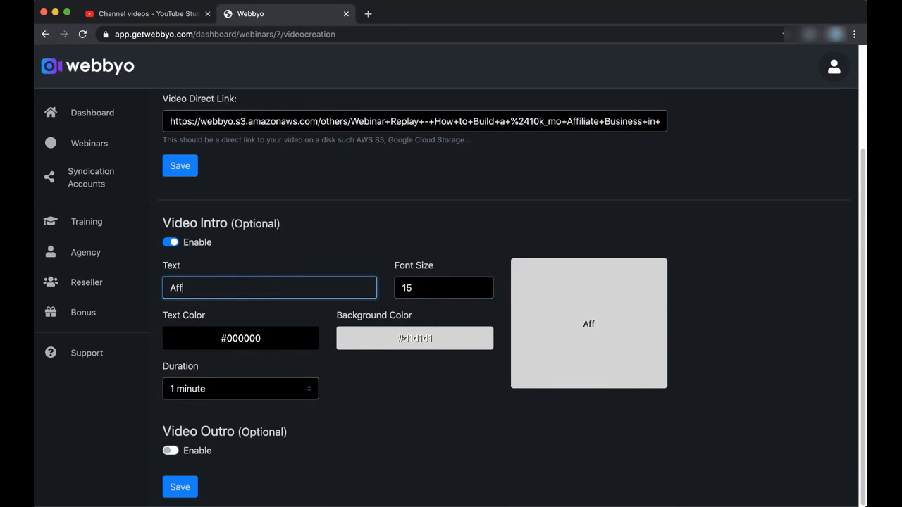
{"action": "type", "text": "Webinars"}
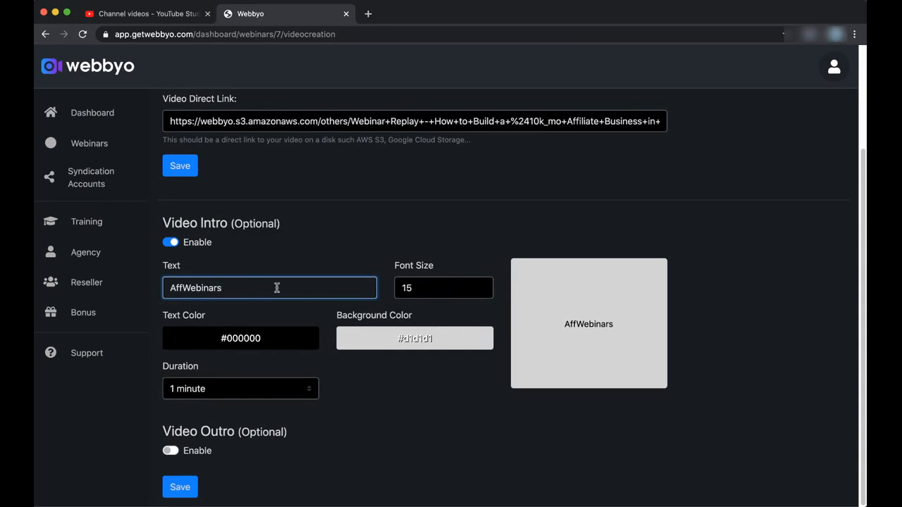
- Give the intro a blue #279BD1 background and light #F3E9E9 text
{"action": "left_click", "coordinate": [240, 338]}
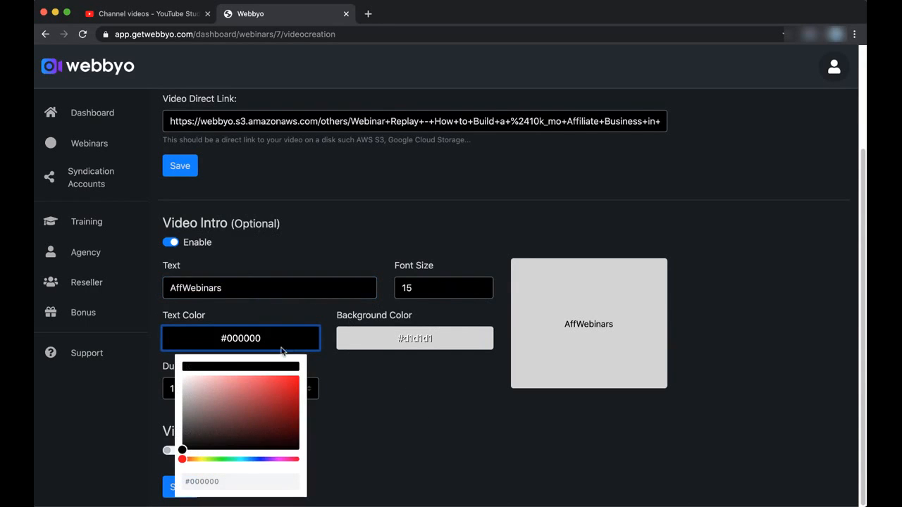
{"action": "left_click", "coordinate": [414, 338]}
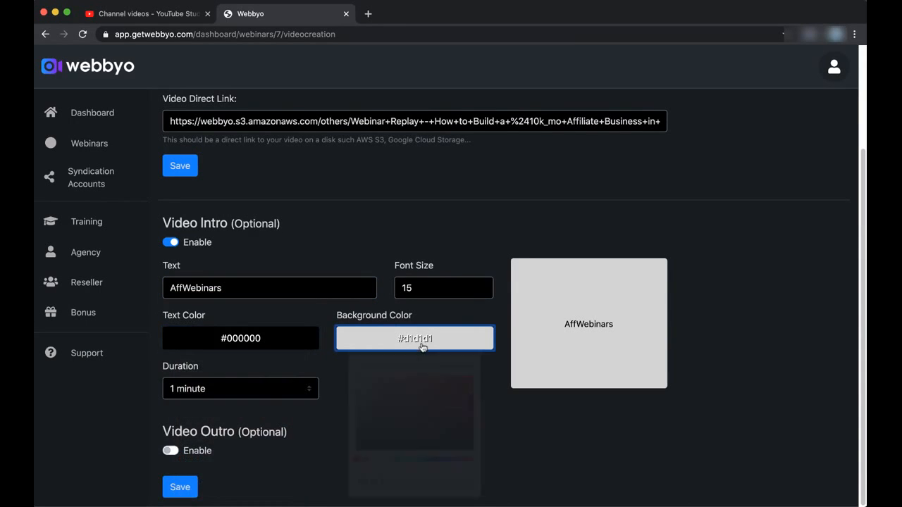
{"action": "left_click", "coordinate": [414, 338]}
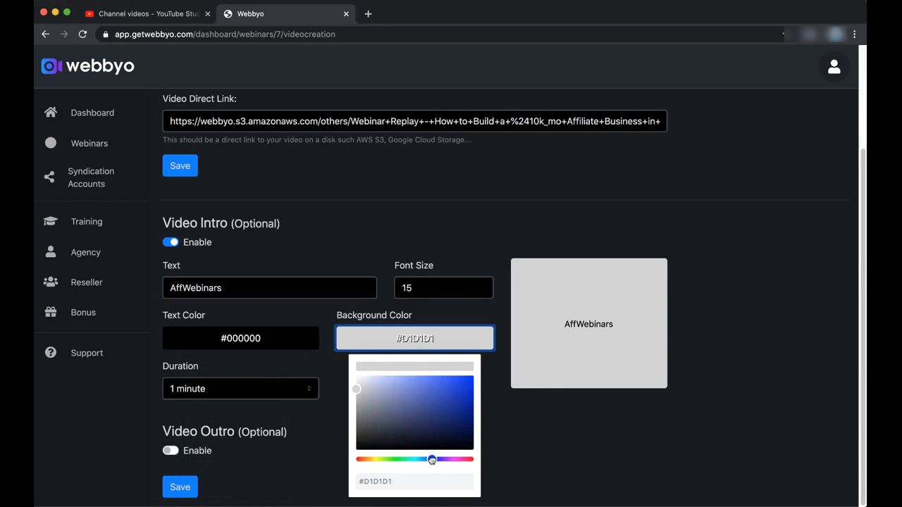
{"action": "left_click", "coordinate": [452, 389]}
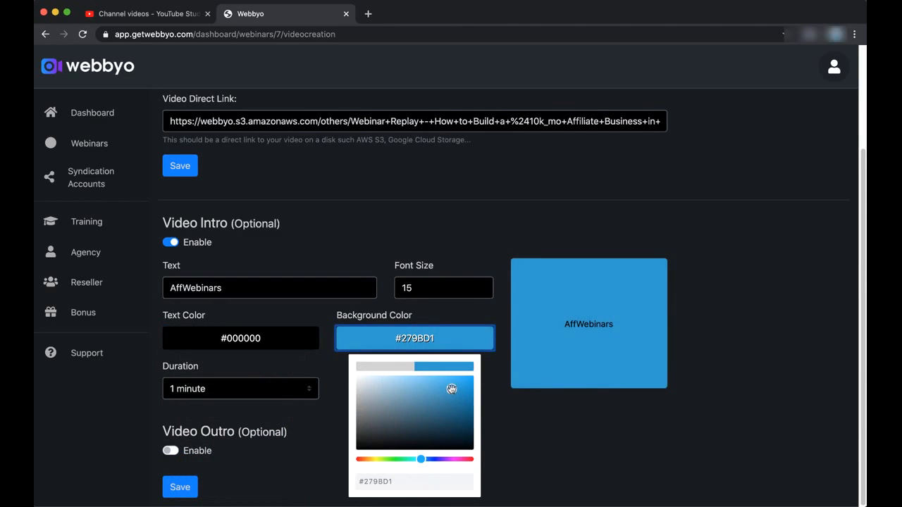
{"action": "left_click", "coordinate": [240, 338]}
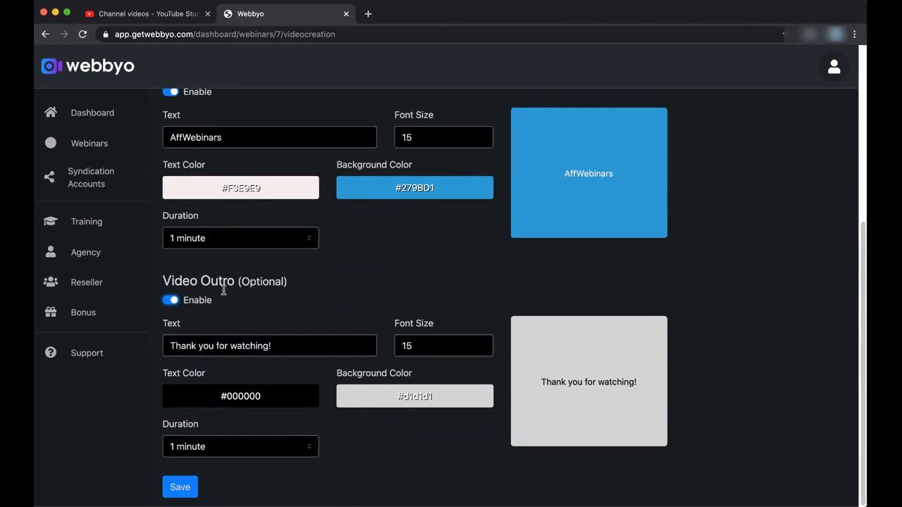
{"action": "mouse_move", "coordinate": [372, 381]}
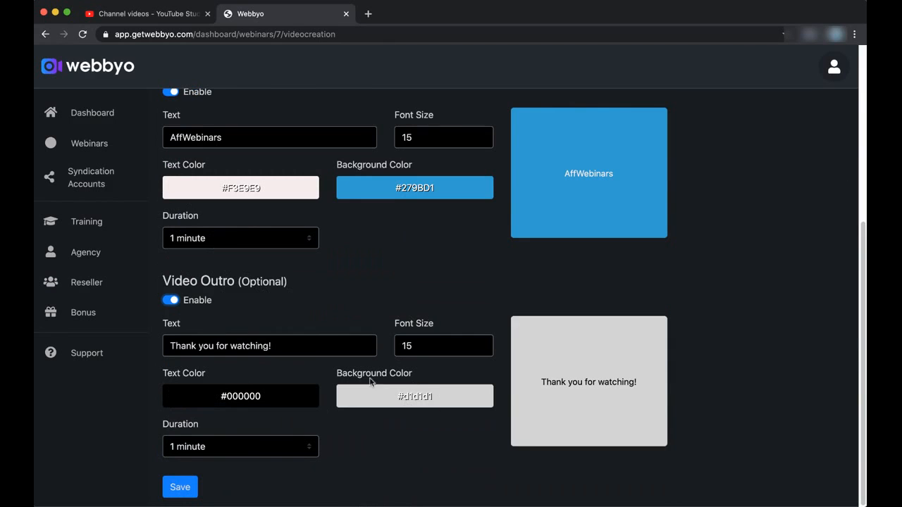
- Disable the video intro and save the main video settings
{"action": "scroll", "scroll_direction": "up", "scroll_amount": 3}
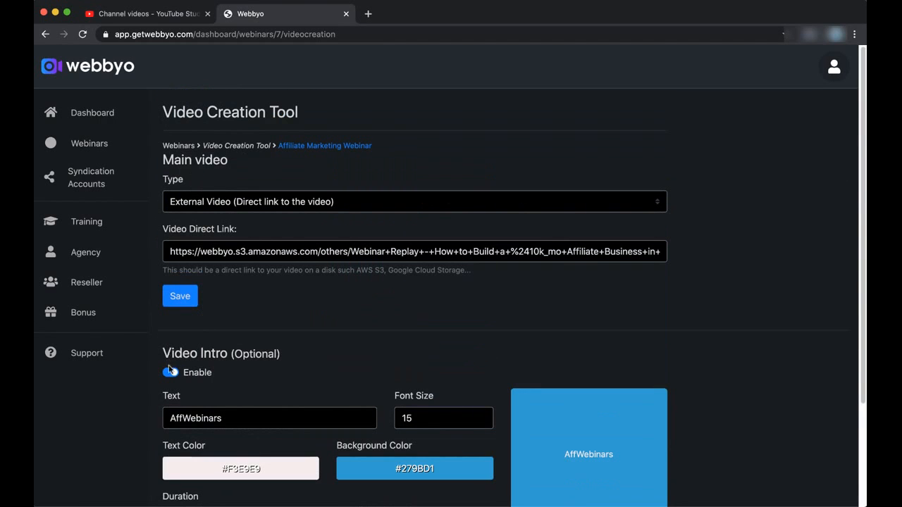
{"action": "left_click", "coordinate": [169, 372]}
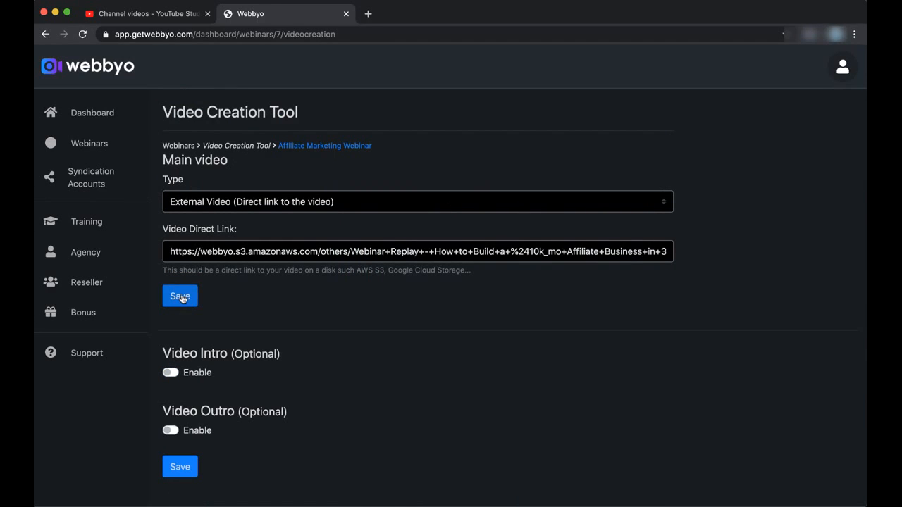
{"action": "left_click", "coordinate": [179, 296]}
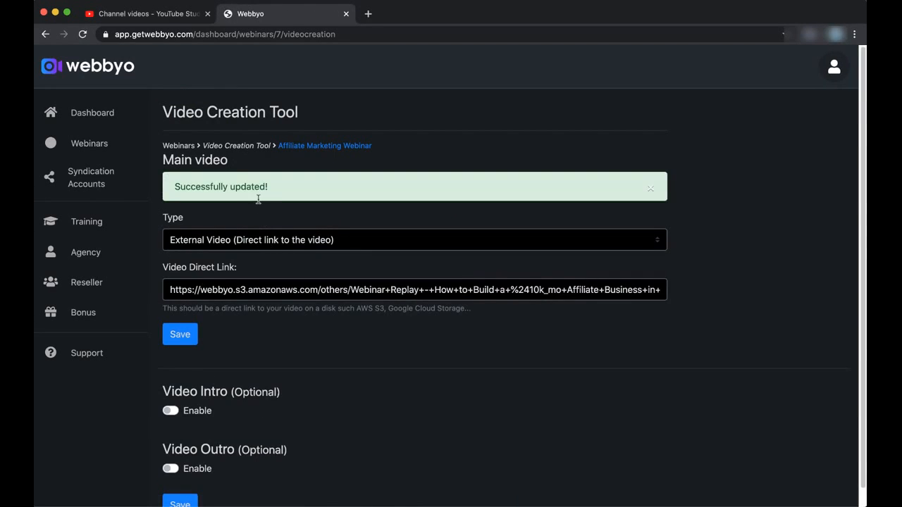
{"action": "mouse_move", "coordinate": [324, 146]}
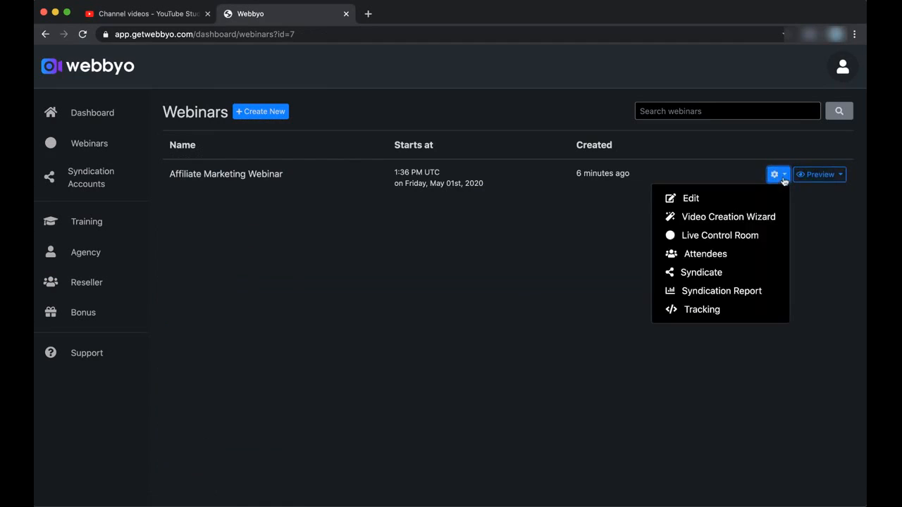
{"action": "mouse_move", "coordinate": [728, 216]}
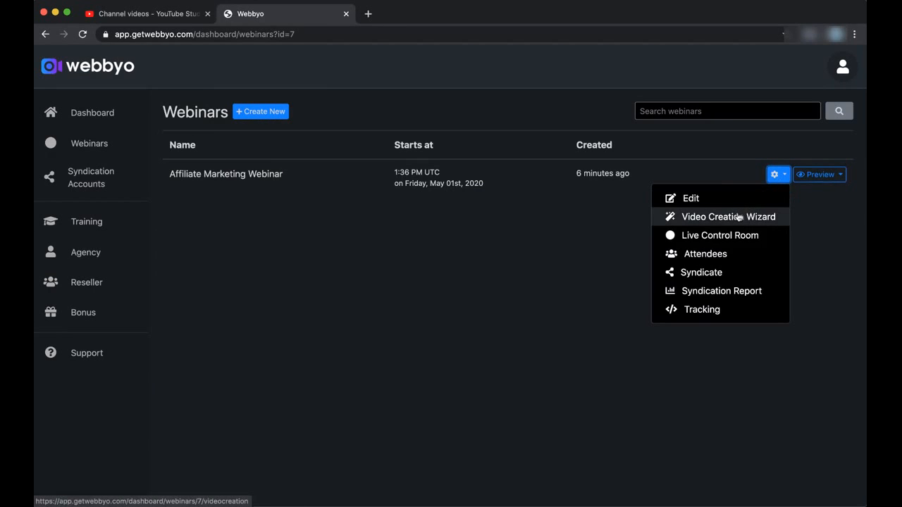
{"action": "mouse_move", "coordinate": [690, 198]}
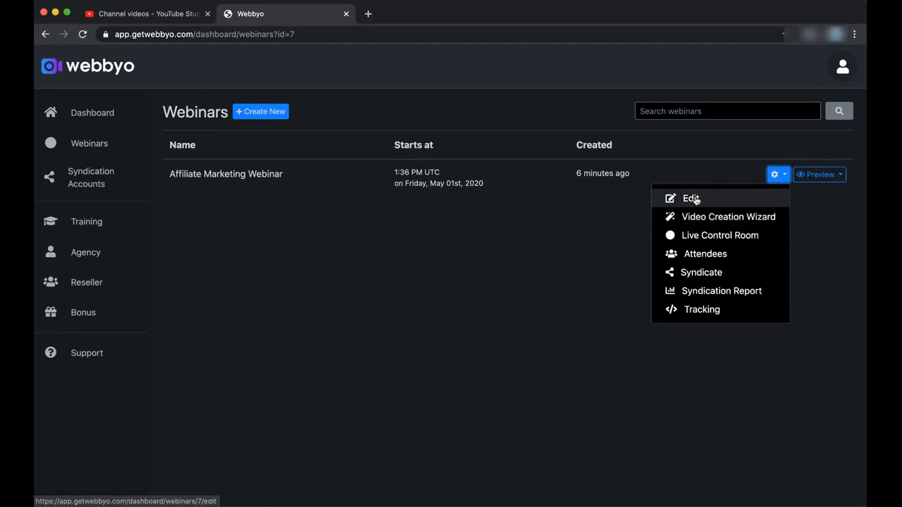
{"action": "mouse_move", "coordinate": [728, 216]}
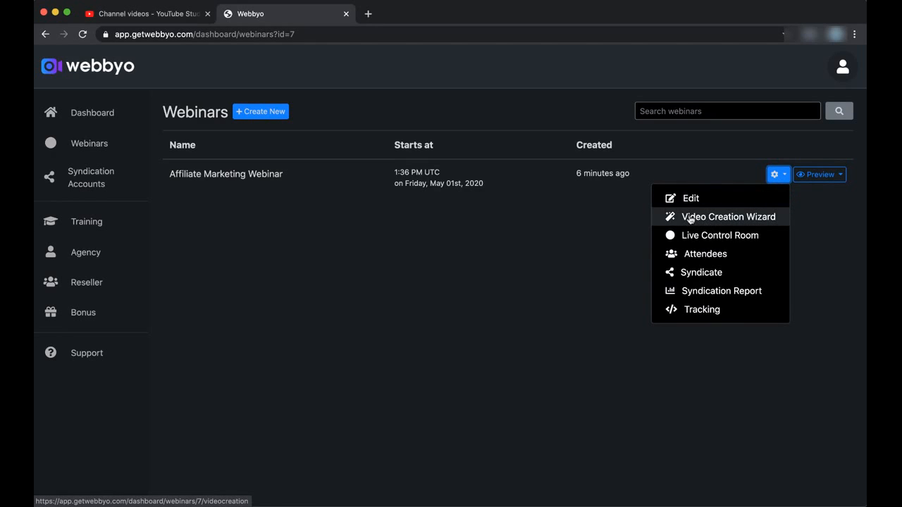
{"action": "mouse_move", "coordinate": [720, 235]}
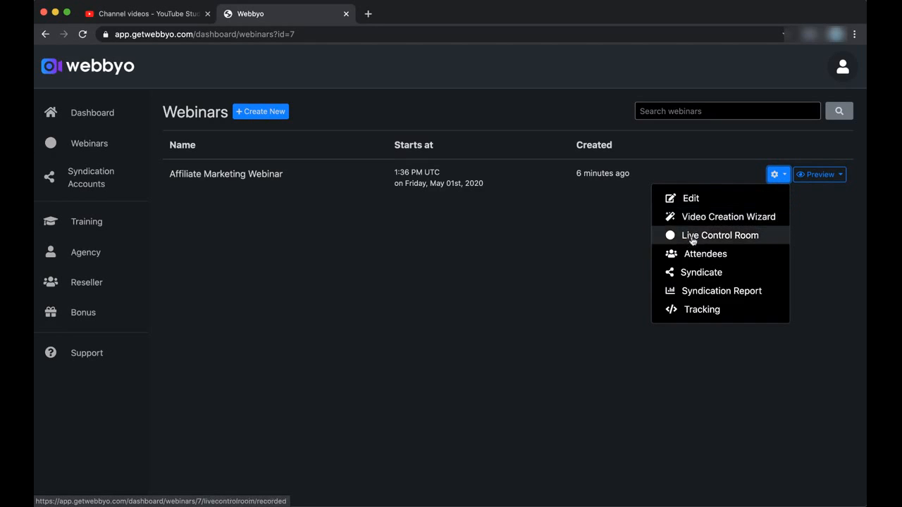
- Open the Affiliate Marketing Webinar's Live Control Room and enable Stream on YouTube
{"action": "left_click", "coordinate": [720, 235]}
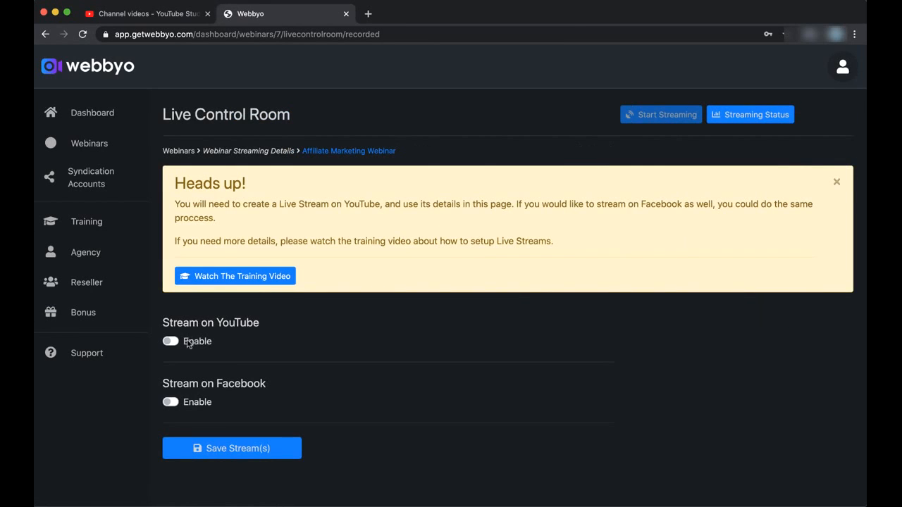
{"action": "left_click", "coordinate": [169, 341]}
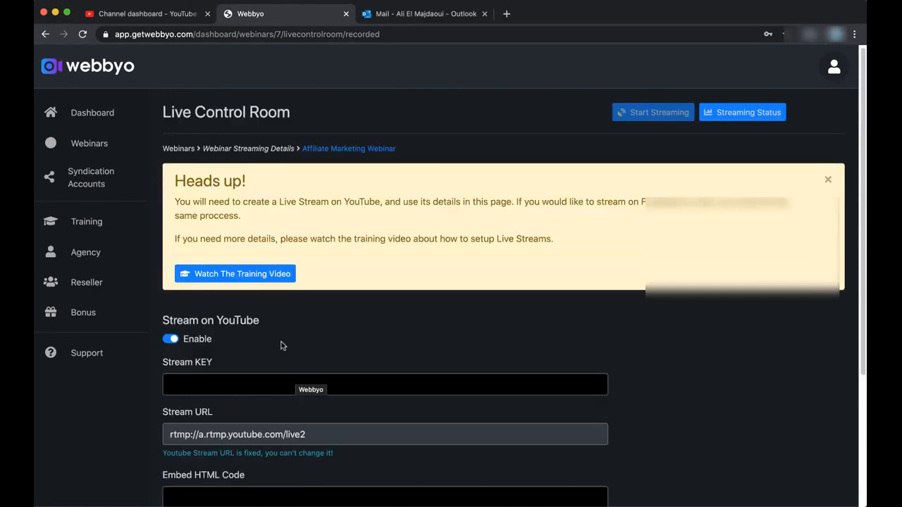
- Create a YouTube live stream titled 'Webbyo - Affiliate Marketing Webinar', marked made for kids
{"action": "left_click", "coordinate": [145, 14]}
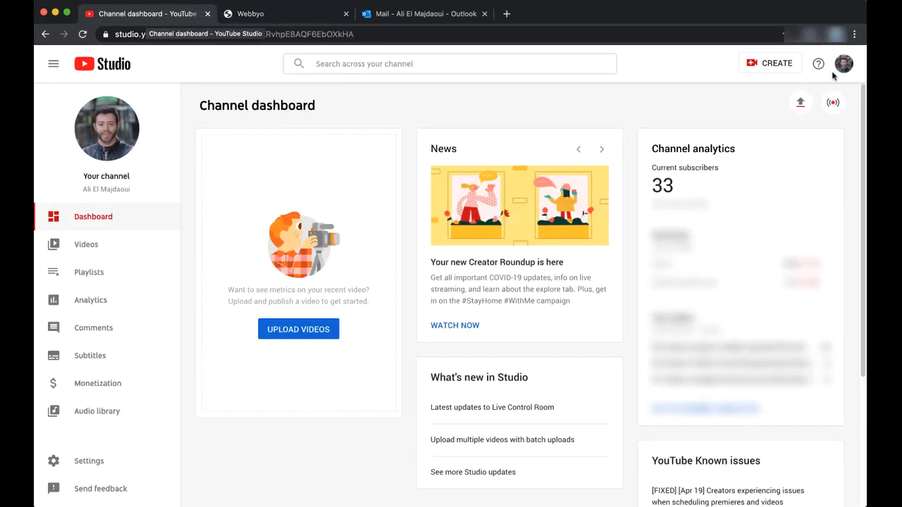
{"action": "left_click", "coordinate": [770, 63]}
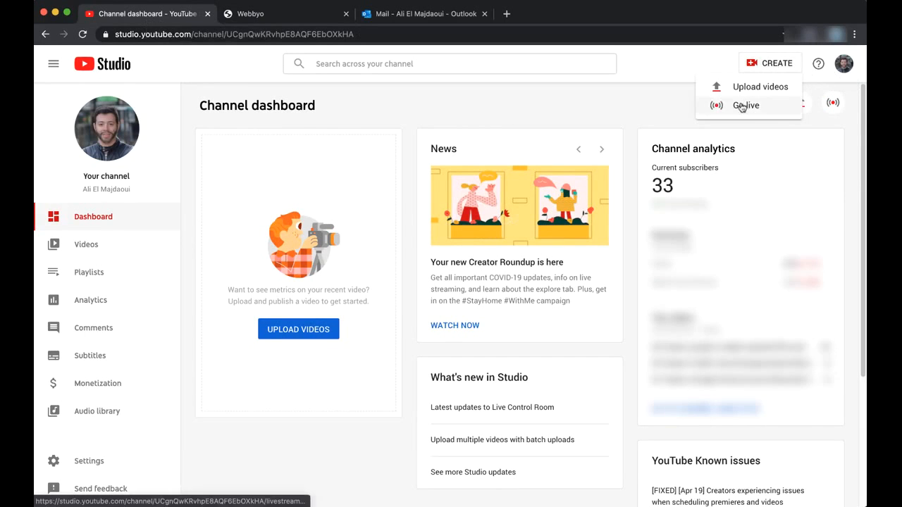
{"action": "left_click", "coordinate": [744, 105]}
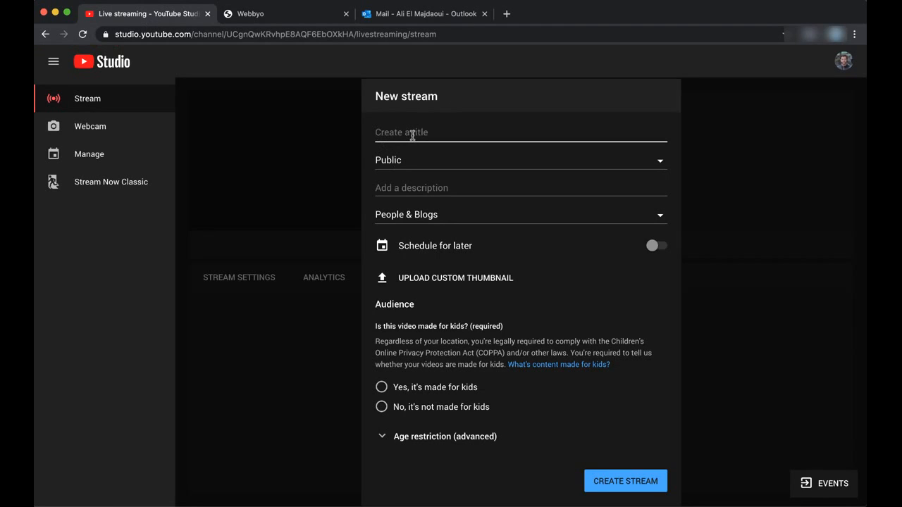
{"action": "type", "text": "Webby"}
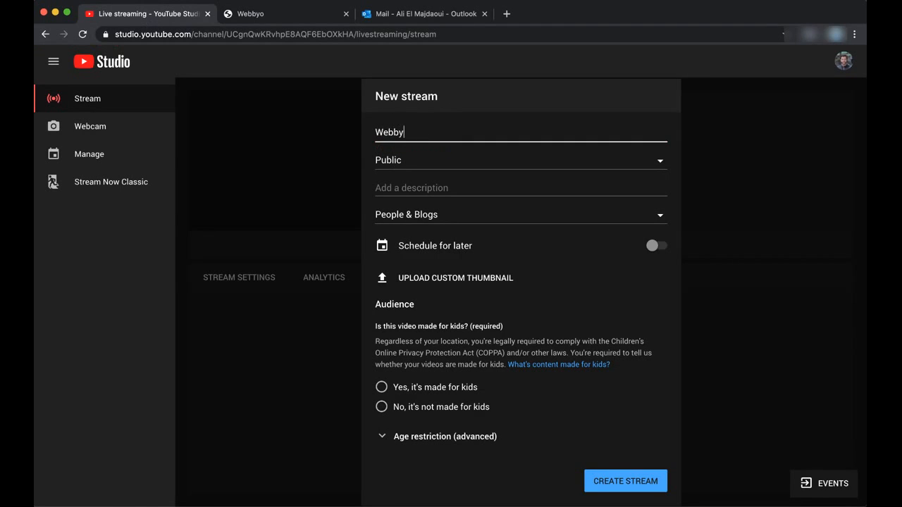
{"action": "type", "text": "o - A"}
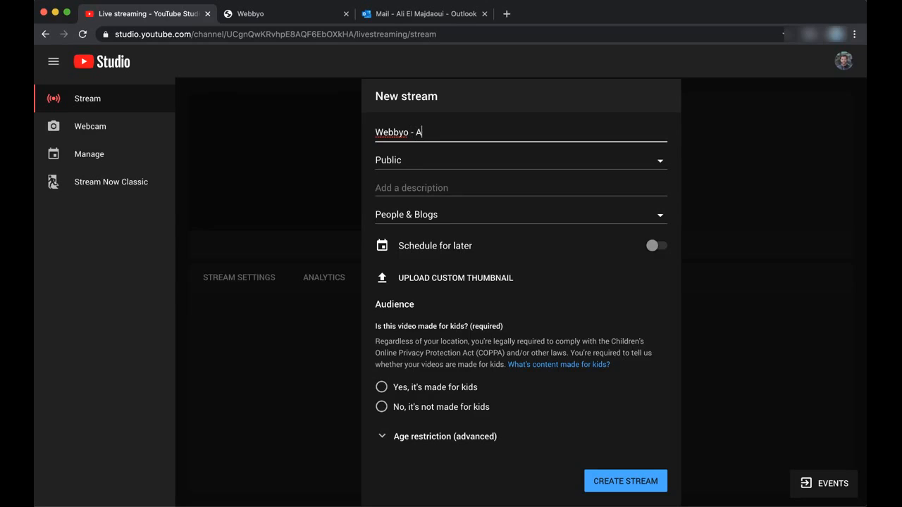
{"action": "type", "text": "ffiliate Marketing Webinar"}
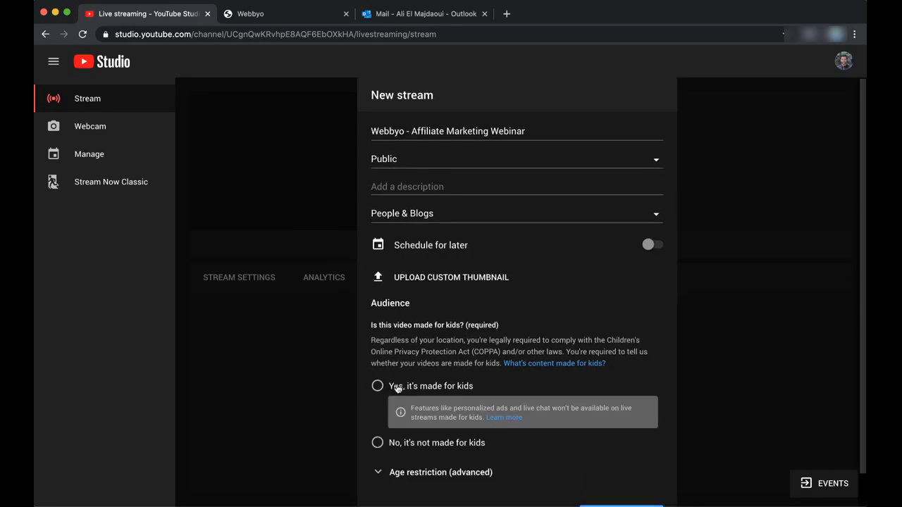
{"action": "left_click", "coordinate": [377, 385]}
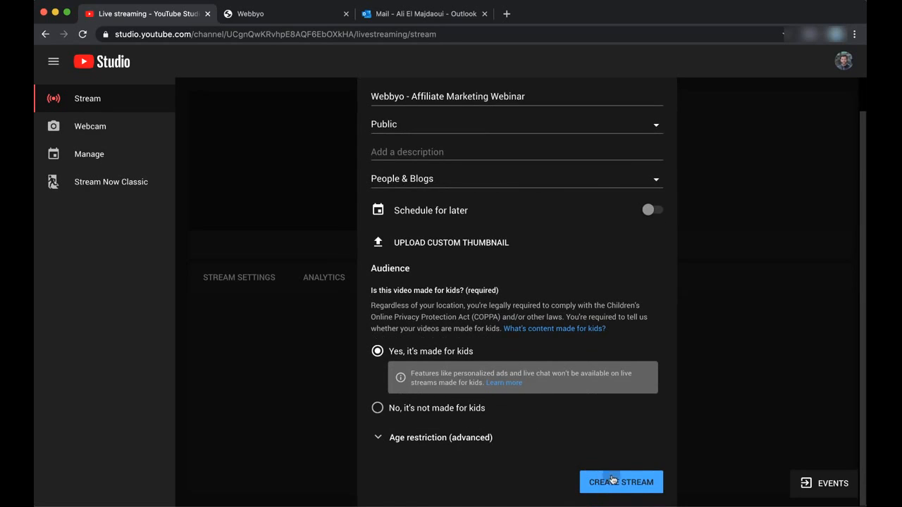
{"action": "left_click", "coordinate": [620, 482]}
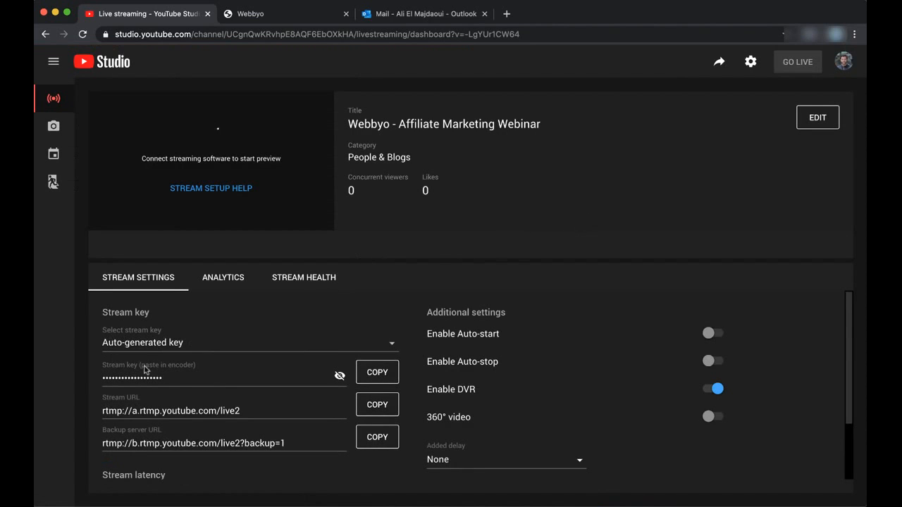
- Paste the new YouTube stream key into Webbyo's Stream KEY field, then return to YouTube Studio
{"action": "left_click", "coordinate": [376, 372]}
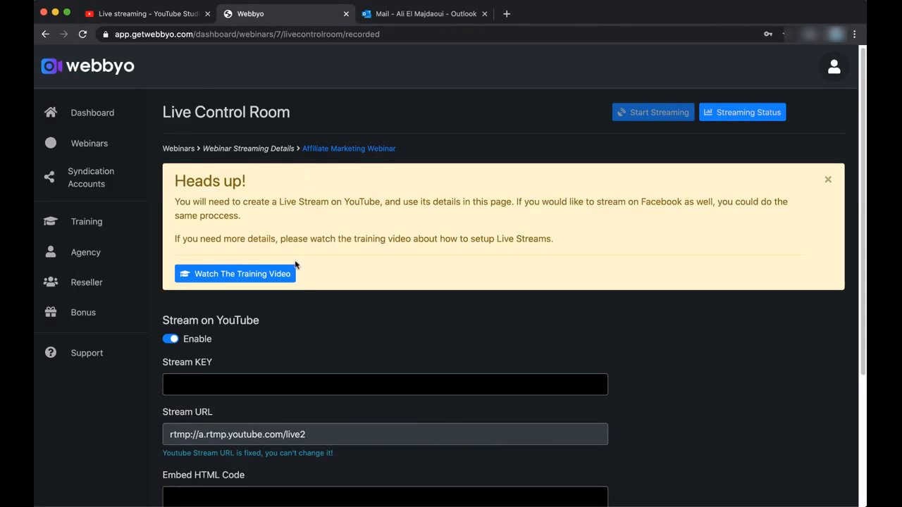
{"action": "right_click", "coordinate": [386, 344]}
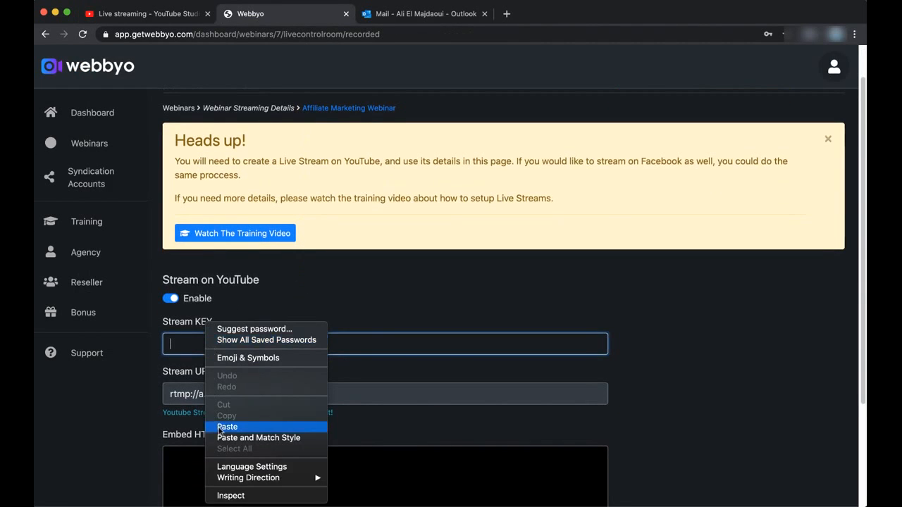
{"action": "left_click", "coordinate": [145, 13]}
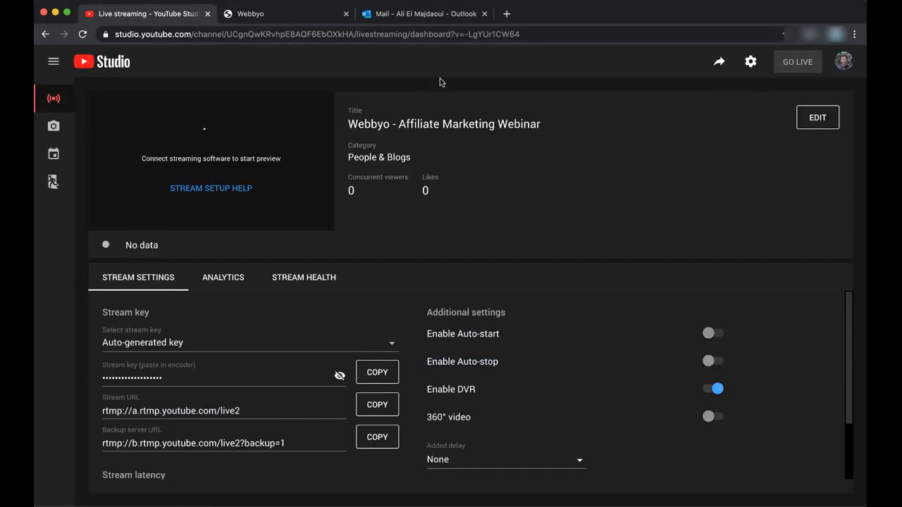
- Copy the stream's iframe embed code from YouTube Studio's Embed share option
{"action": "left_click", "coordinate": [718, 62]}
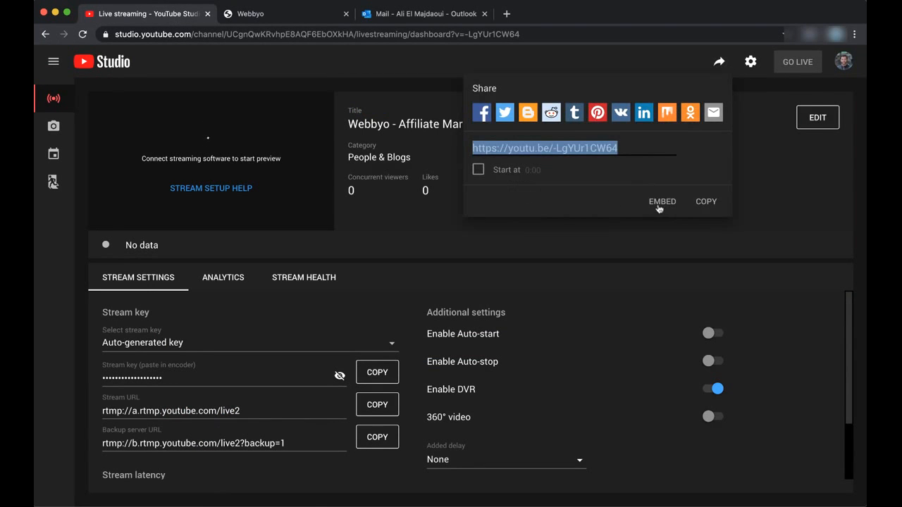
{"action": "left_click", "coordinate": [661, 200]}
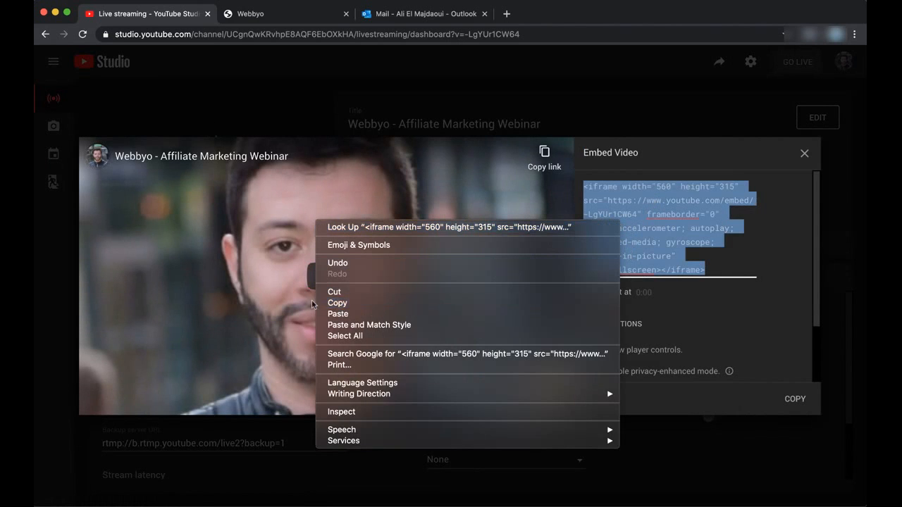
{"action": "left_click", "coordinate": [286, 14]}
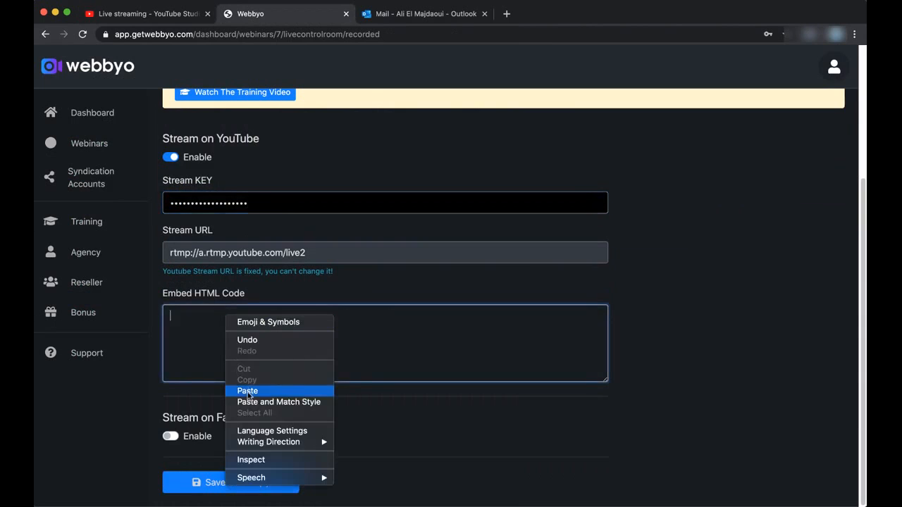
- Paste the YouTube iframe code into Embed HTML Code and save the stream details
{"action": "left_click", "coordinate": [248, 391]}
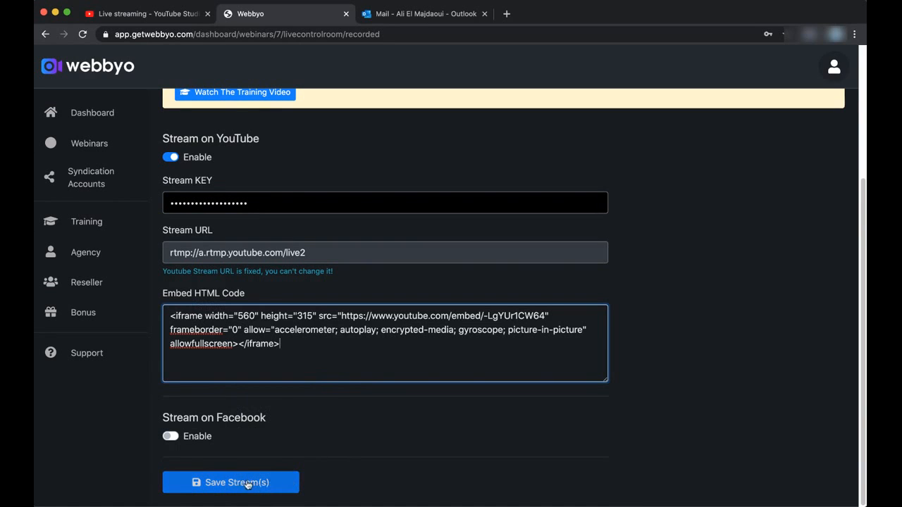
{"action": "left_click", "coordinate": [230, 482]}
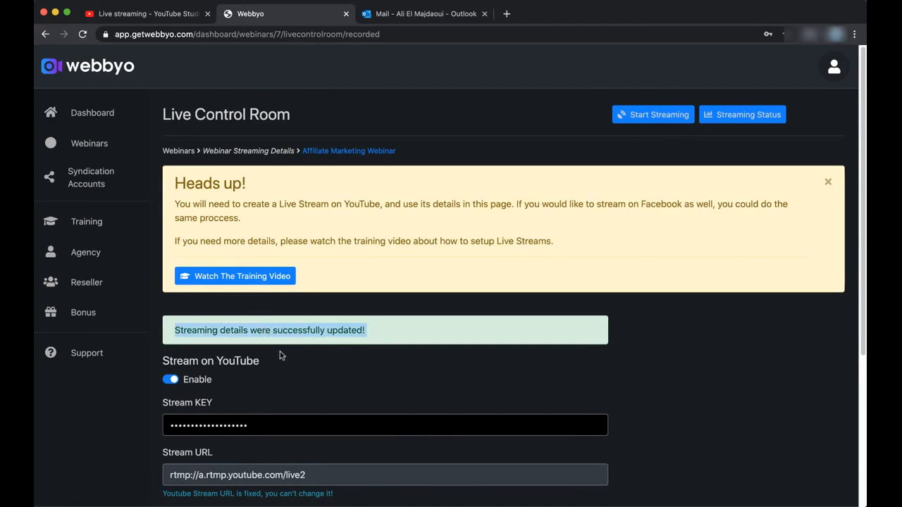
{"action": "mouse_move", "coordinate": [385, 362]}
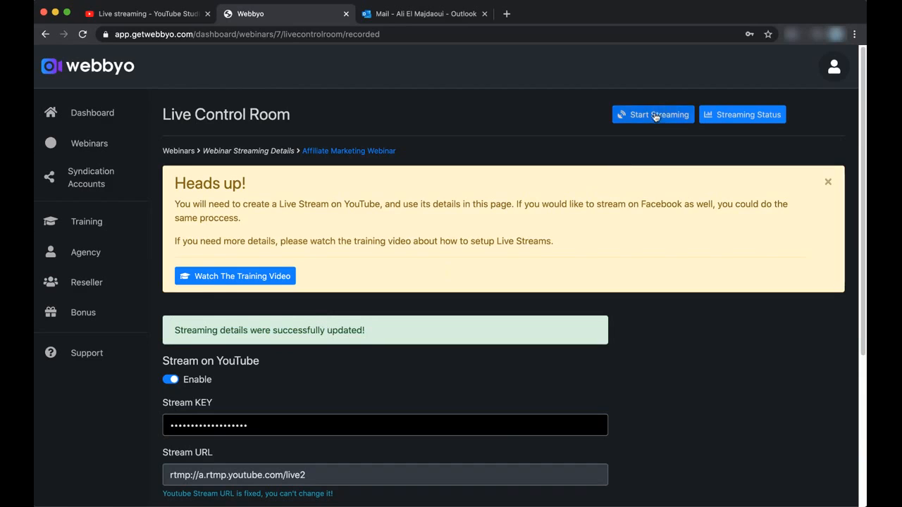
{"action": "mouse_move", "coordinate": [377, 173]}
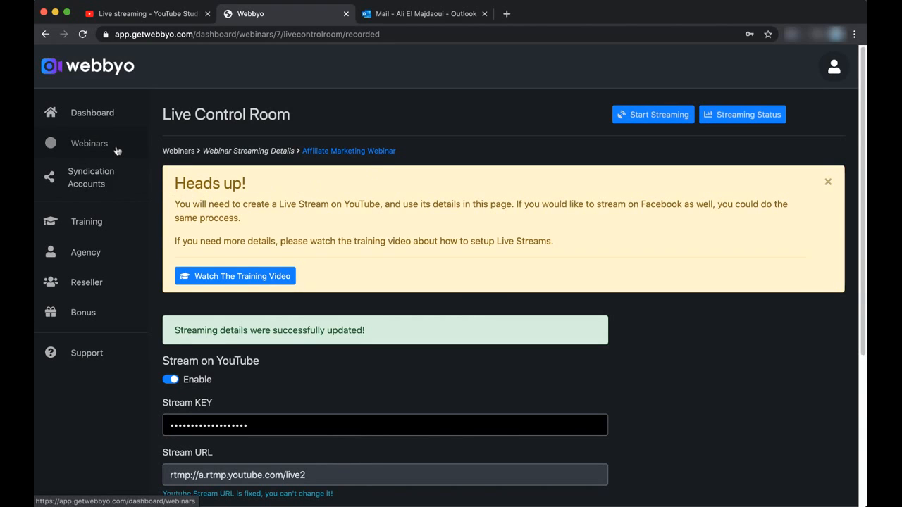
- Preview the Affiliate Marketing Webinar's registration page from the webinar list
{"action": "left_click", "coordinate": [89, 143]}
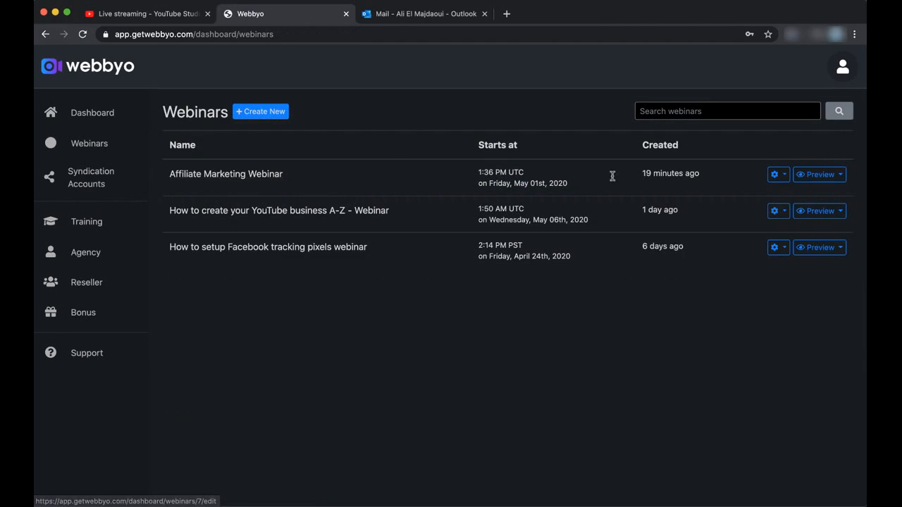
{"action": "left_click", "coordinate": [818, 174]}
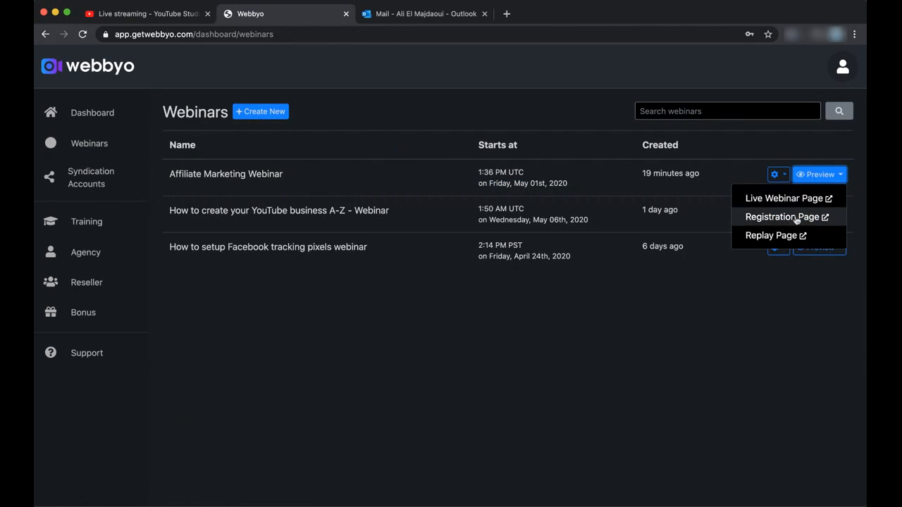
{"action": "left_click", "coordinate": [780, 217]}
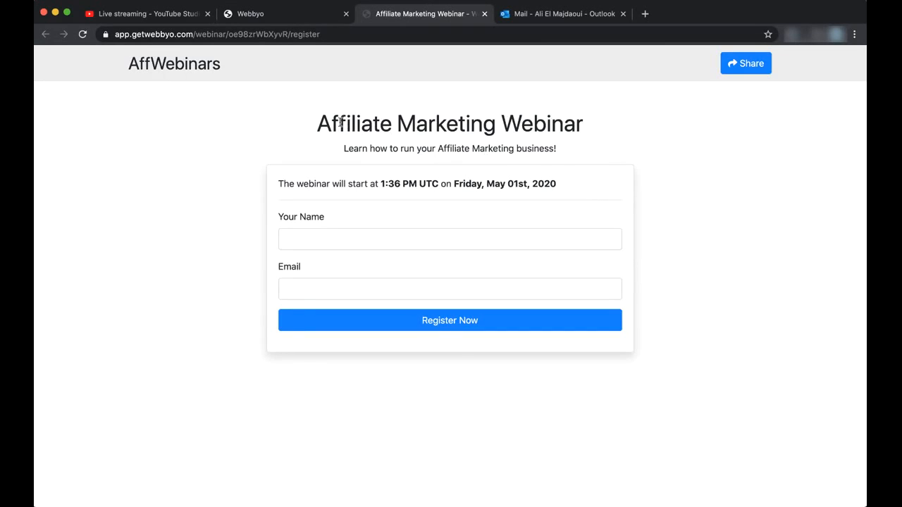
{"action": "double_click", "coordinate": [175, 64]}
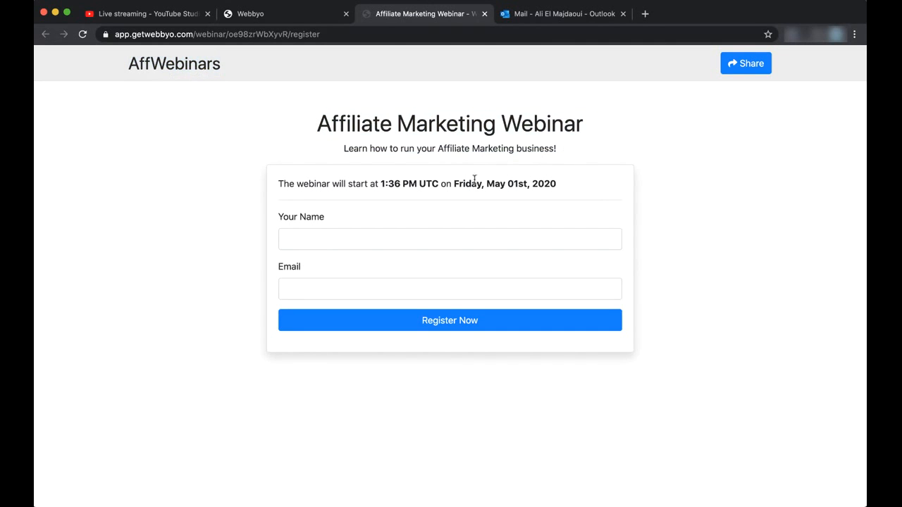
{"action": "left_click", "coordinate": [449, 239]}
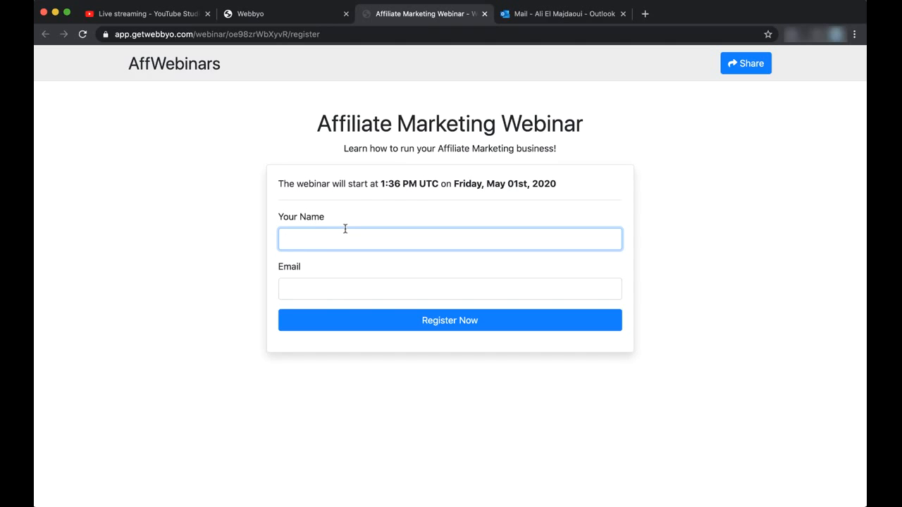
{"action": "mouse_move", "coordinate": [317, 233]}
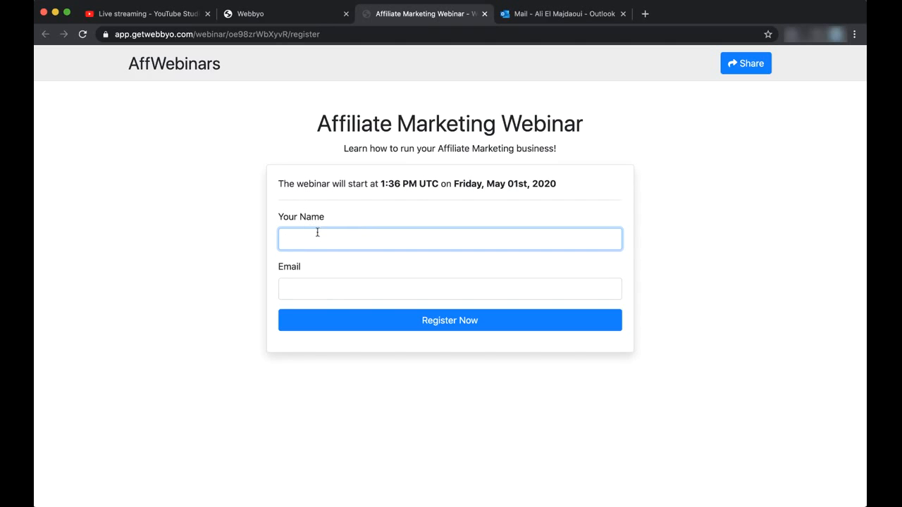
{"action": "type", "text": "Ali"}
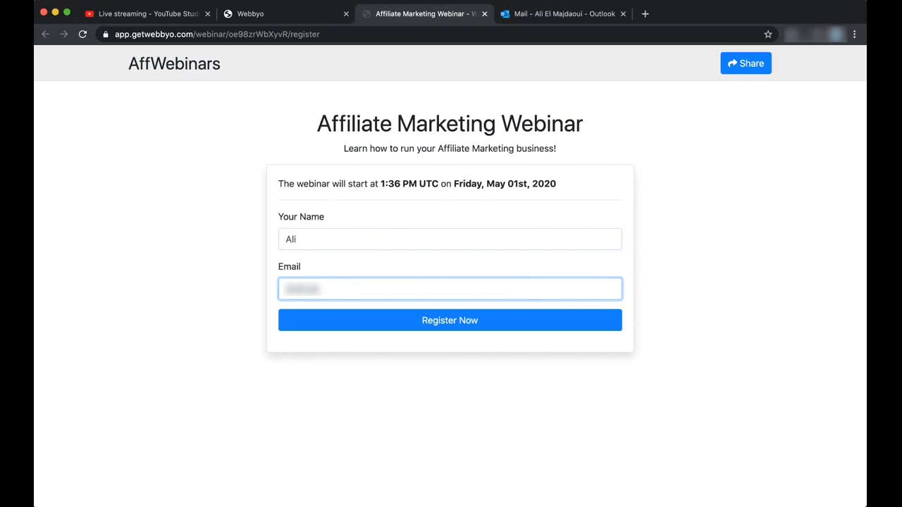
{"action": "type", "text": "email@example.com"}
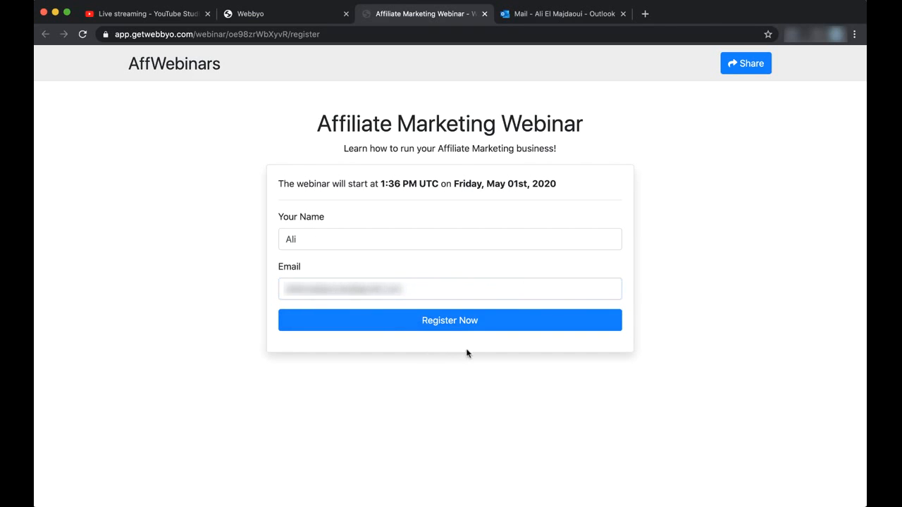
{"action": "left_click", "coordinate": [449, 320]}
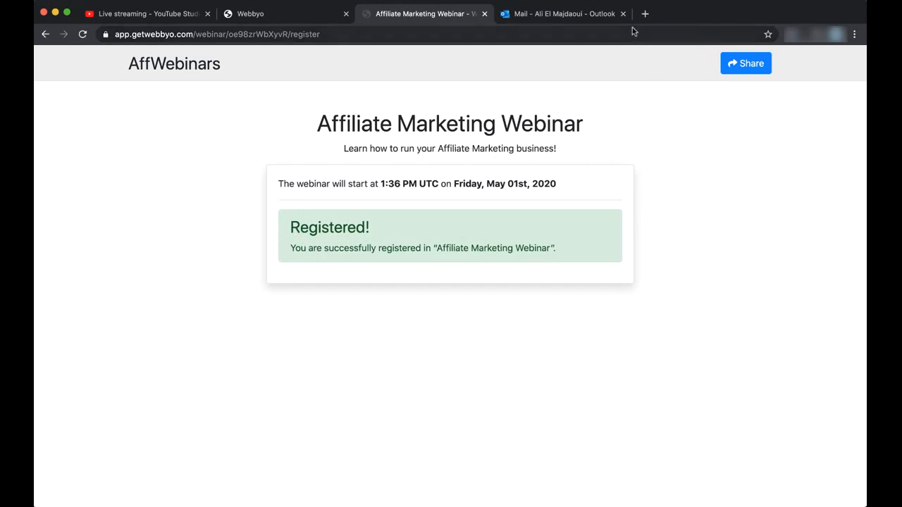
{"action": "left_click", "coordinate": [561, 13]}
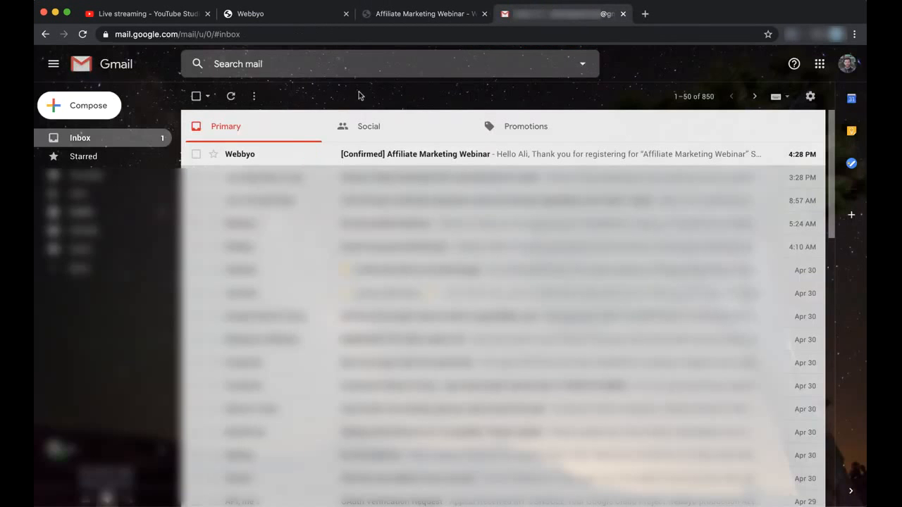
{"action": "mouse_move", "coordinate": [366, 154]}
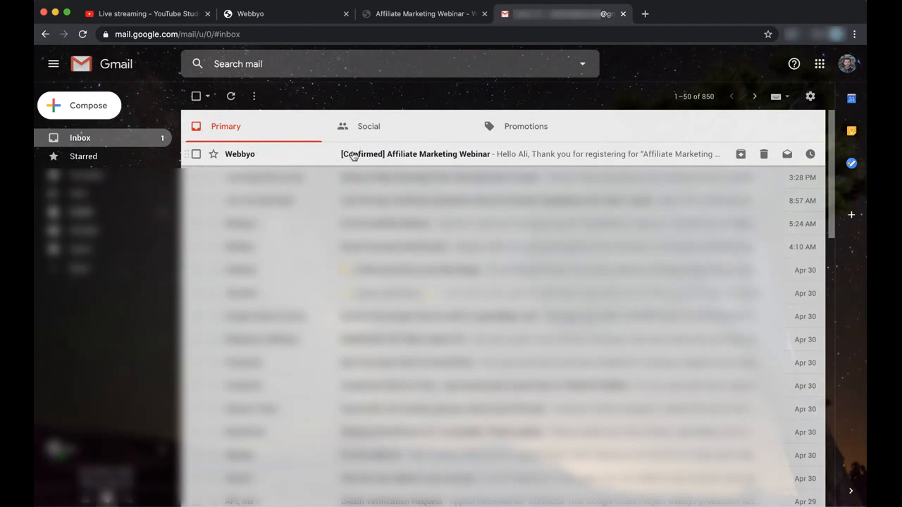
{"action": "mouse_move", "coordinate": [457, 155]}
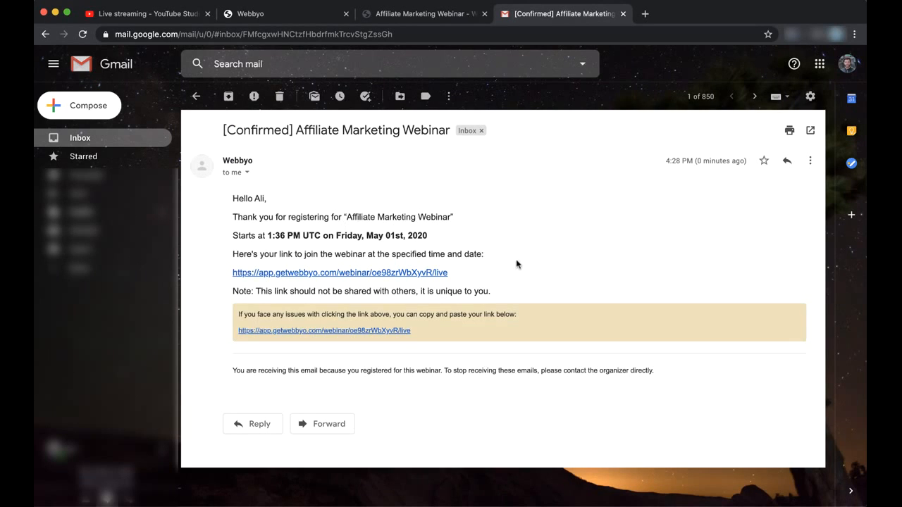
{"action": "mouse_move", "coordinate": [581, 198]}
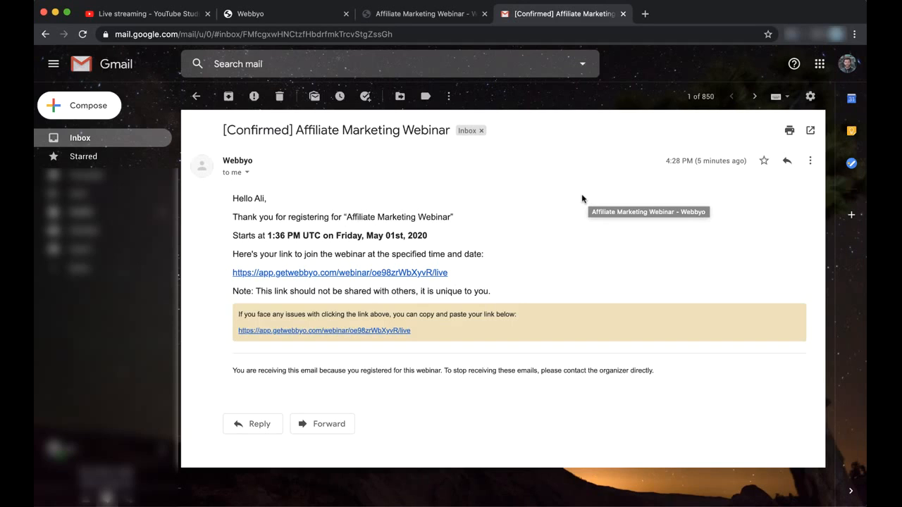
- Return to the Webbyo webinar list after reading the confirmation email's join link
{"action": "left_click", "coordinate": [421, 14]}
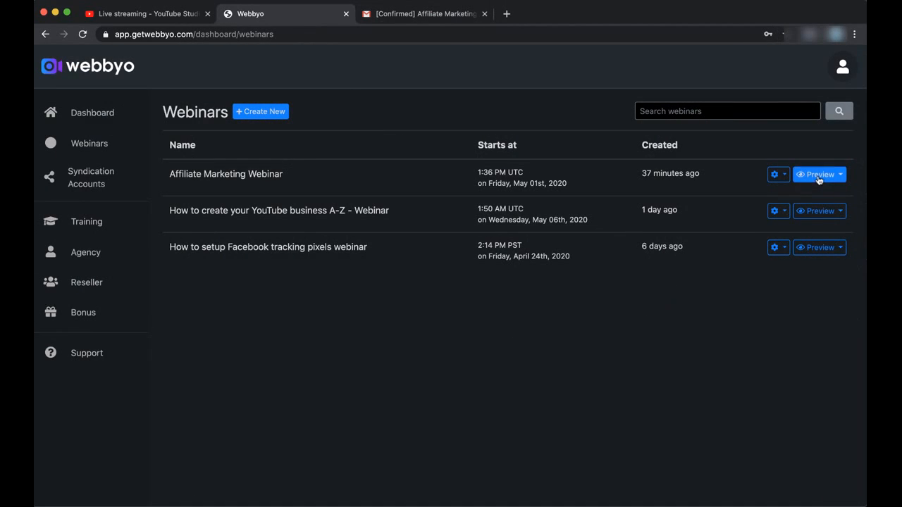
- Open the webinar's Live Control Room, hide the heads-up notice, and start streaming
{"action": "left_click", "coordinate": [816, 174]}
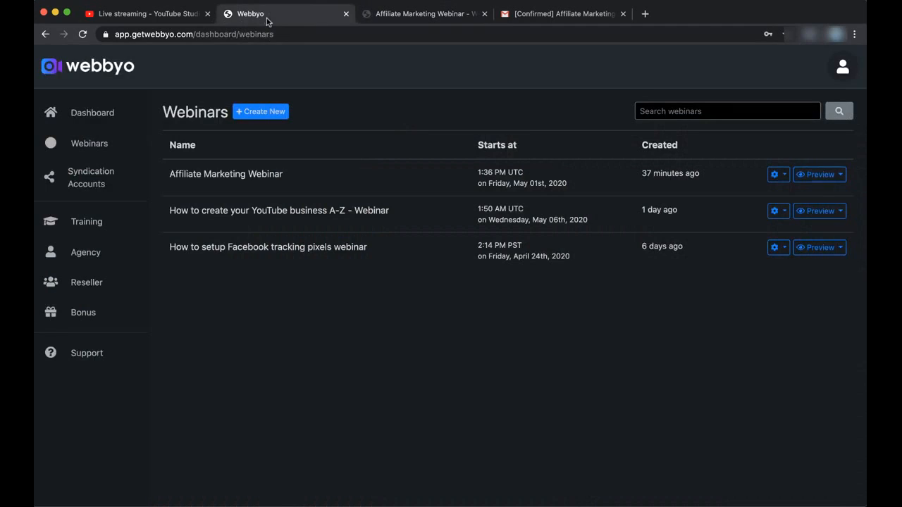
{"action": "mouse_move", "coordinate": [434, 191]}
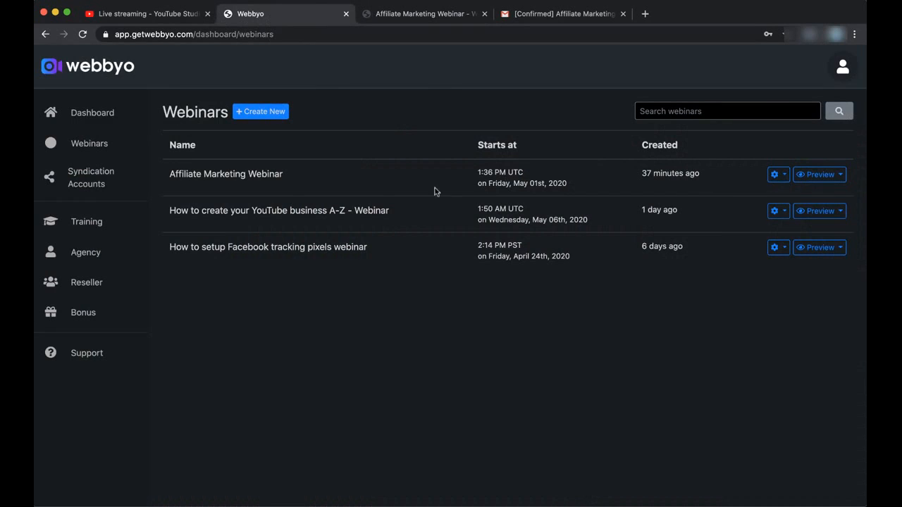
{"action": "left_click", "coordinate": [774, 174]}
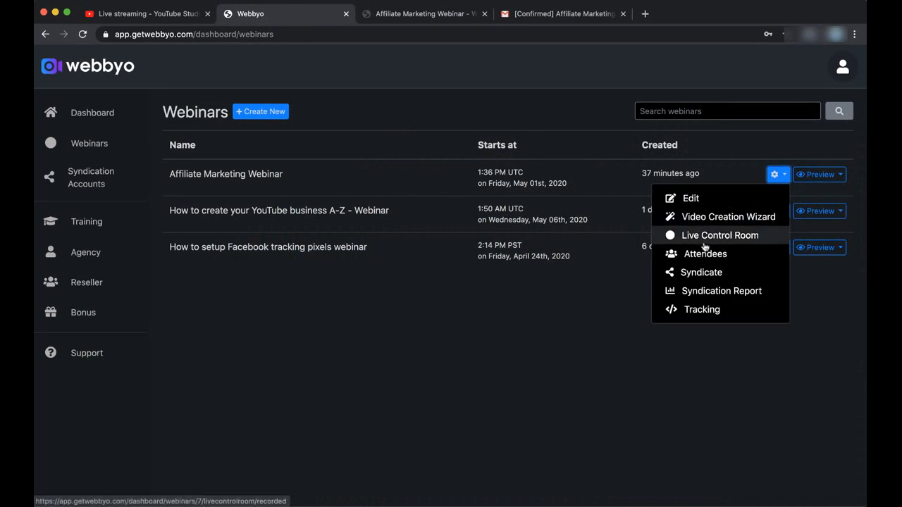
{"action": "left_click", "coordinate": [720, 235]}
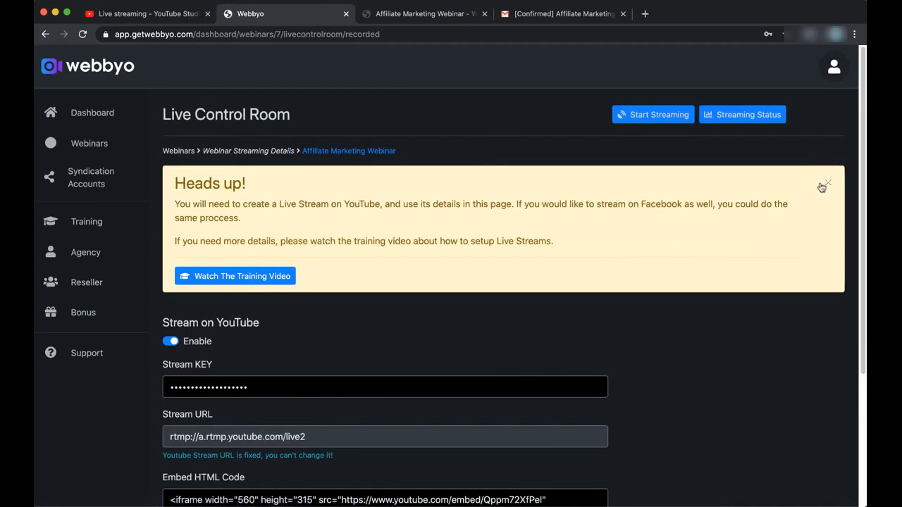
{"action": "left_click", "coordinate": [823, 187]}
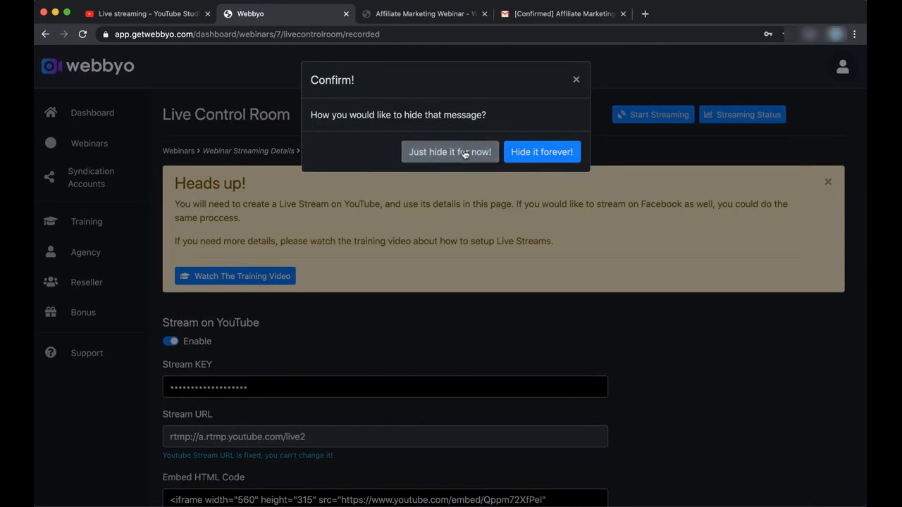
{"action": "left_click", "coordinate": [449, 152]}
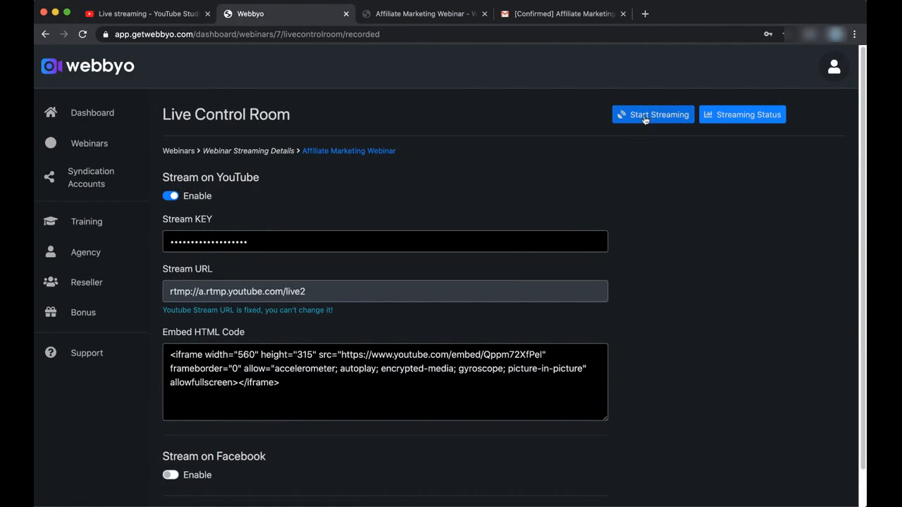
{"action": "left_click", "coordinate": [653, 114]}
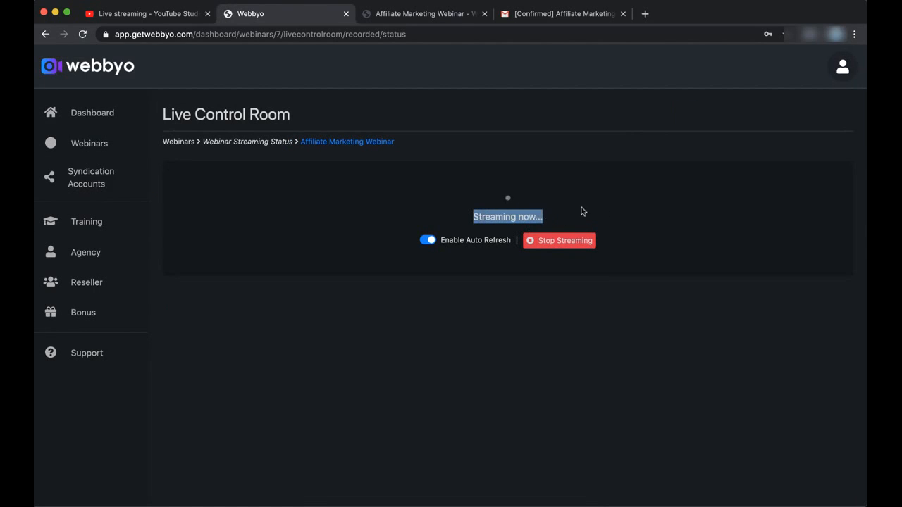
{"action": "mouse_move", "coordinate": [415, 58]}
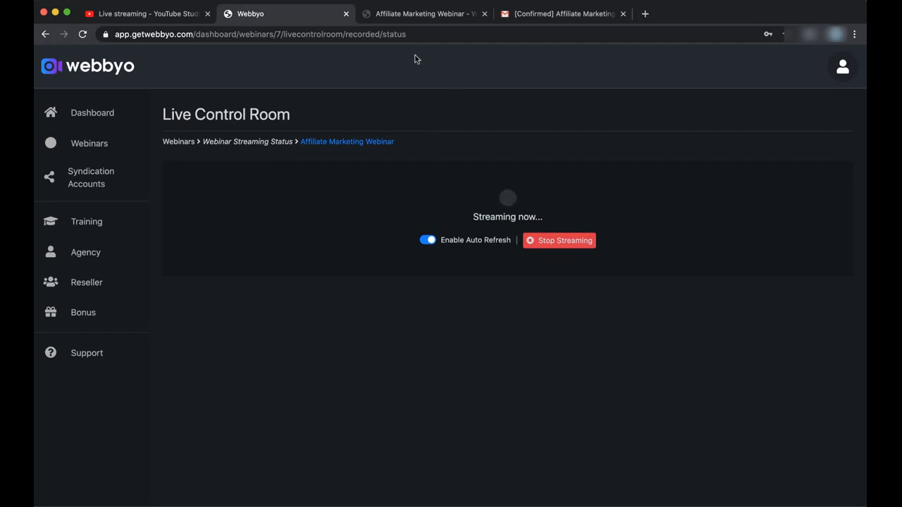
- Switch to YouTube Studio's live-stream dashboard while Webbyo keeps streaming
{"action": "left_click", "coordinate": [140, 13]}
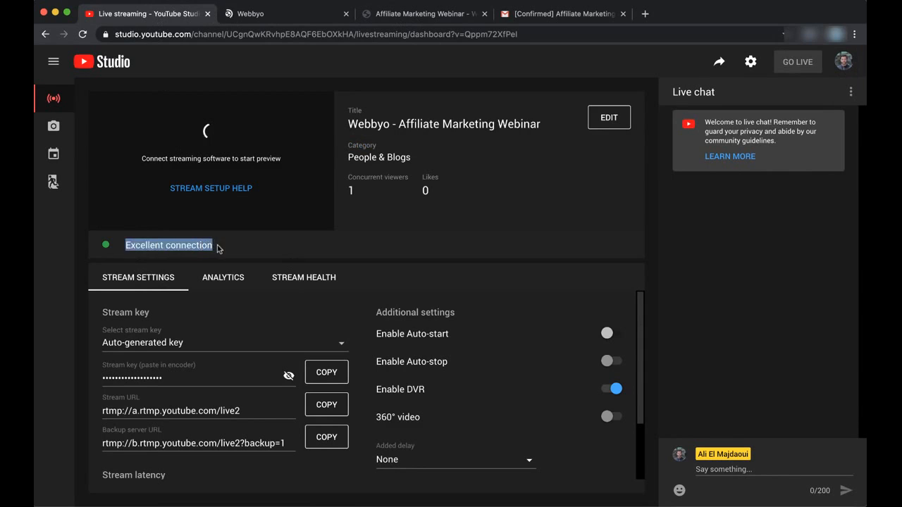
- Check stream health, go live on YouTube, then return to the Webbyo webinar list
{"action": "left_click", "coordinate": [303, 277]}
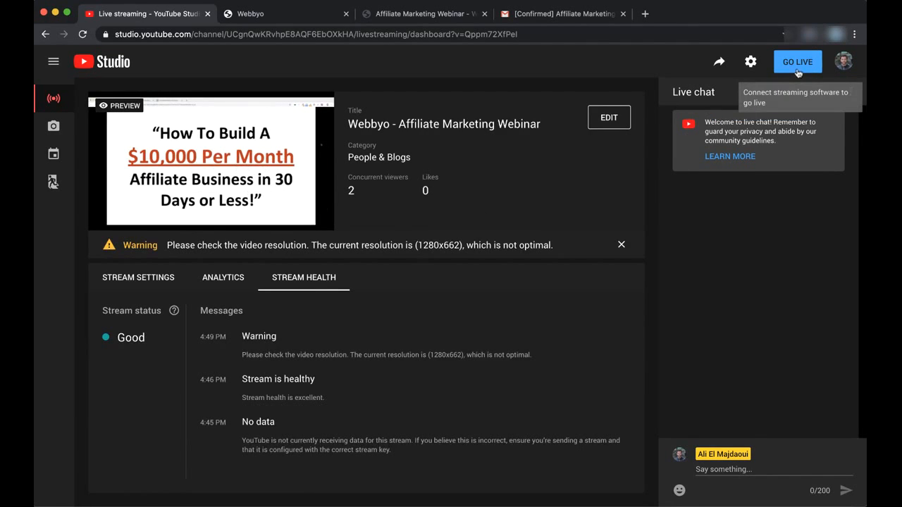
{"action": "left_click", "coordinate": [796, 61]}
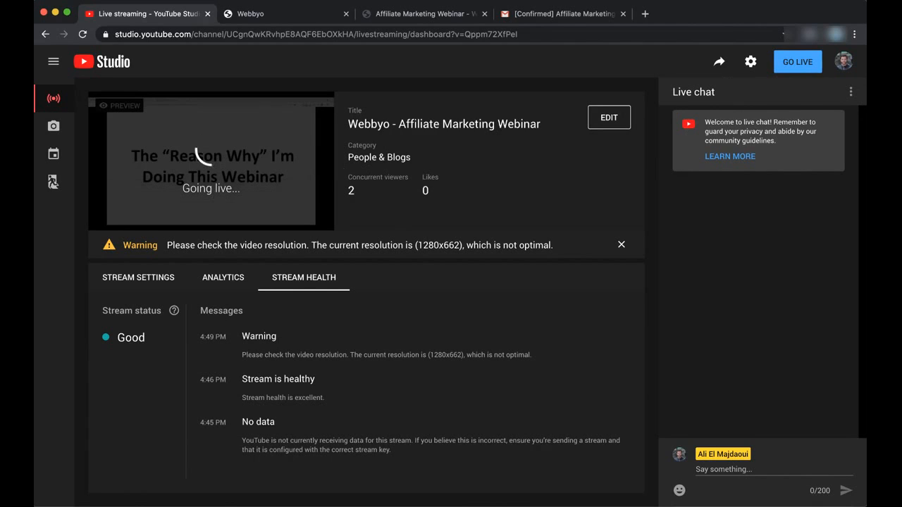
{"action": "left_click", "coordinate": [797, 61]}
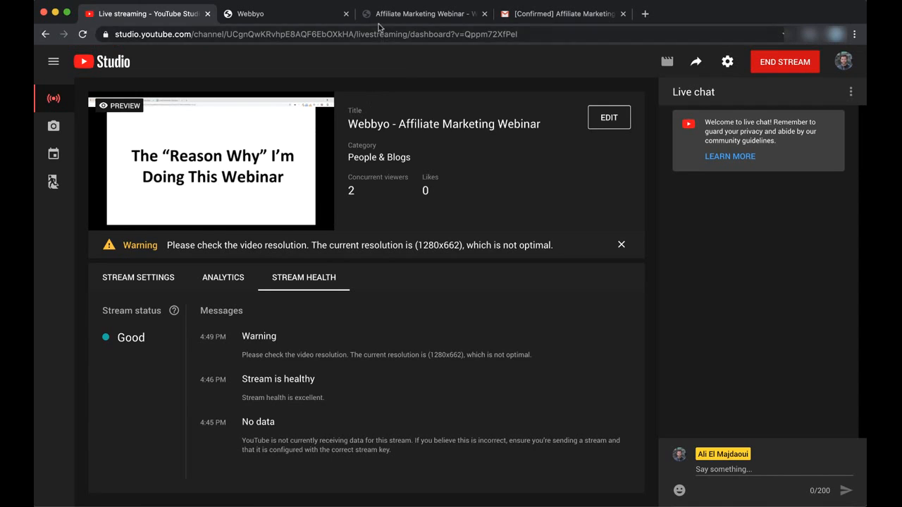
{"action": "left_click", "coordinate": [250, 14]}
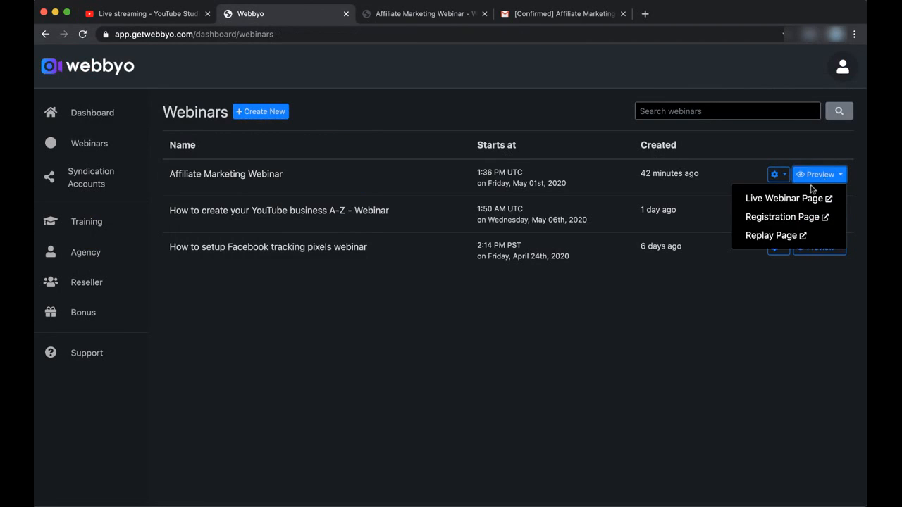
- Preview the AffWebinars live webinar page, play its broadcast and view the share options
{"action": "left_click", "coordinate": [782, 198]}
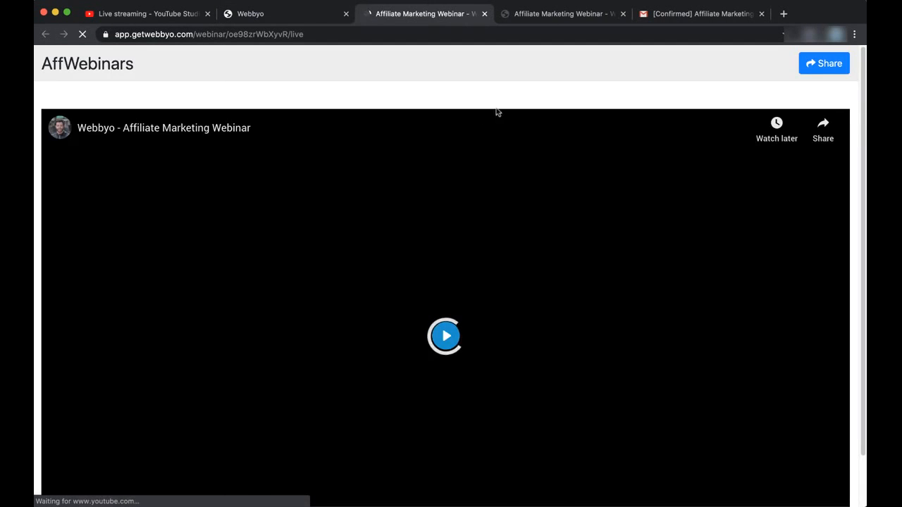
{"action": "left_click", "coordinate": [444, 336]}
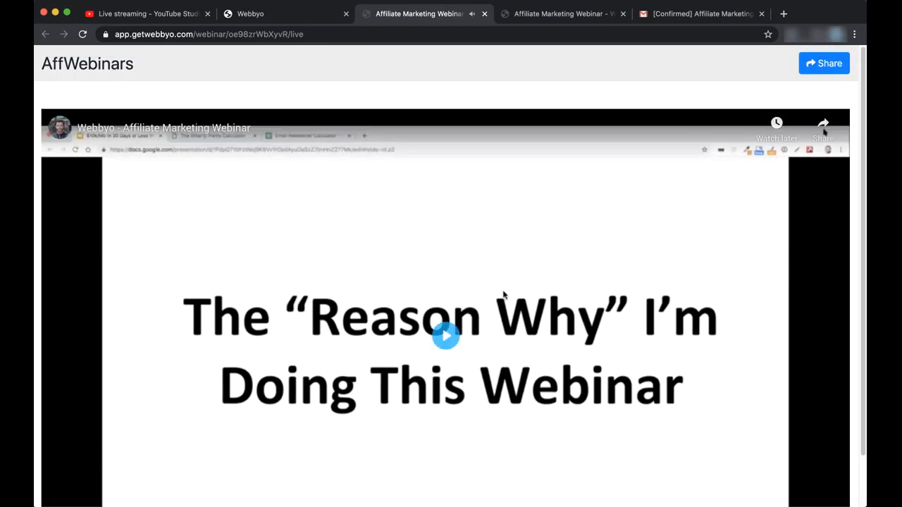
{"action": "mouse_move", "coordinate": [805, 87]}
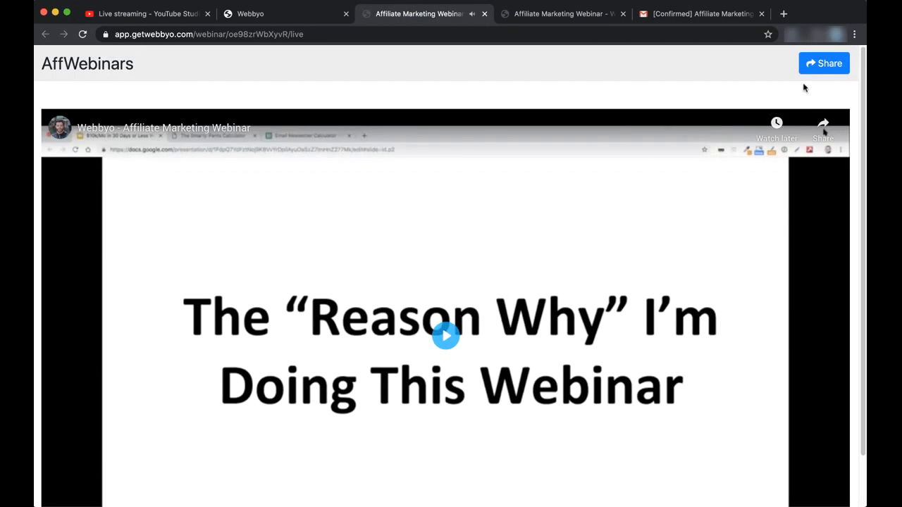
{"action": "left_click", "coordinate": [823, 63]}
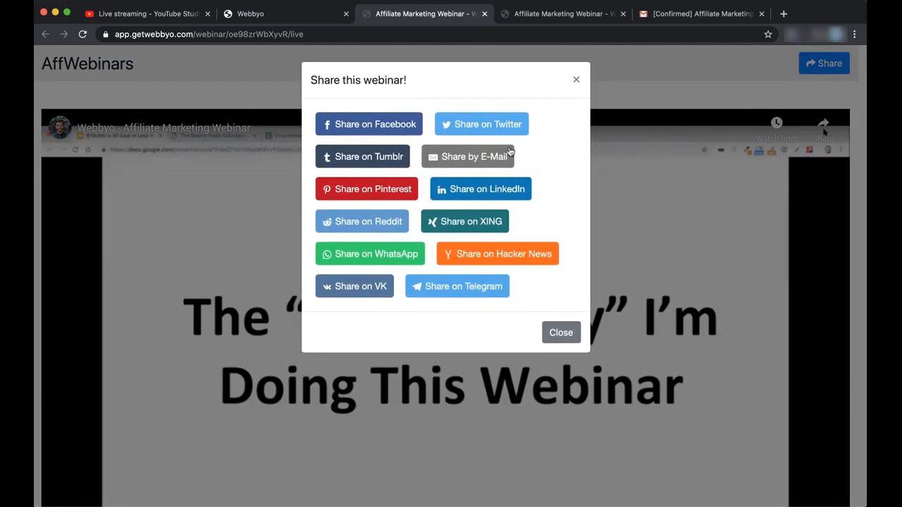
{"action": "mouse_move", "coordinate": [493, 90]}
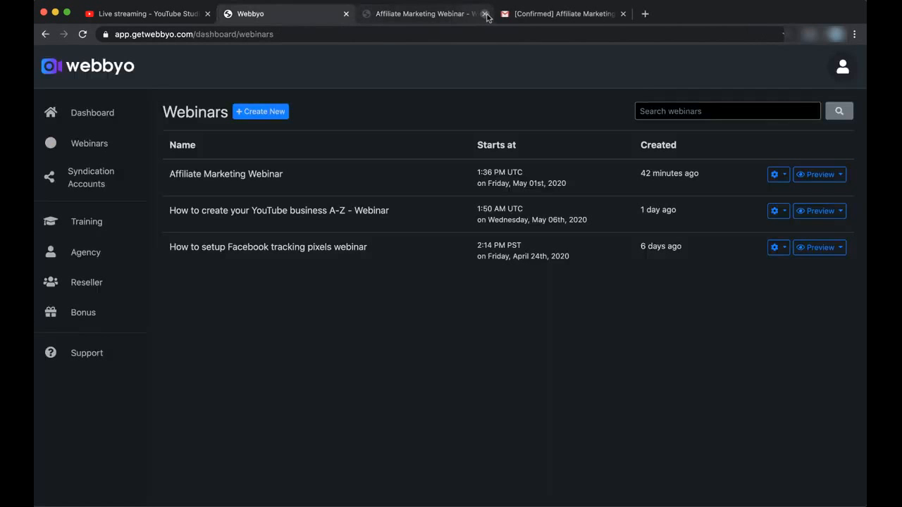
{"action": "left_click", "coordinate": [485, 14]}
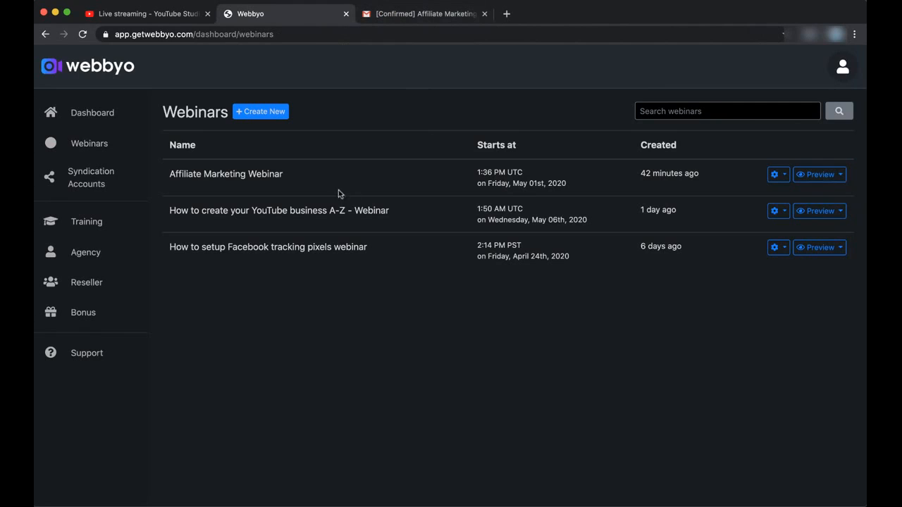
{"action": "mouse_move", "coordinate": [774, 174]}
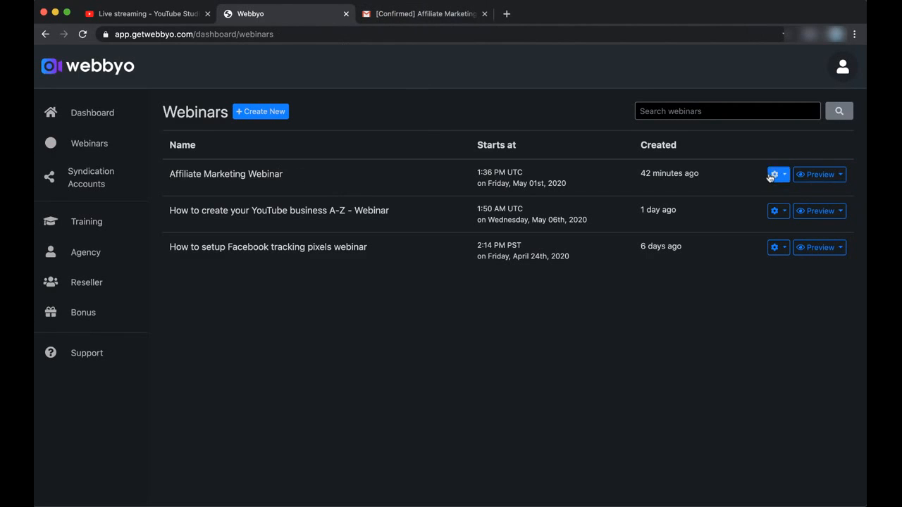
{"action": "left_click", "coordinate": [774, 174]}
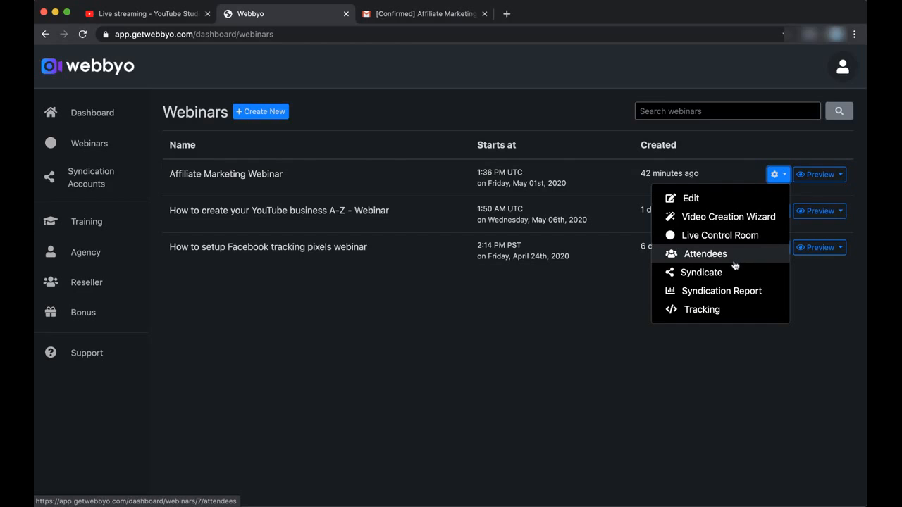
{"action": "left_click", "coordinate": [705, 254]}
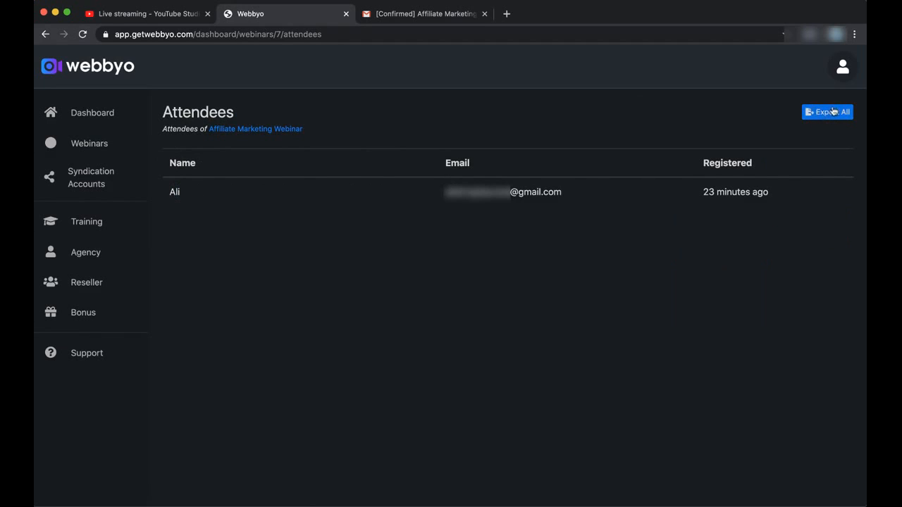
{"action": "mouse_move", "coordinate": [504, 130]}
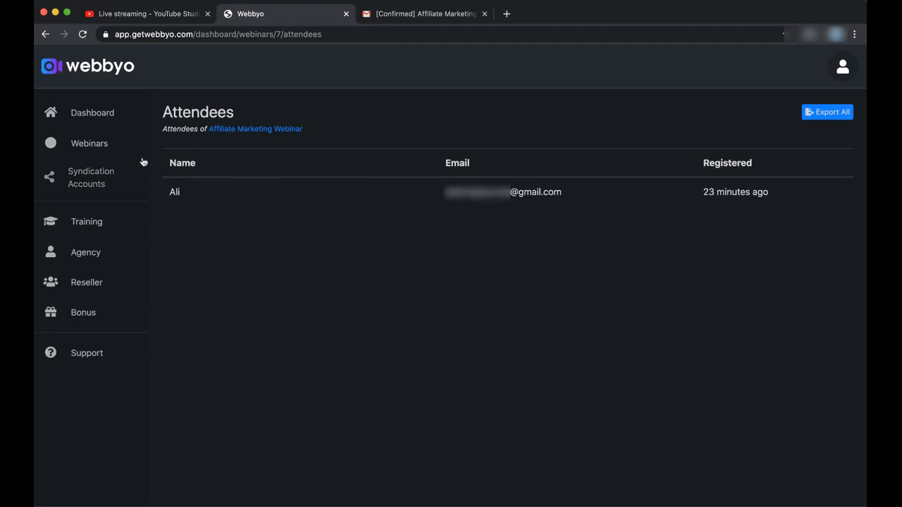
{"action": "left_click", "coordinate": [89, 143]}
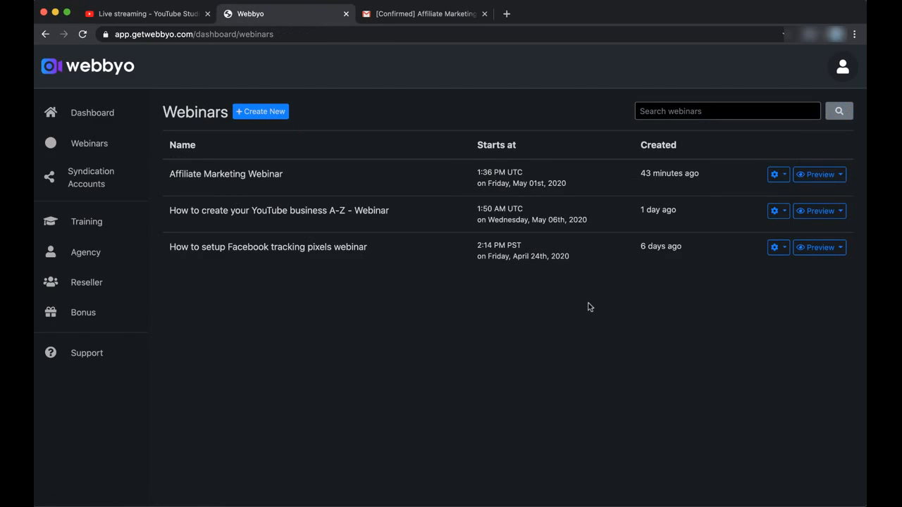
{"action": "mouse_move", "coordinate": [714, 217]}
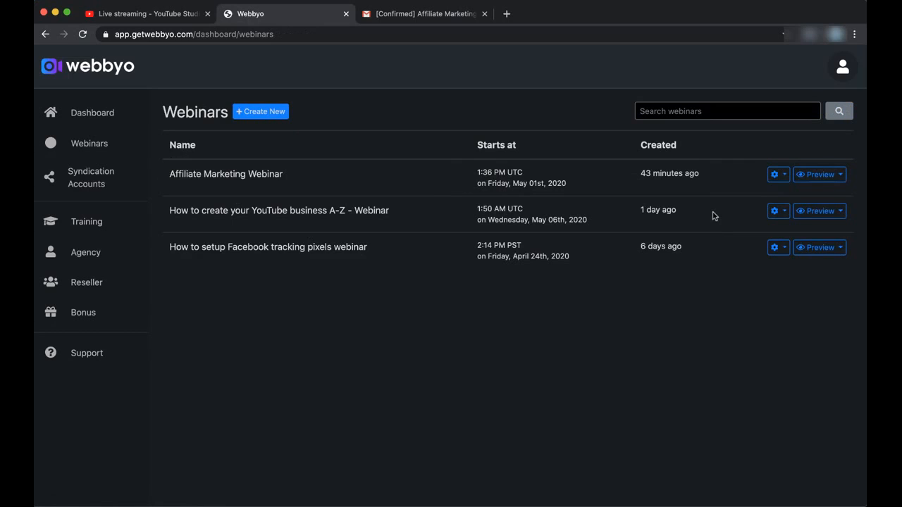
{"action": "mouse_move", "coordinate": [383, 244]}
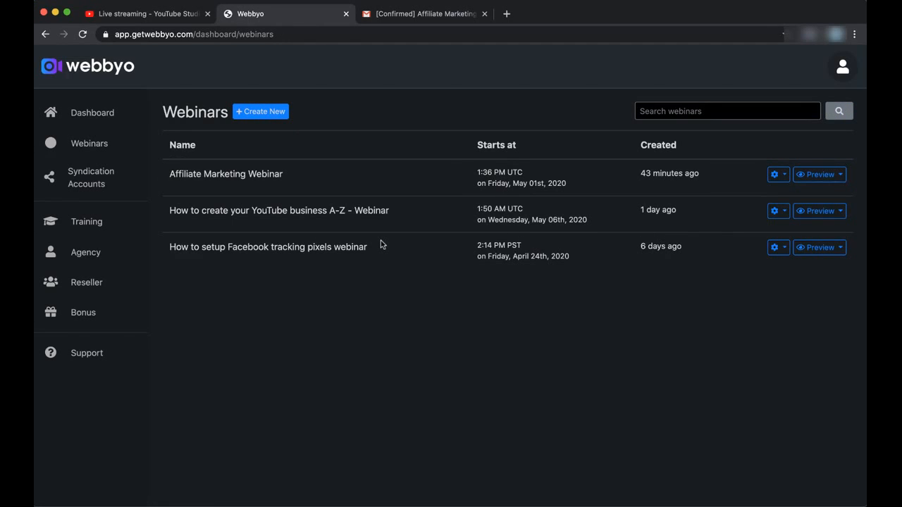
{"action": "mouse_move", "coordinate": [119, 180]}
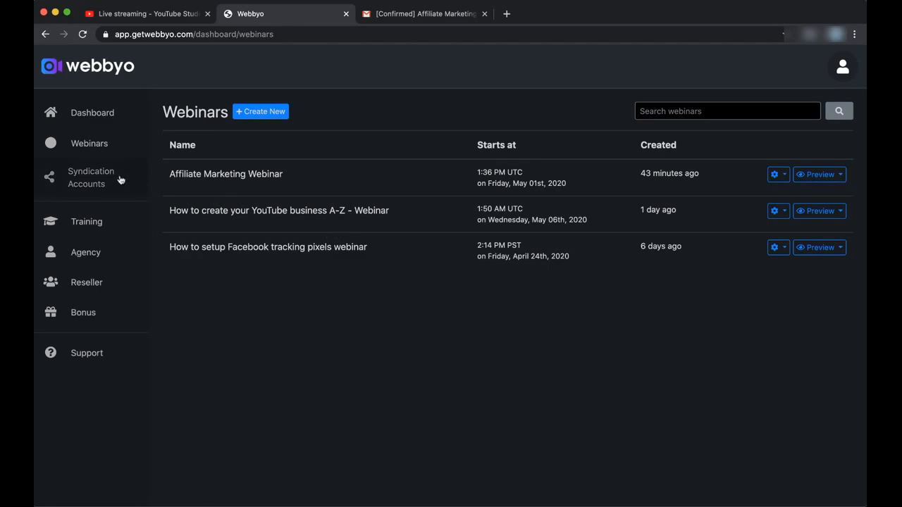
- From Syndication Accounts, start connecting a Facebook account to reach Facebook's authorization dialog
{"action": "left_click", "coordinate": [90, 177]}
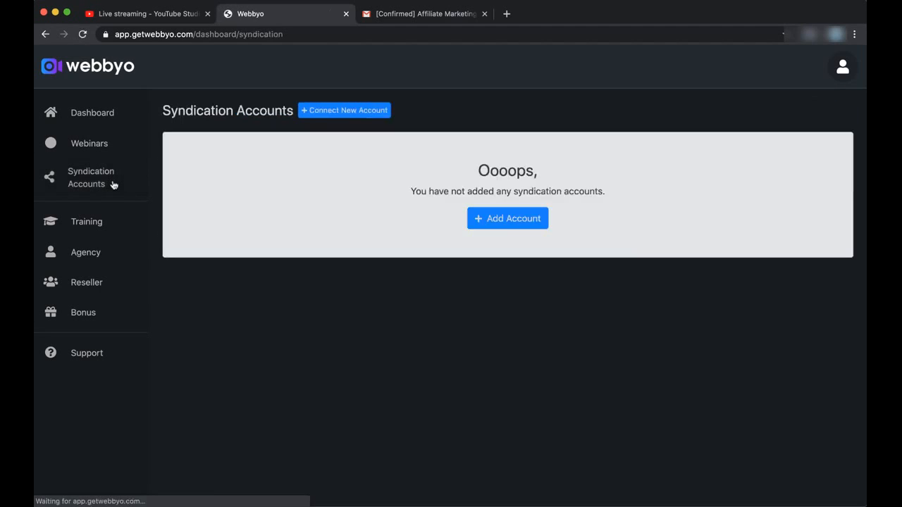
{"action": "mouse_move", "coordinate": [343, 110]}
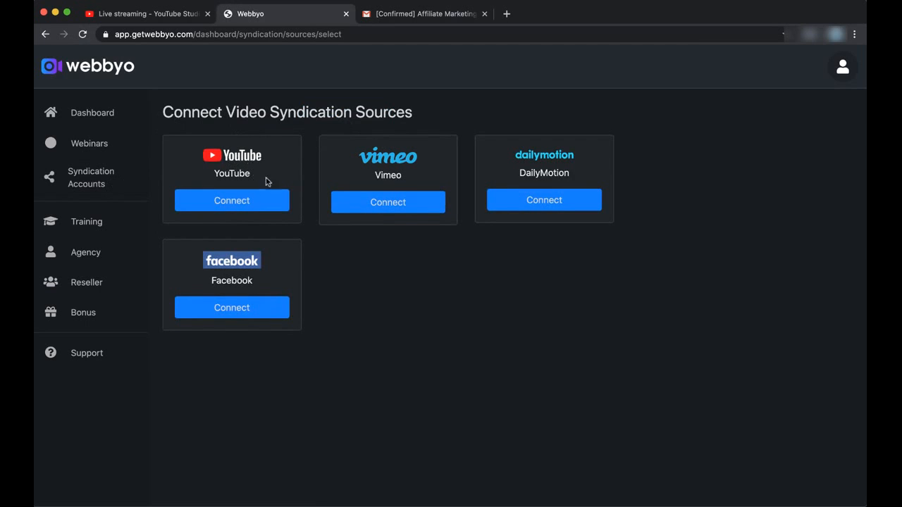
{"action": "mouse_move", "coordinate": [296, 246]}
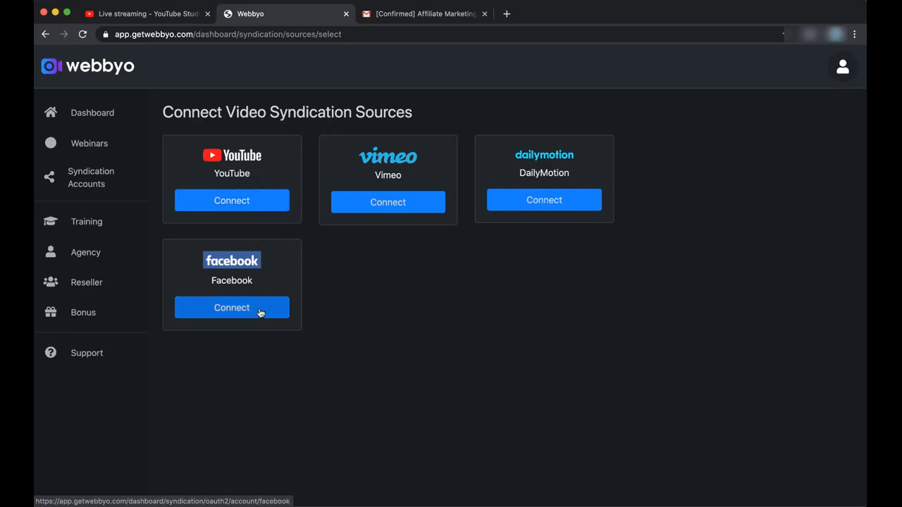
{"action": "left_click", "coordinate": [231, 307]}
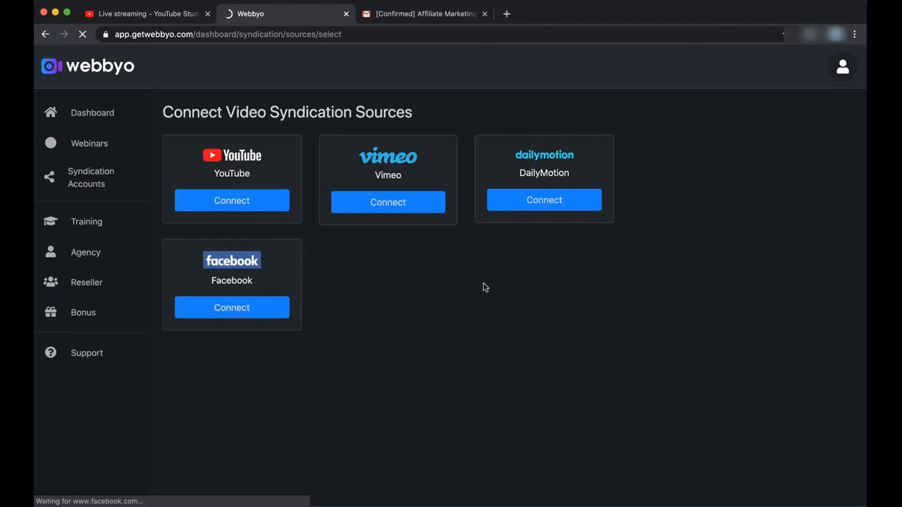
{"action": "left_click", "coordinate": [232, 307]}
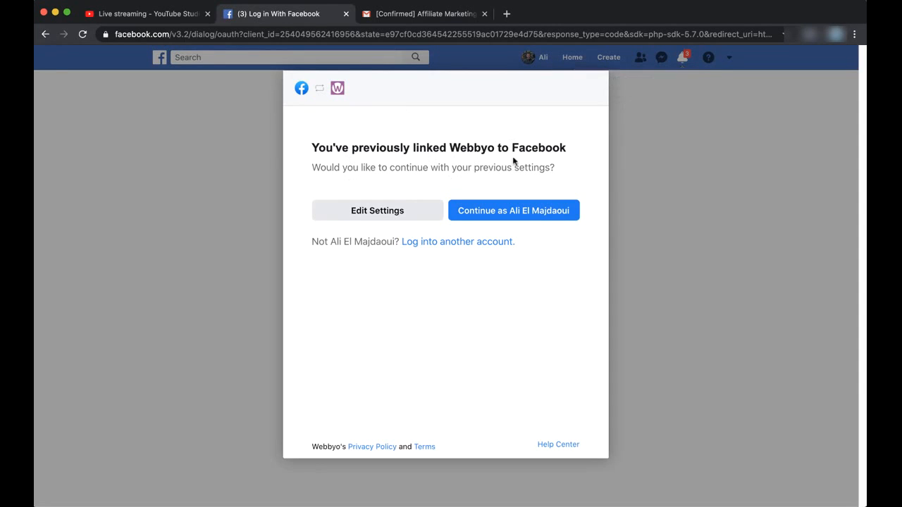
{"action": "mouse_move", "coordinate": [514, 210]}
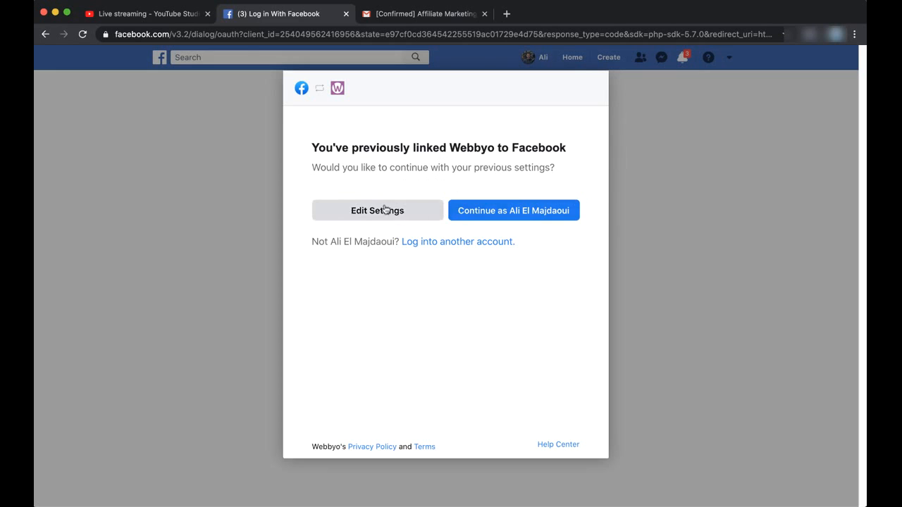
- Review which Facebook pages are shared with Webbyo, then cancel the edit
{"action": "left_click", "coordinate": [513, 209]}
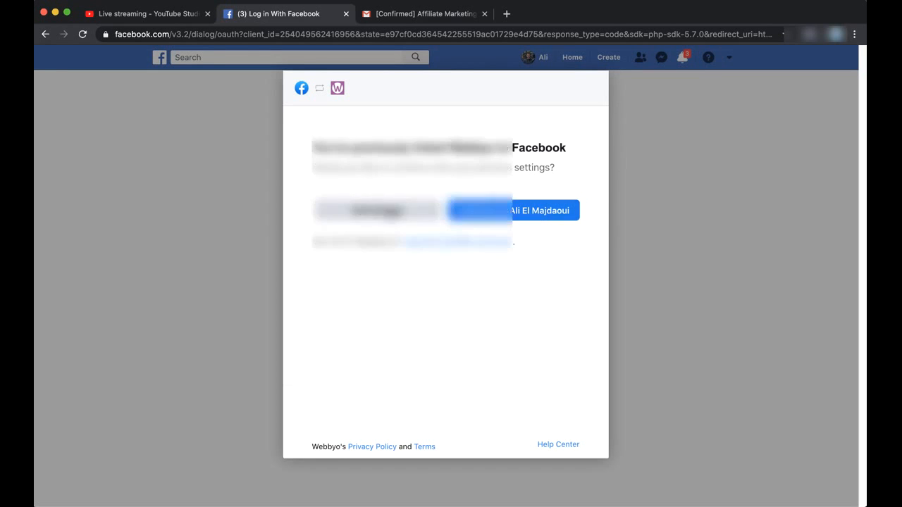
{"action": "left_click", "coordinate": [479, 210]}
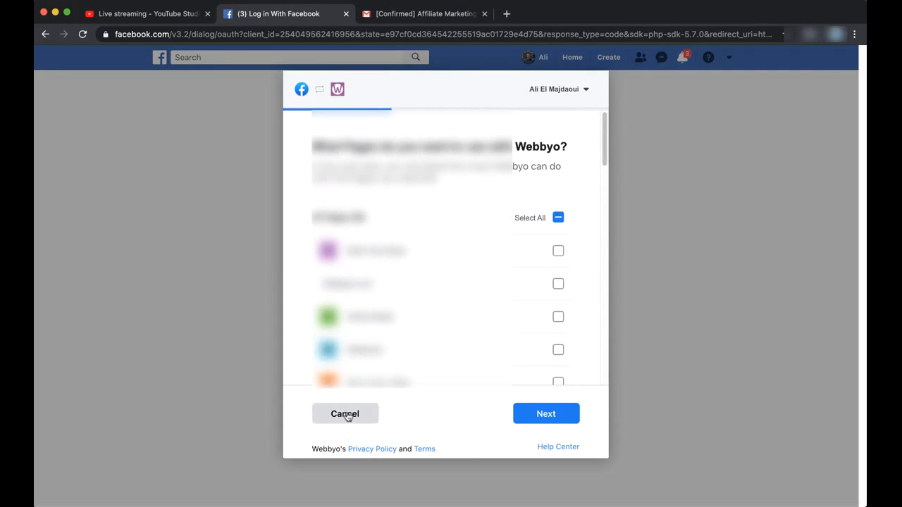
{"action": "left_click", "coordinate": [345, 414]}
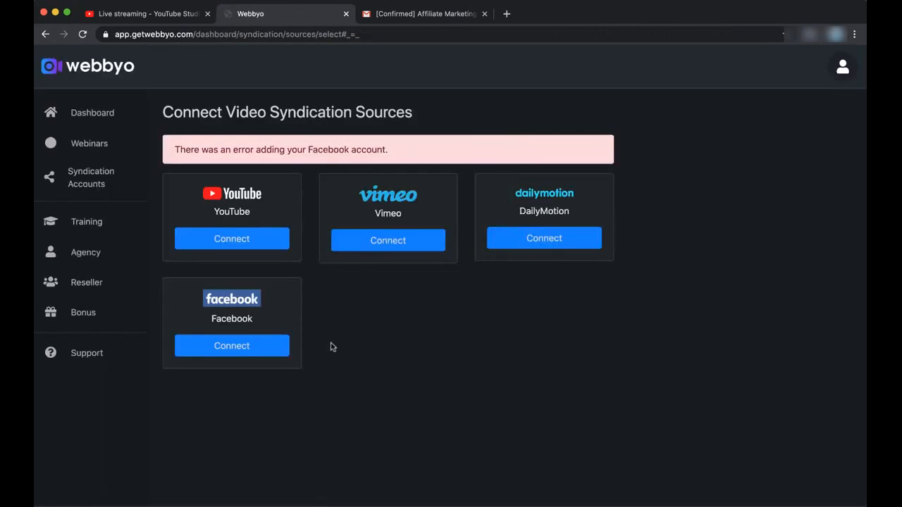
- Retry the Facebook connection and authorize Webbyo, adding the Webbyo and Paciyo pages
{"action": "left_click", "coordinate": [231, 345]}
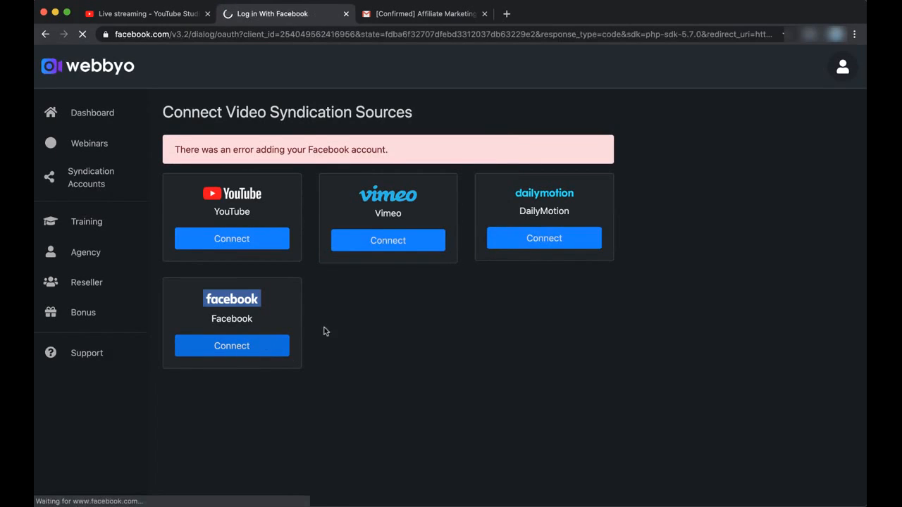
{"action": "left_click", "coordinate": [231, 345]}
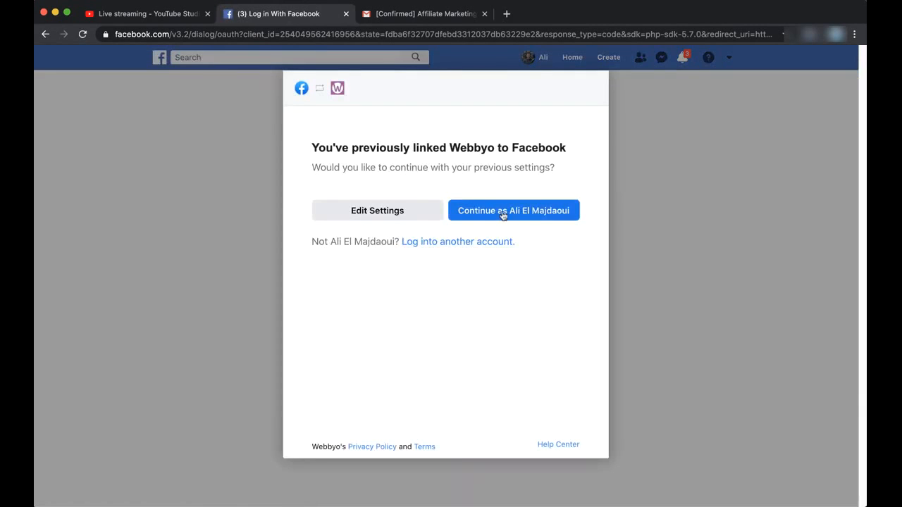
{"action": "left_click", "coordinate": [514, 210]}
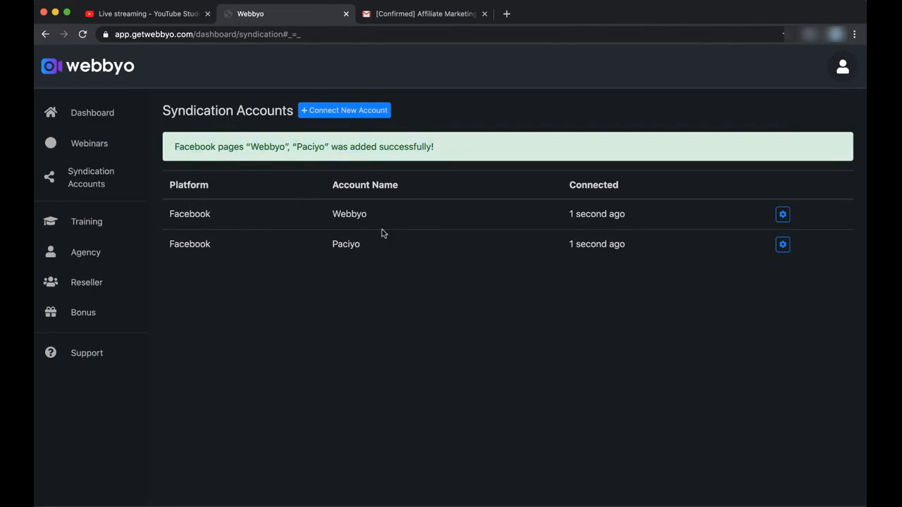
{"action": "double_click", "coordinate": [349, 213]}
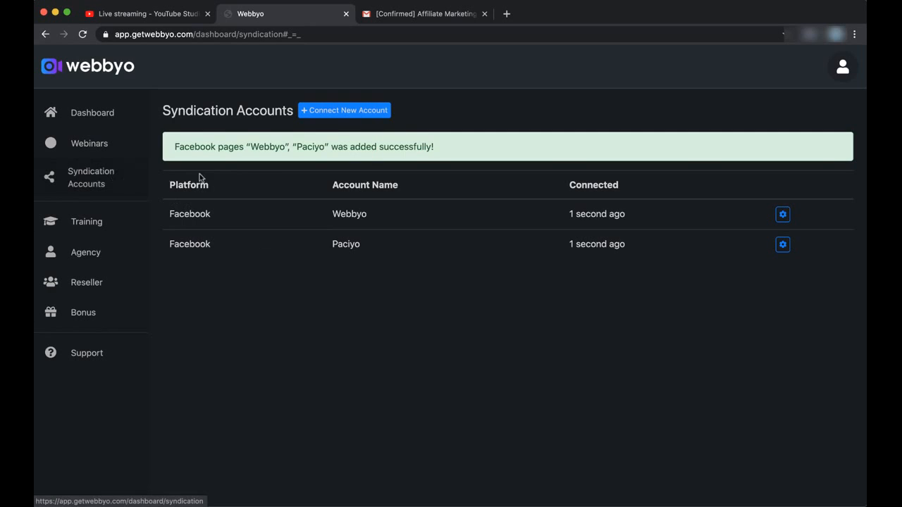
{"action": "mouse_move", "coordinate": [89, 143]}
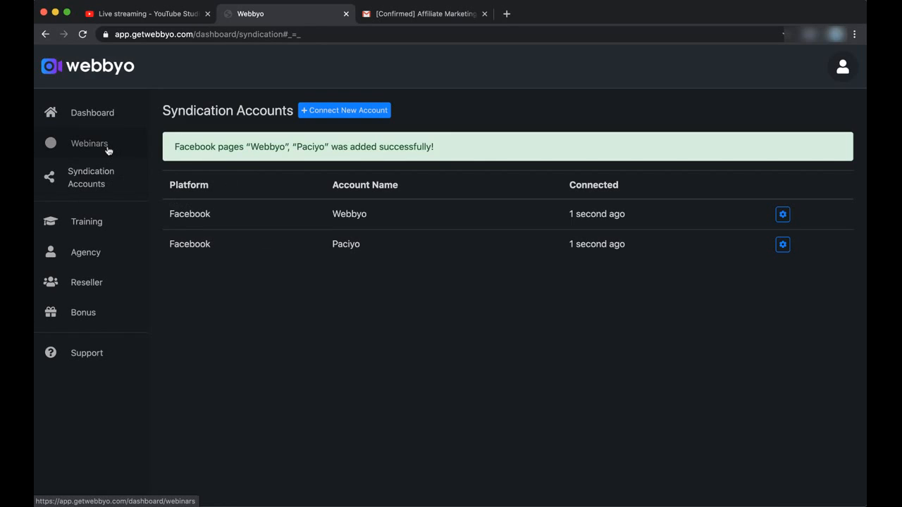
{"action": "mouse_move", "coordinate": [102, 150]}
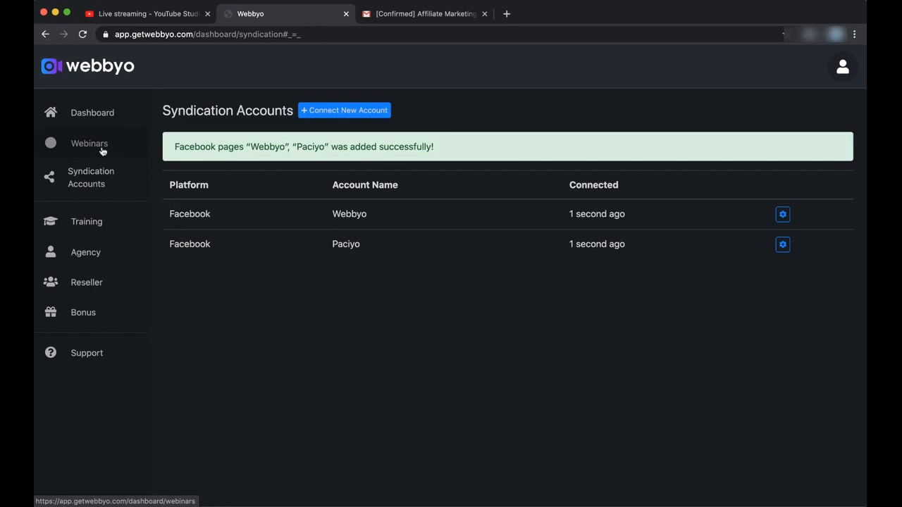
{"action": "mouse_move", "coordinate": [276, 166]}
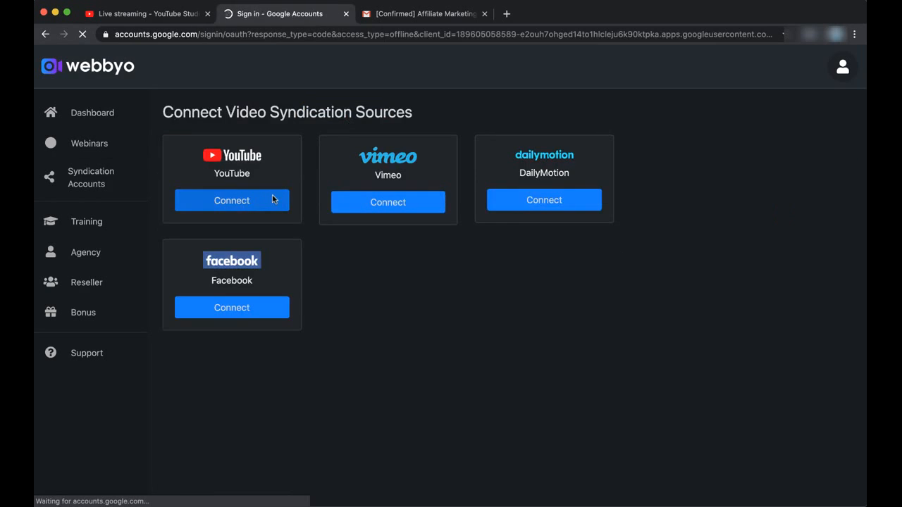
- Connect YouTube using the Google account's personal channel and grant Webbyo access
{"action": "left_click", "coordinate": [231, 201]}
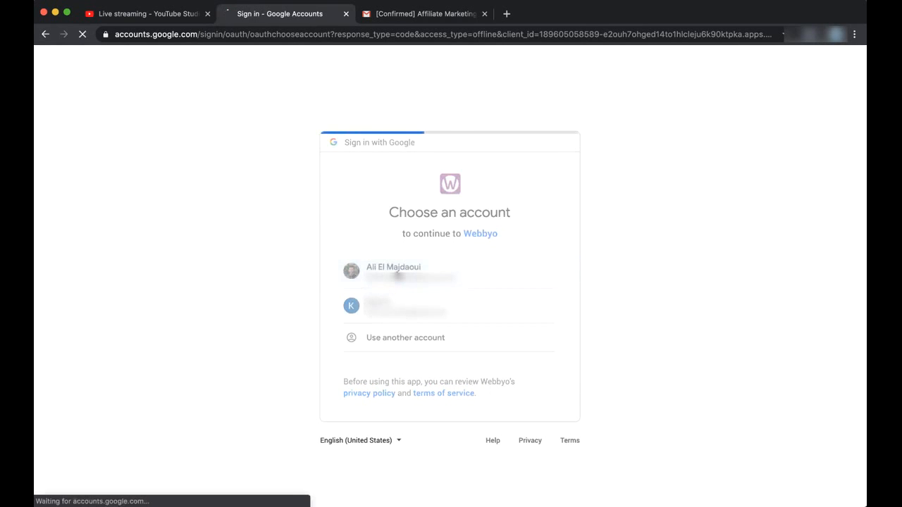
{"action": "left_click", "coordinate": [393, 271]}
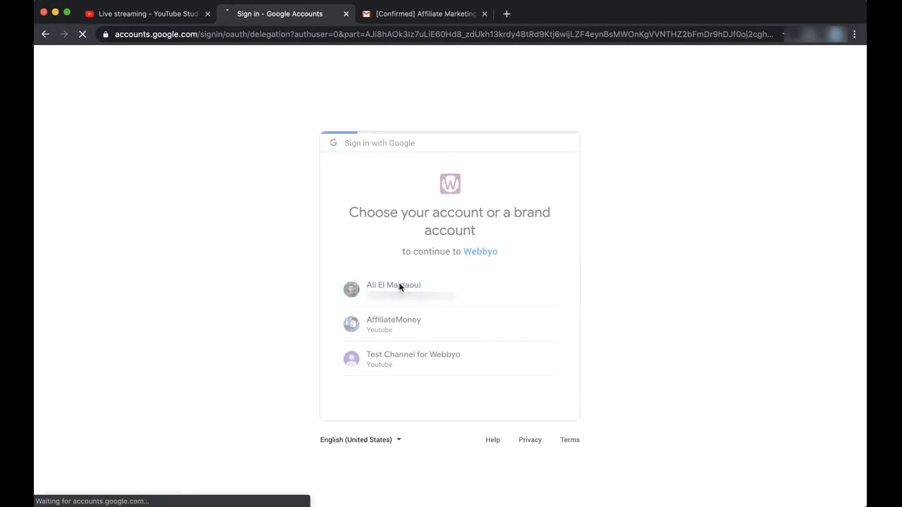
{"action": "left_click", "coordinate": [393, 289]}
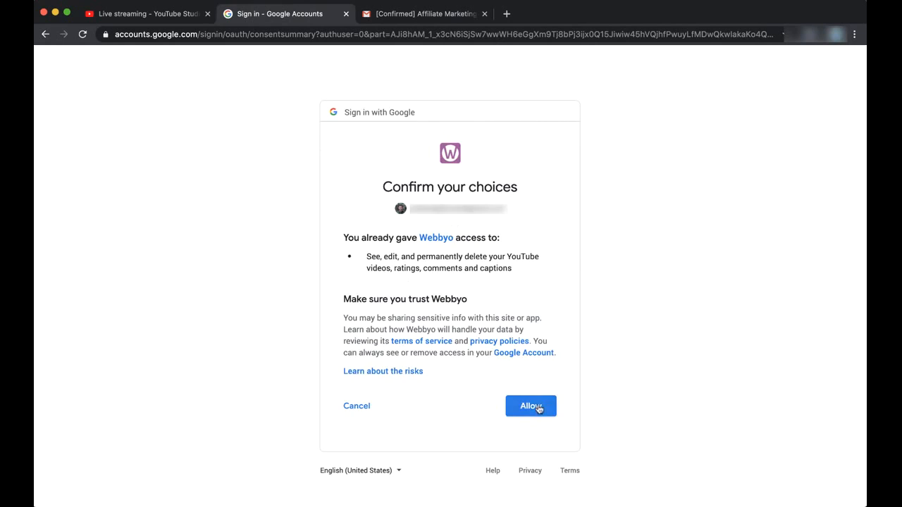
{"action": "left_click", "coordinate": [530, 406]}
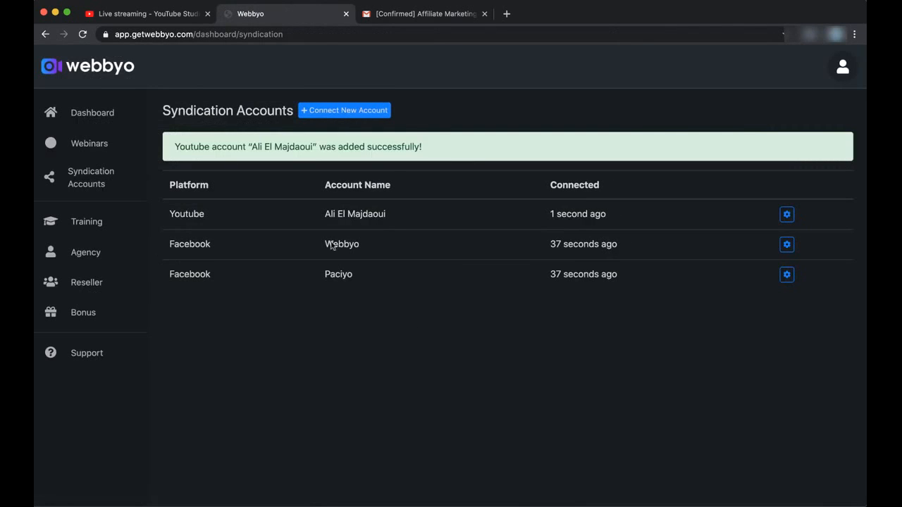
{"action": "mouse_move", "coordinate": [260, 158]}
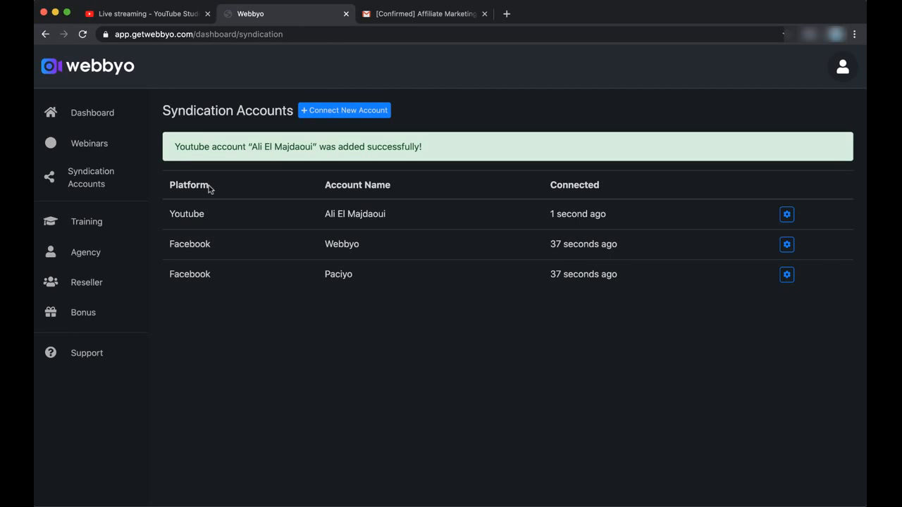
{"action": "mouse_move", "coordinate": [88, 144]}
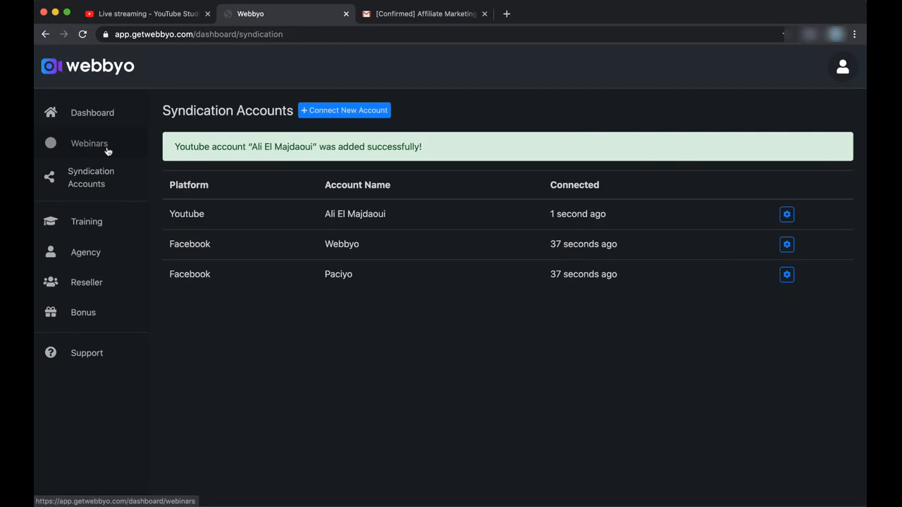
- Syndicate the Affiliate Marketing Webinar as 'Webinar Replay' to YouTube and the Webbyo Facebook page
{"action": "left_click", "coordinate": [89, 143]}
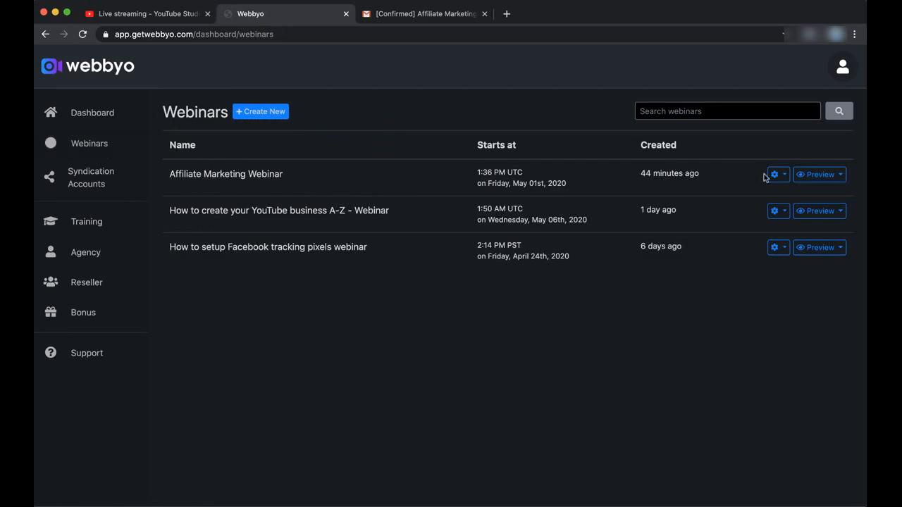
{"action": "left_click", "coordinate": [774, 174]}
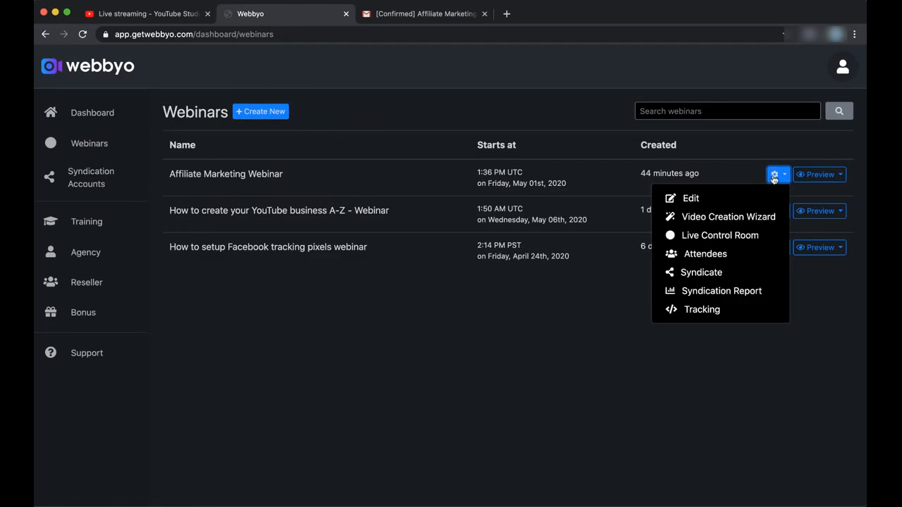
{"action": "mouse_move", "coordinate": [701, 273]}
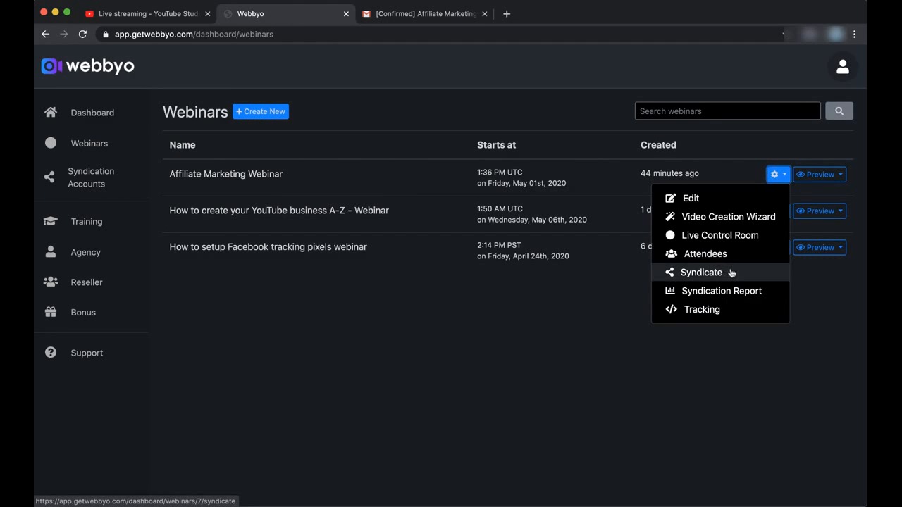
{"action": "left_click", "coordinate": [701, 273]}
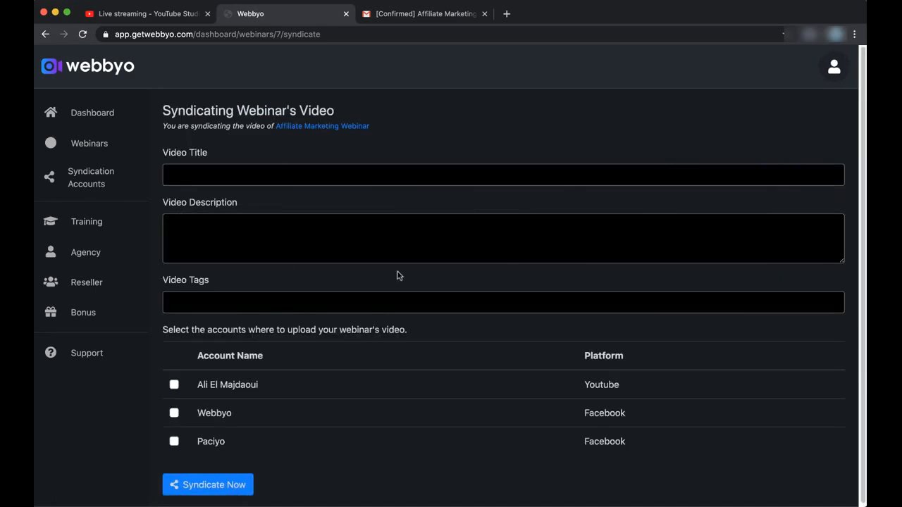
{"action": "left_click", "coordinate": [503, 175]}
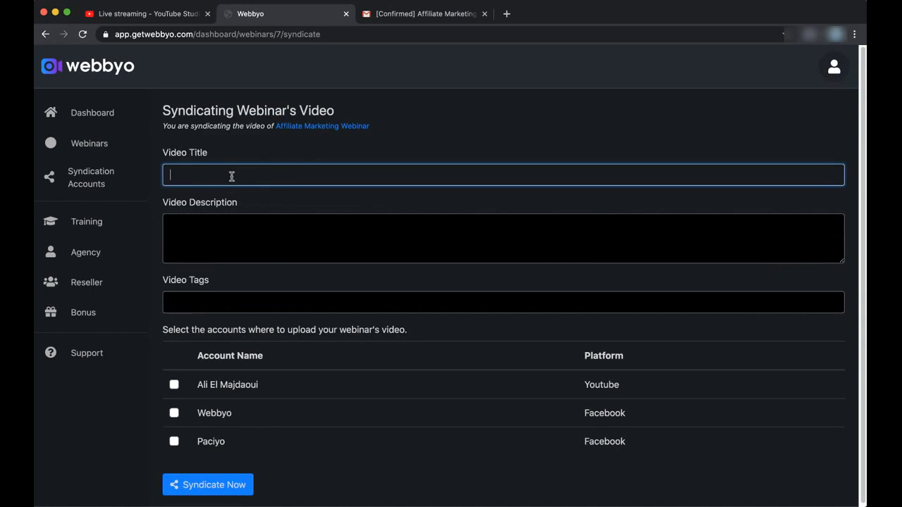
{"action": "type", "text": "Webinar Repla"}
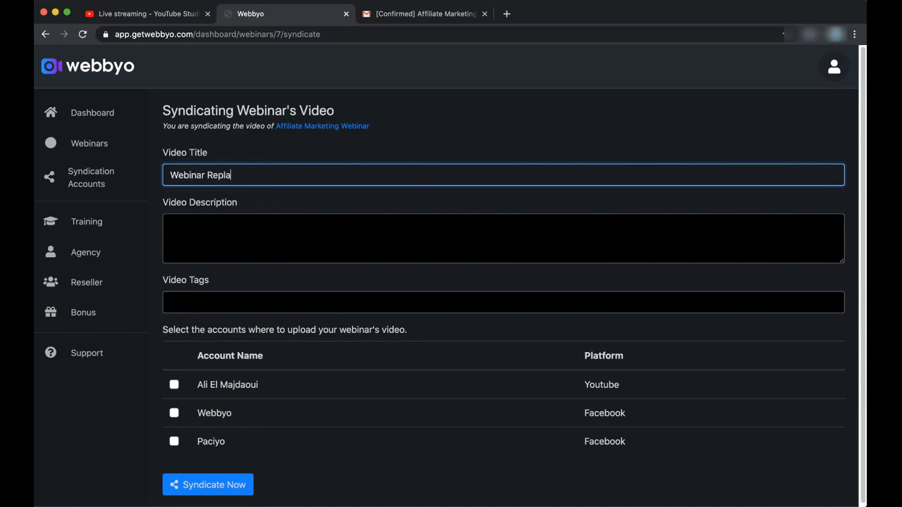
{"action": "type", "text": "y"}
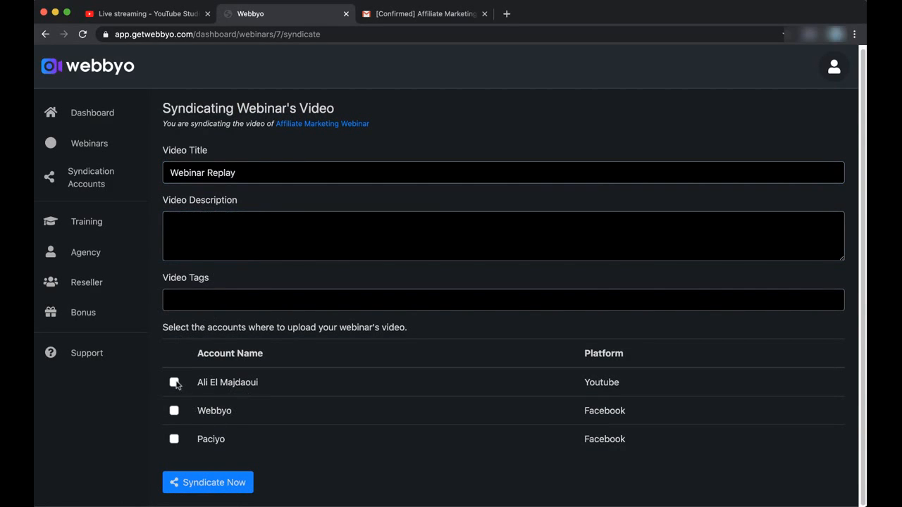
{"action": "left_click", "coordinate": [174, 382]}
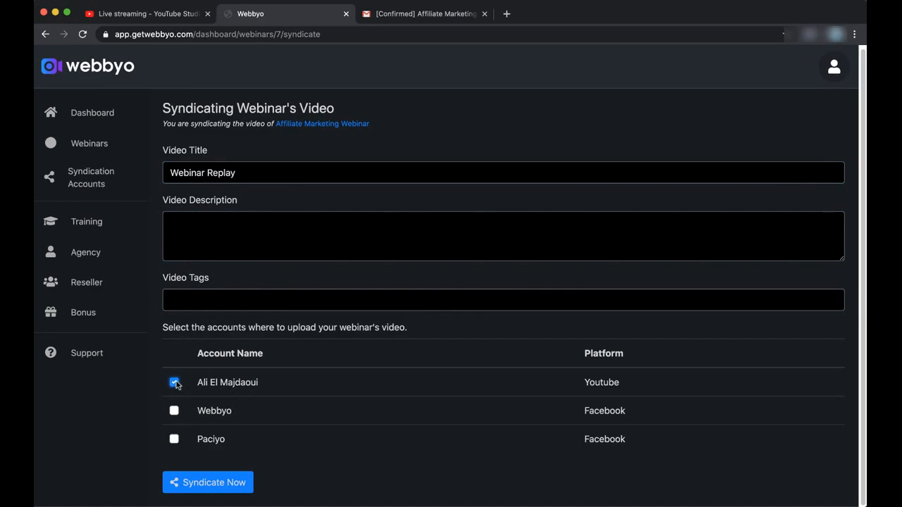
{"action": "left_click", "coordinate": [174, 411]}
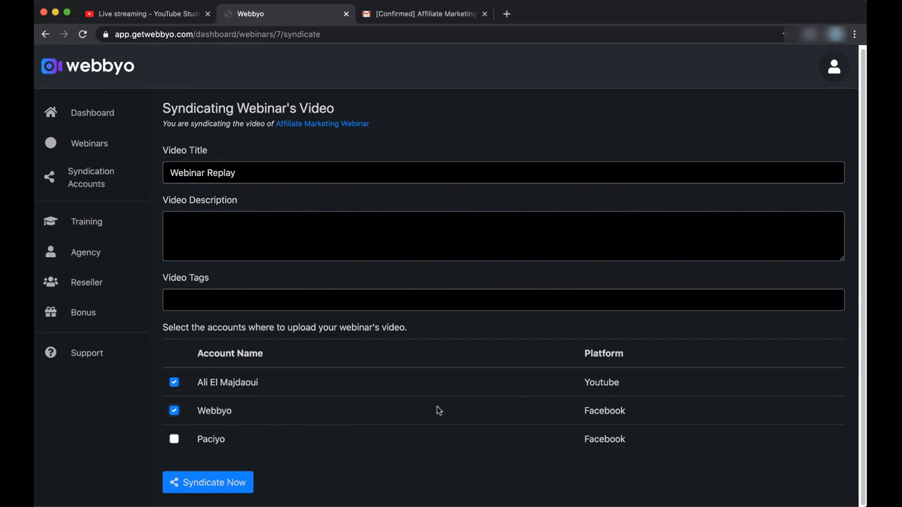
{"action": "mouse_move", "coordinate": [256, 442]}
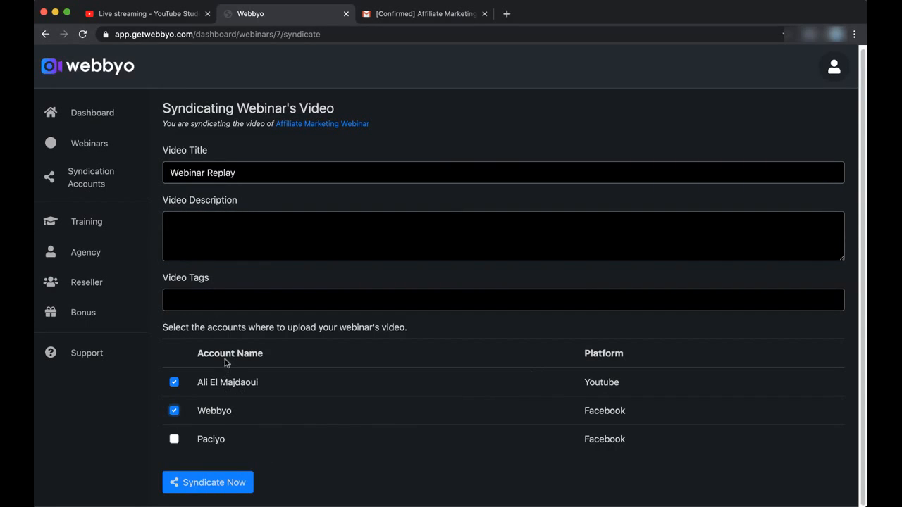
{"action": "mouse_move", "coordinate": [277, 470]}
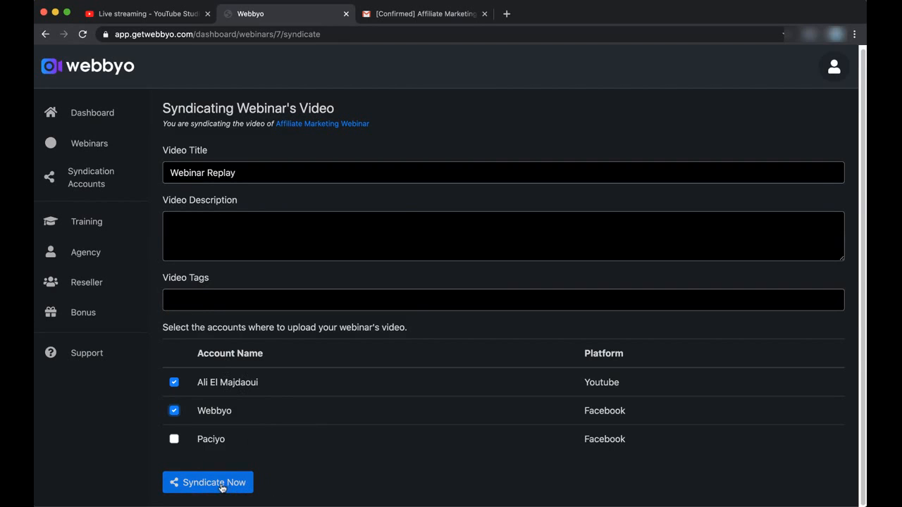
{"action": "left_click", "coordinate": [207, 482]}
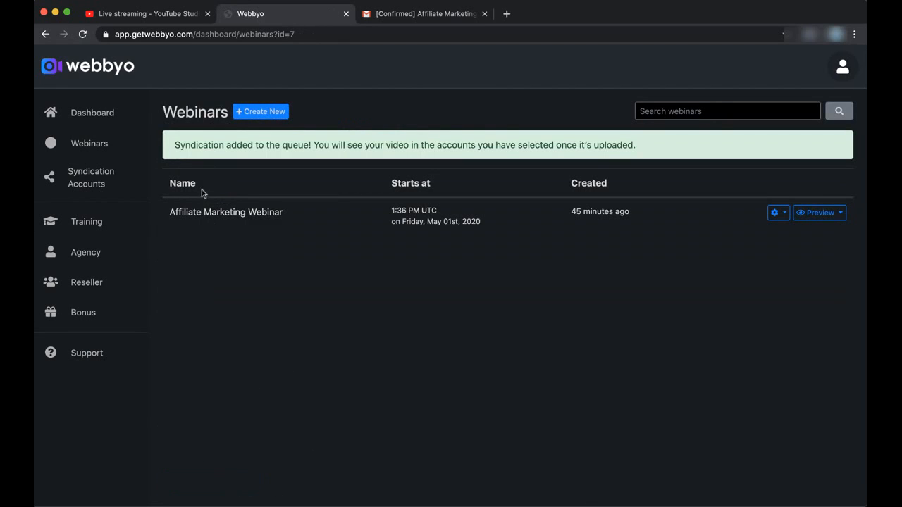
- Check the syndication report and YouTube Studio's Videos list for the replay, then return to Webinars
{"action": "left_click_drag", "start_coordinate": [225, 144], "coordinate": [331, 144]}
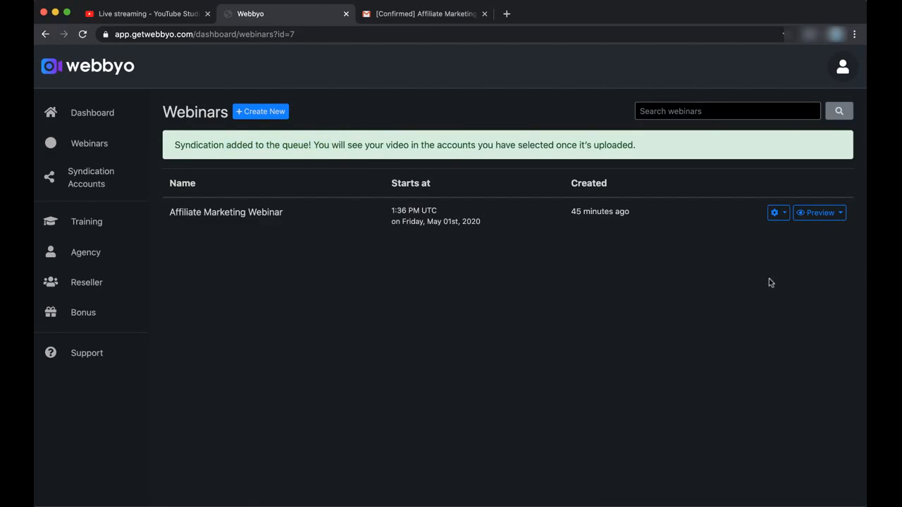
{"action": "mouse_move", "coordinate": [693, 217]}
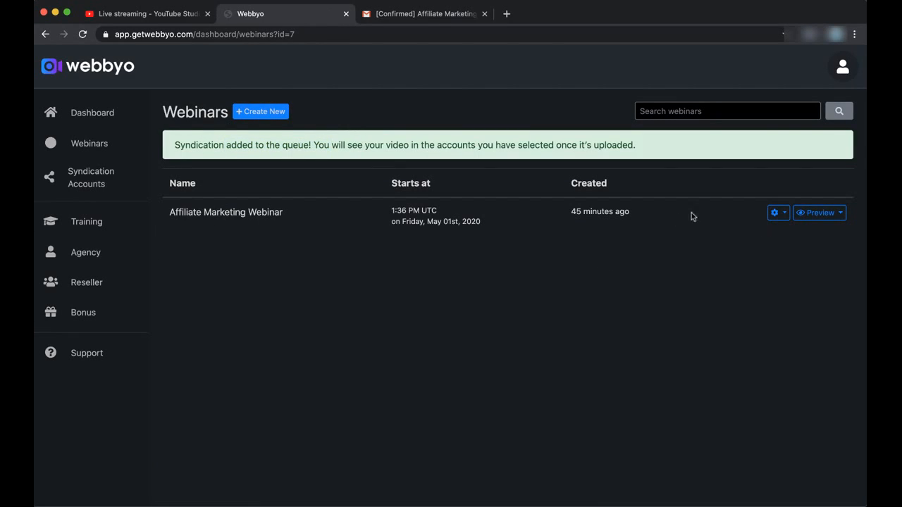
{"action": "left_click", "coordinate": [774, 212]}
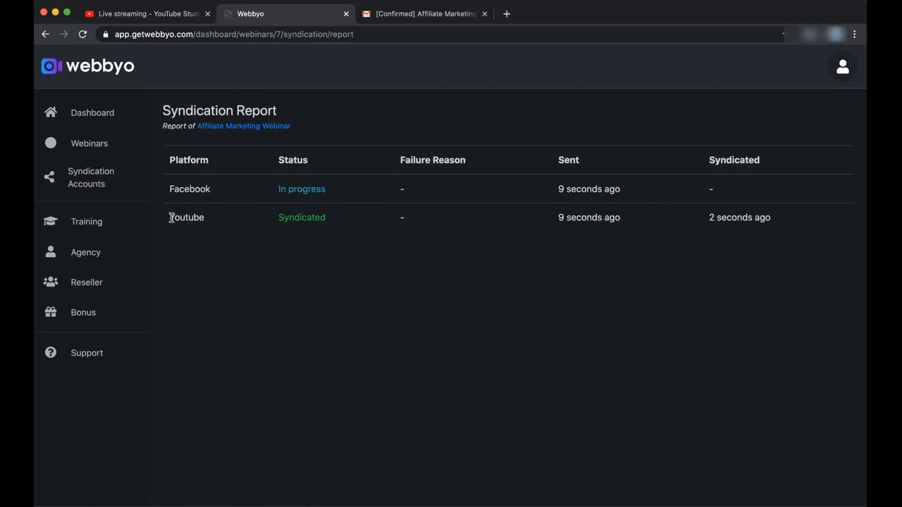
{"action": "mouse_move", "coordinate": [308, 226]}
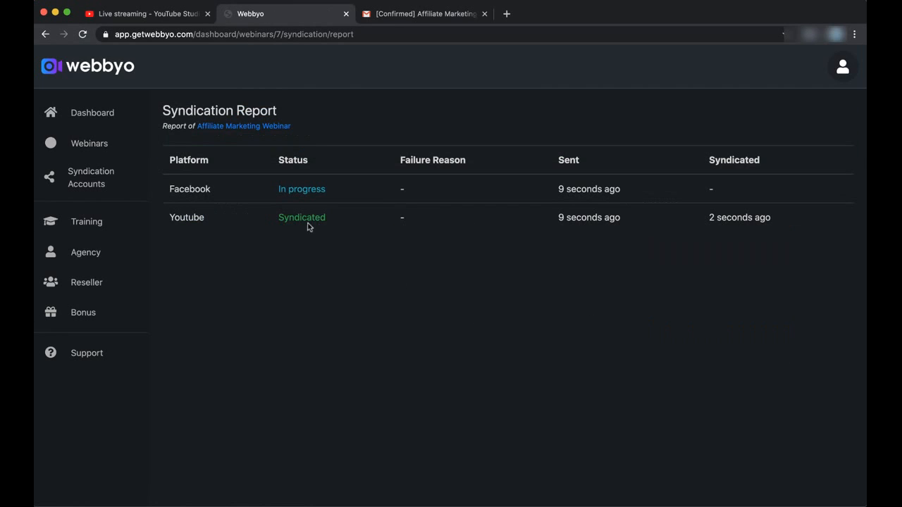
{"action": "left_click", "coordinate": [144, 13]}
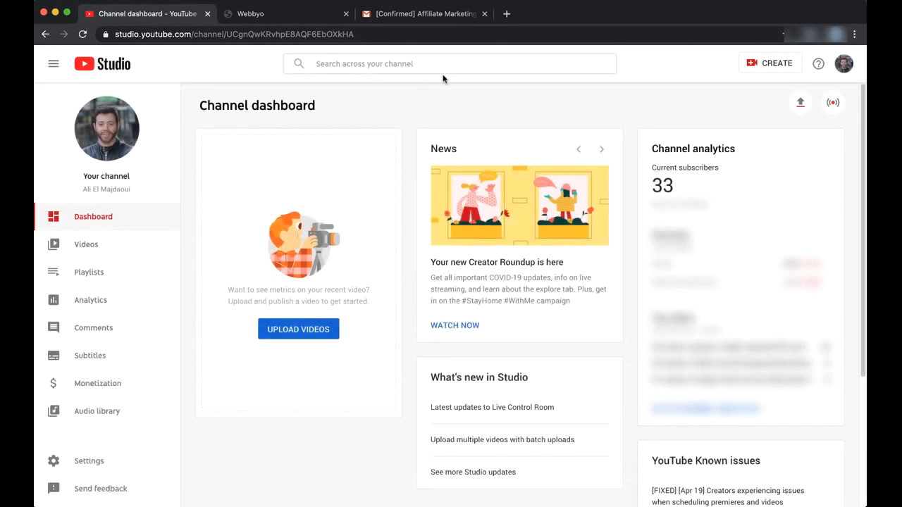
{"action": "left_click", "coordinate": [86, 244]}
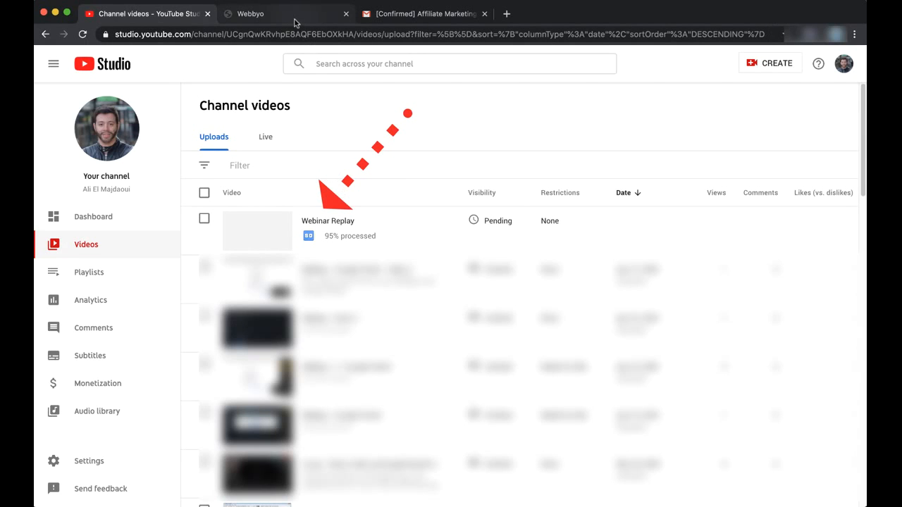
{"action": "left_click", "coordinate": [286, 13]}
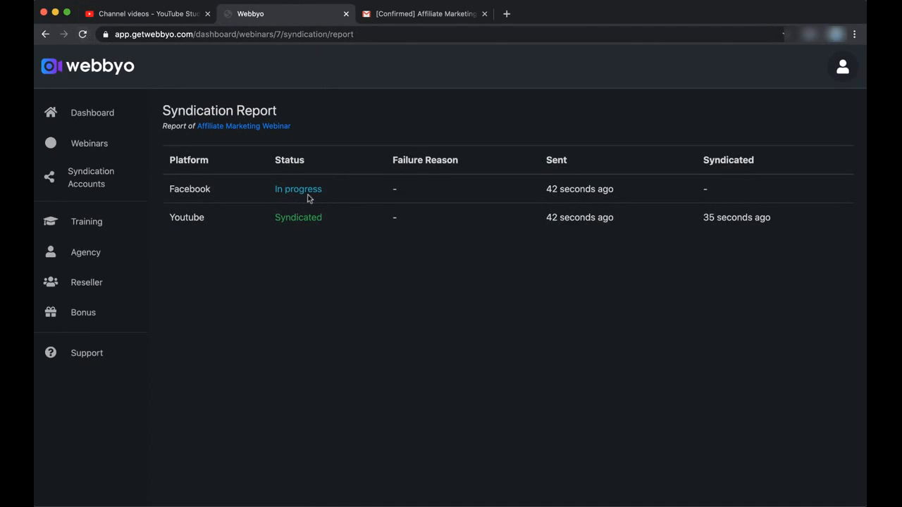
{"action": "mouse_move", "coordinate": [379, 273]}
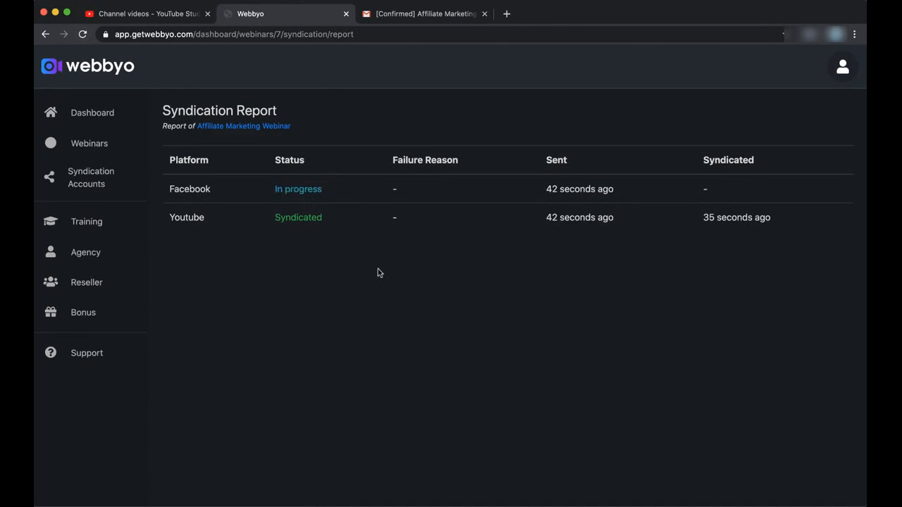
{"action": "mouse_move", "coordinate": [333, 201]}
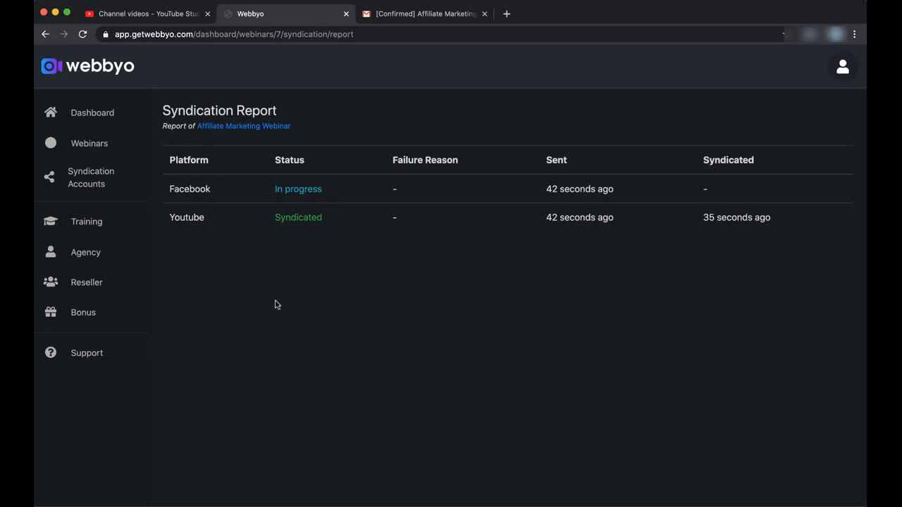
{"action": "left_click", "coordinate": [89, 143]}
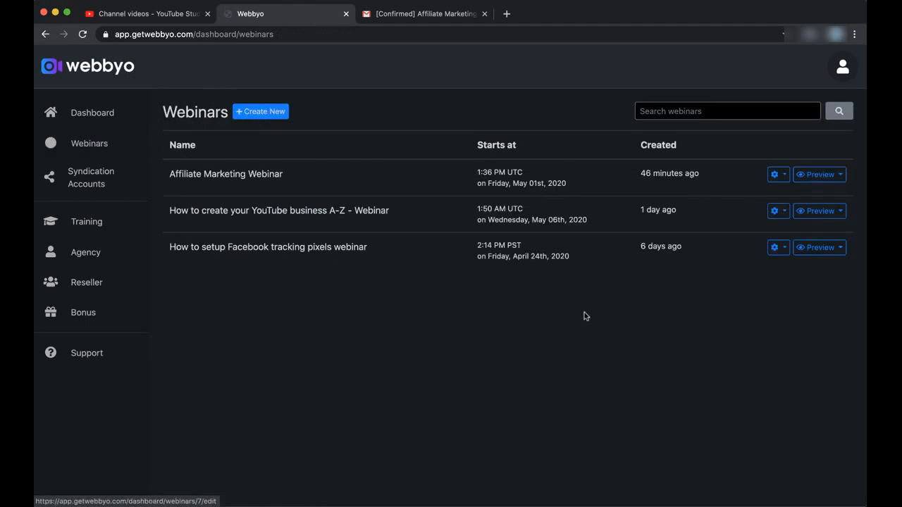
{"action": "mouse_move", "coordinate": [760, 314]}
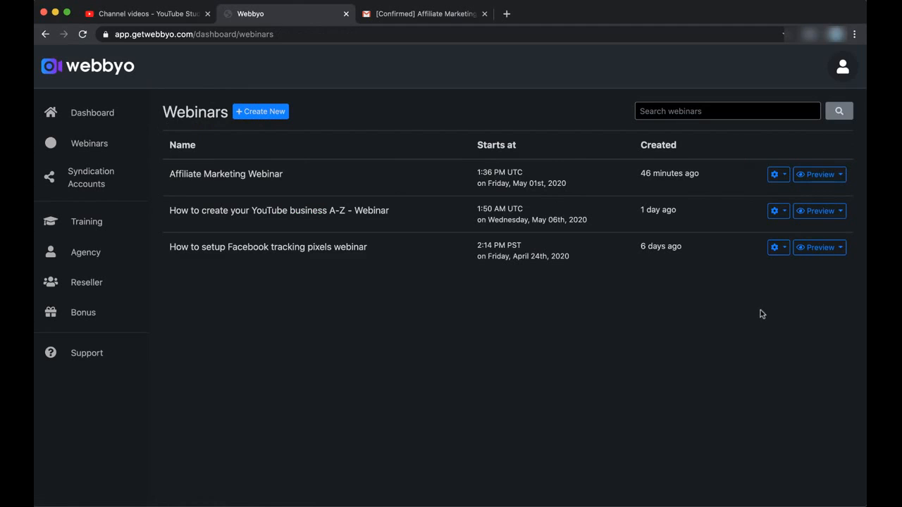
- Open Tracking for the Affiliate Marketing Webinar and select its empty pixel event code fields
{"action": "left_click", "coordinate": [775, 174]}
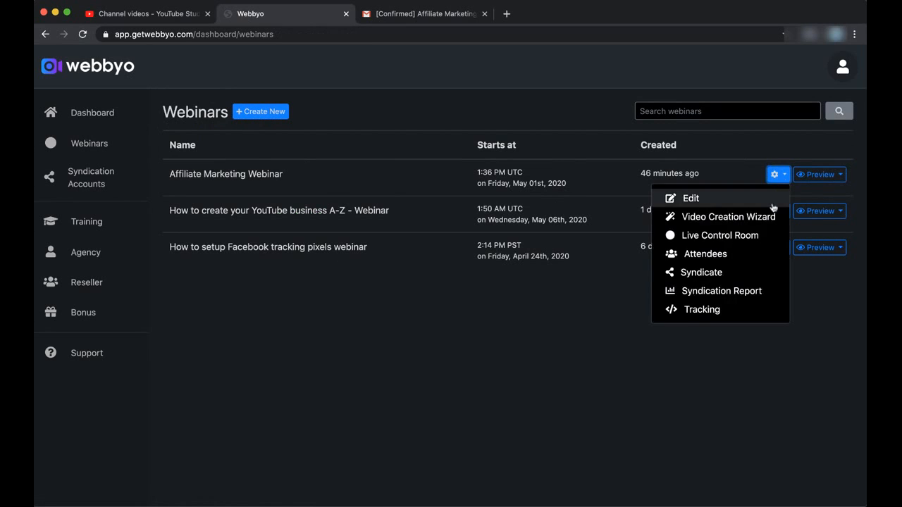
{"action": "left_click", "coordinate": [702, 310]}
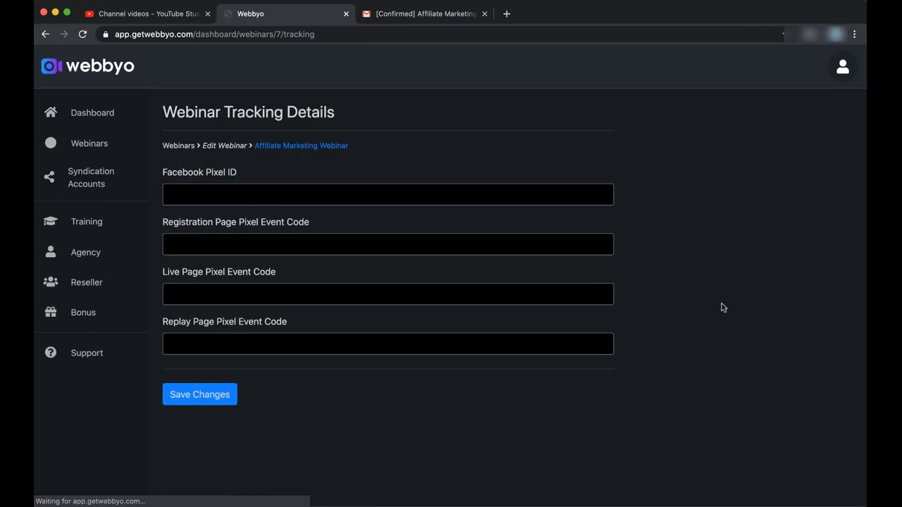
{"action": "mouse_move", "coordinate": [327, 167]}
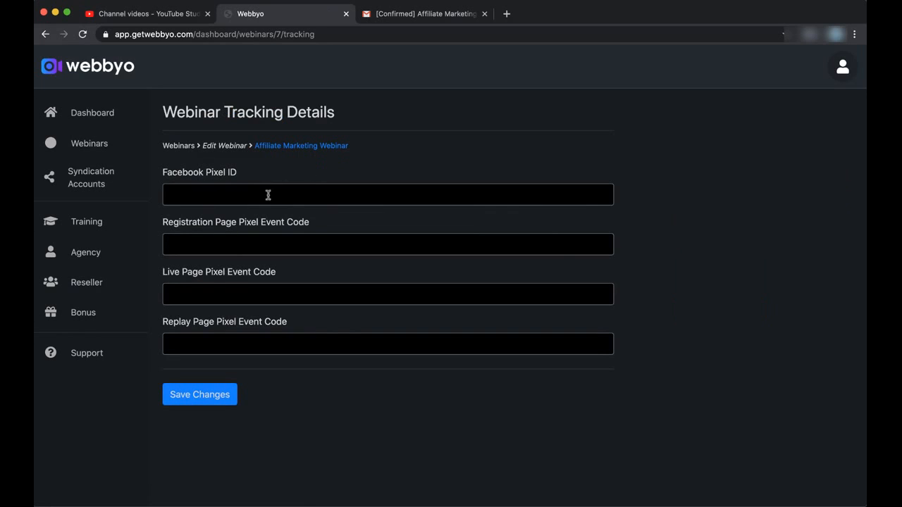
{"action": "mouse_move", "coordinate": [353, 177]}
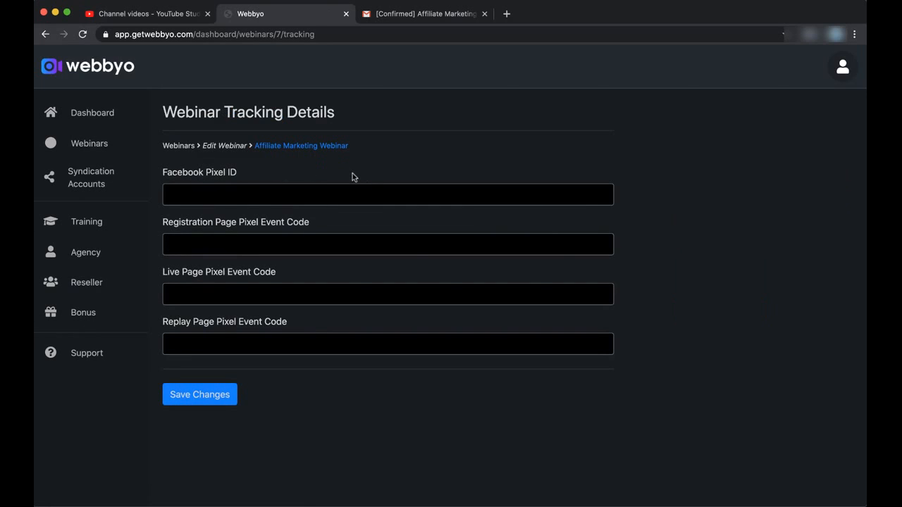
{"action": "mouse_move", "coordinate": [215, 162]}
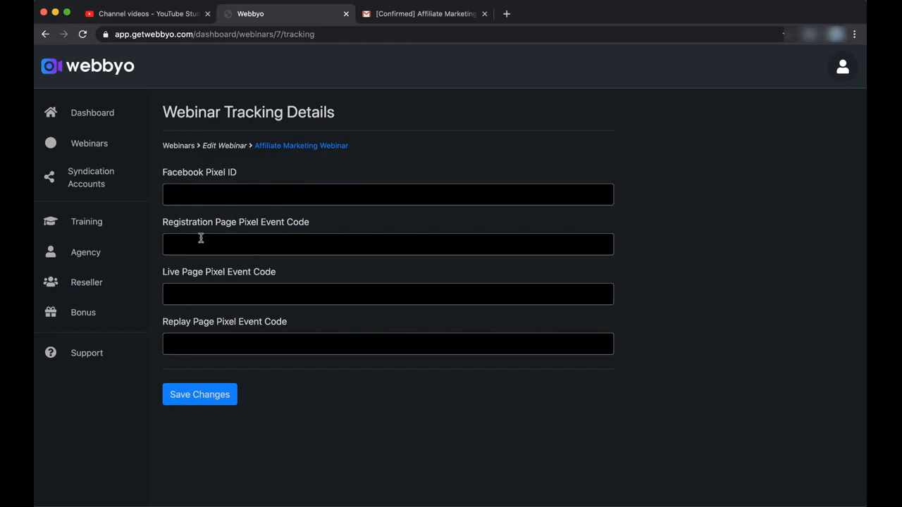
{"action": "mouse_move", "coordinate": [233, 232]}
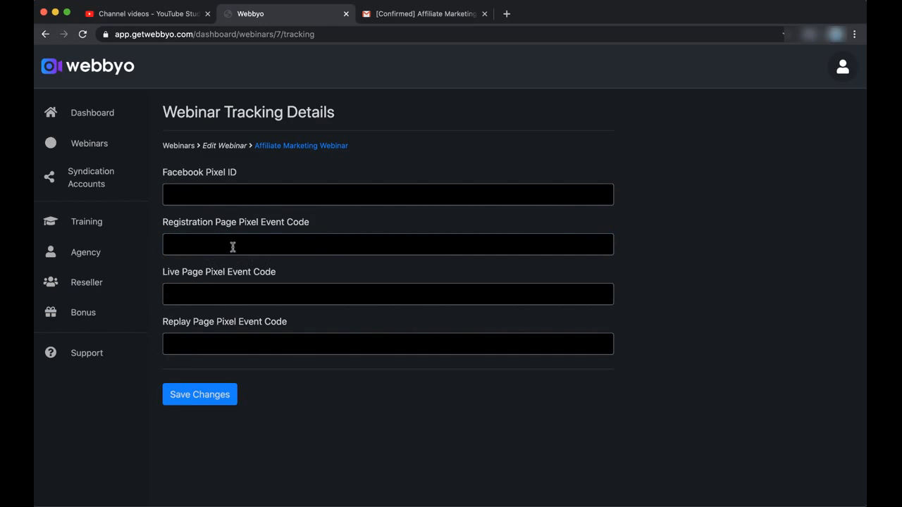
{"action": "left_click", "coordinate": [387, 243]}
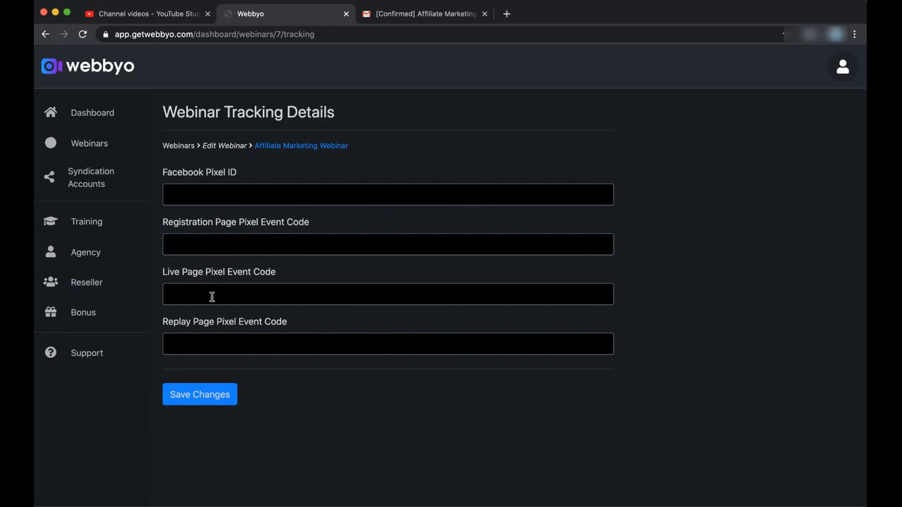
{"action": "left_click", "coordinate": [388, 294]}
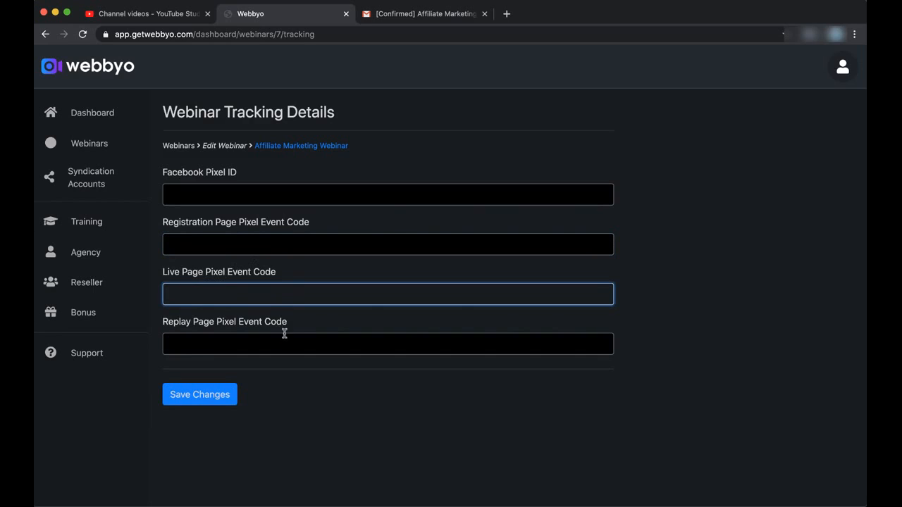
{"action": "mouse_move", "coordinate": [445, 108]}
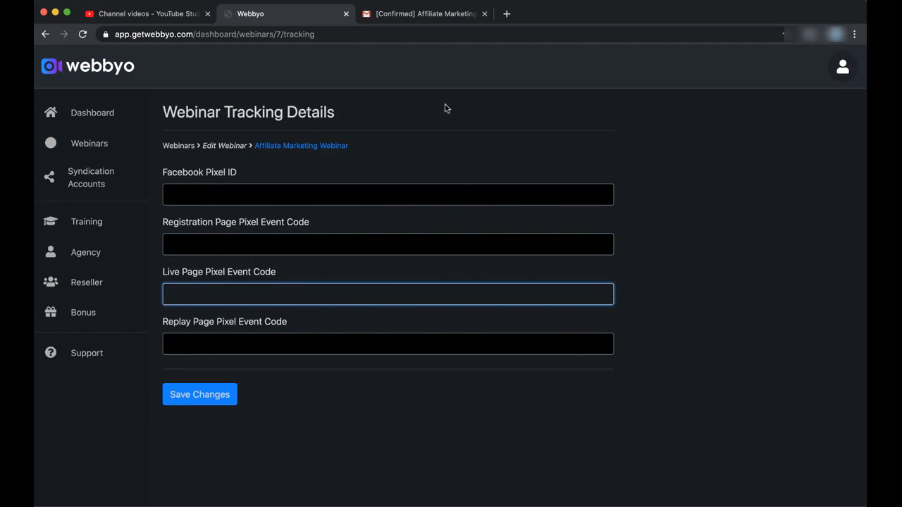